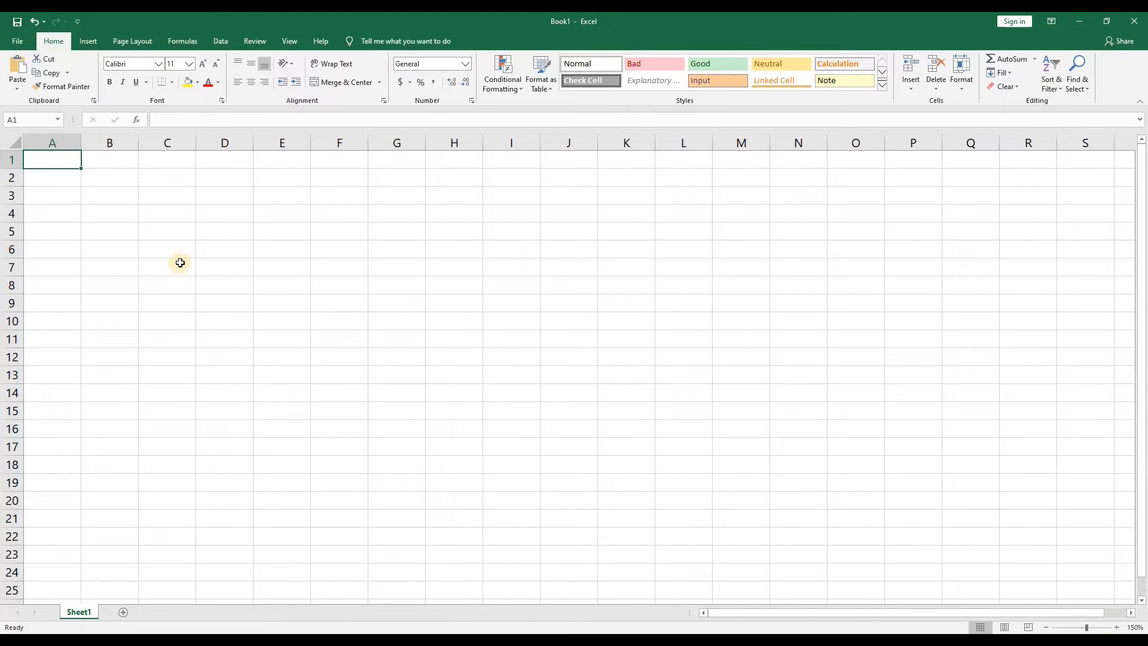
mouse_move(214, 246)
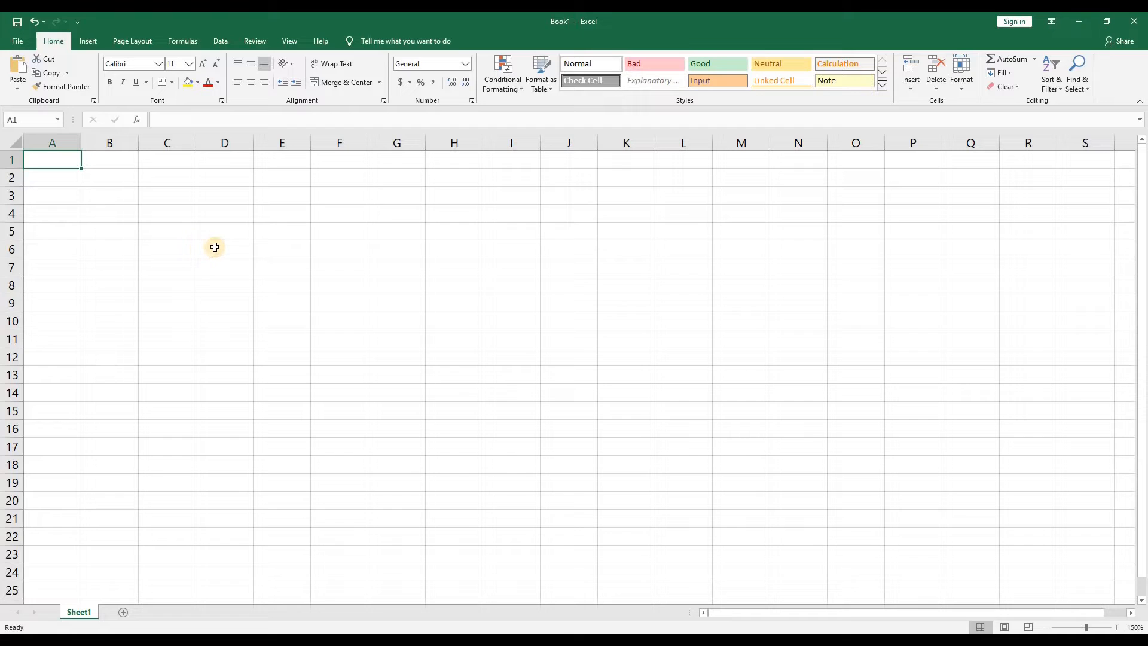
Browse the ribbon command groups and the full number-format options
left_click(223, 231)
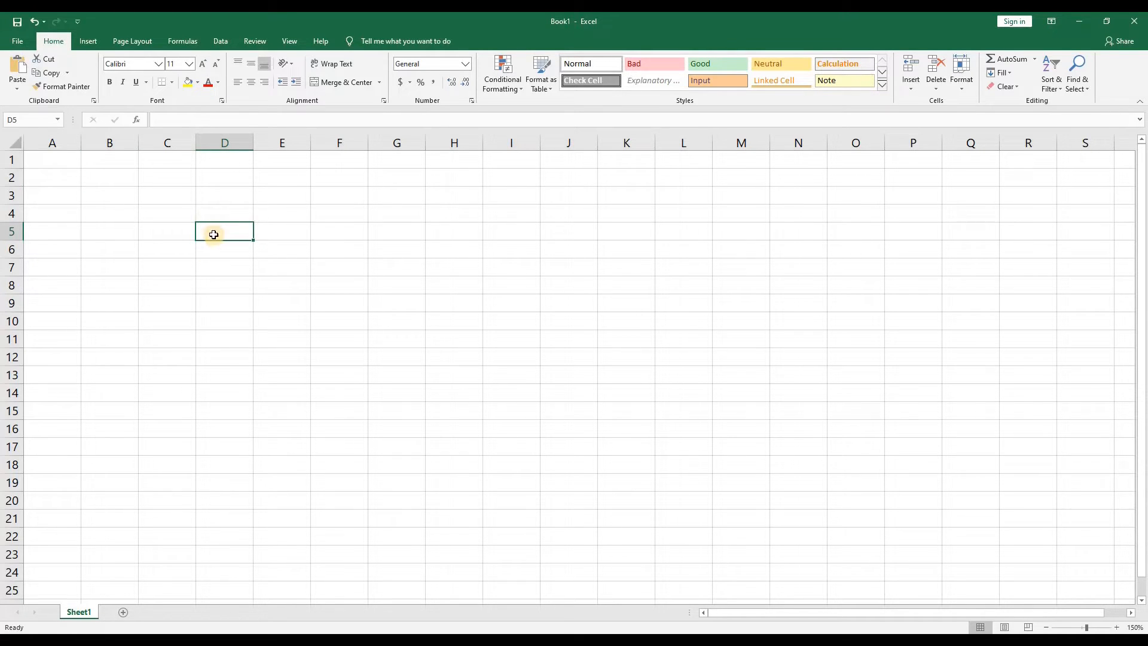
mouse_move(132, 40)
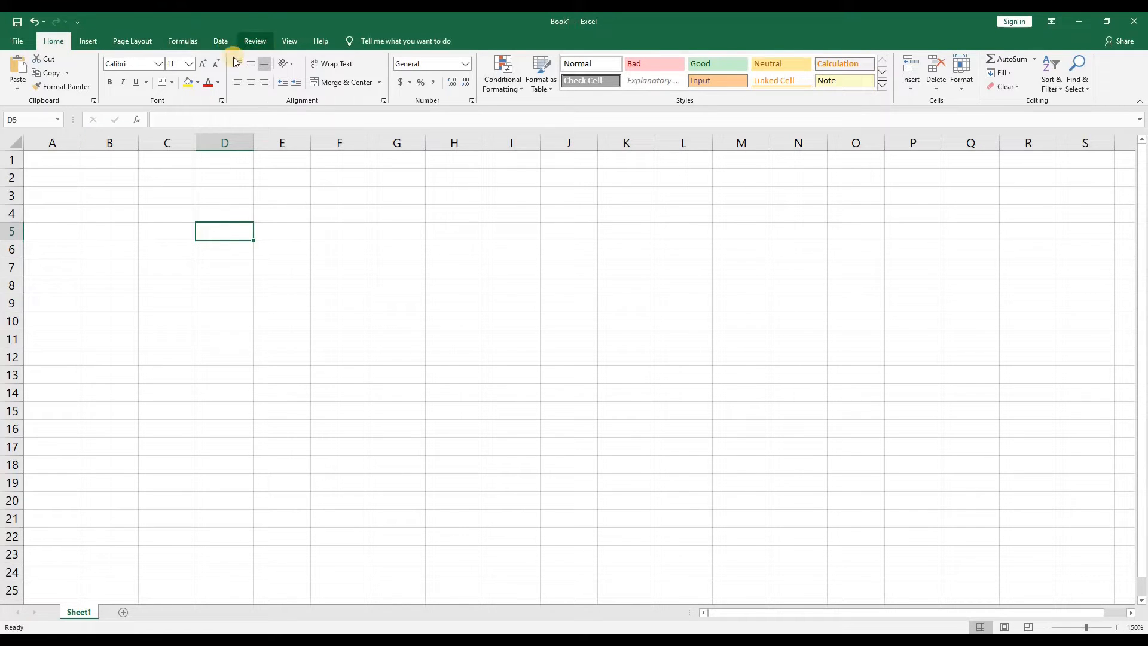
mouse_move(545, 76)
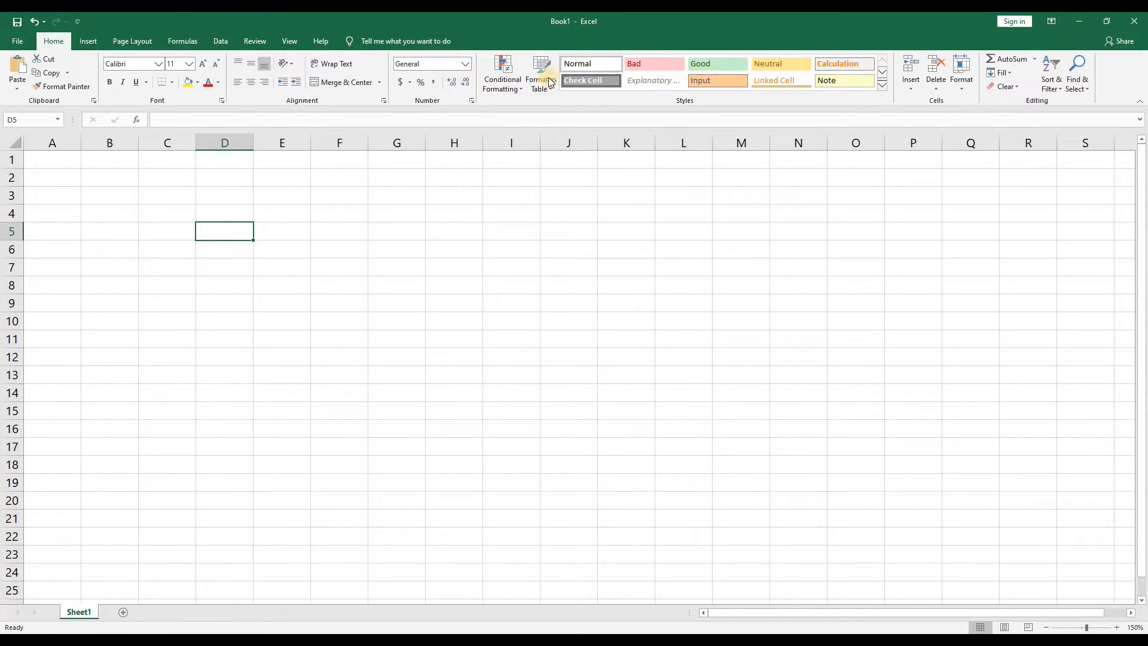
left_click(88, 40)
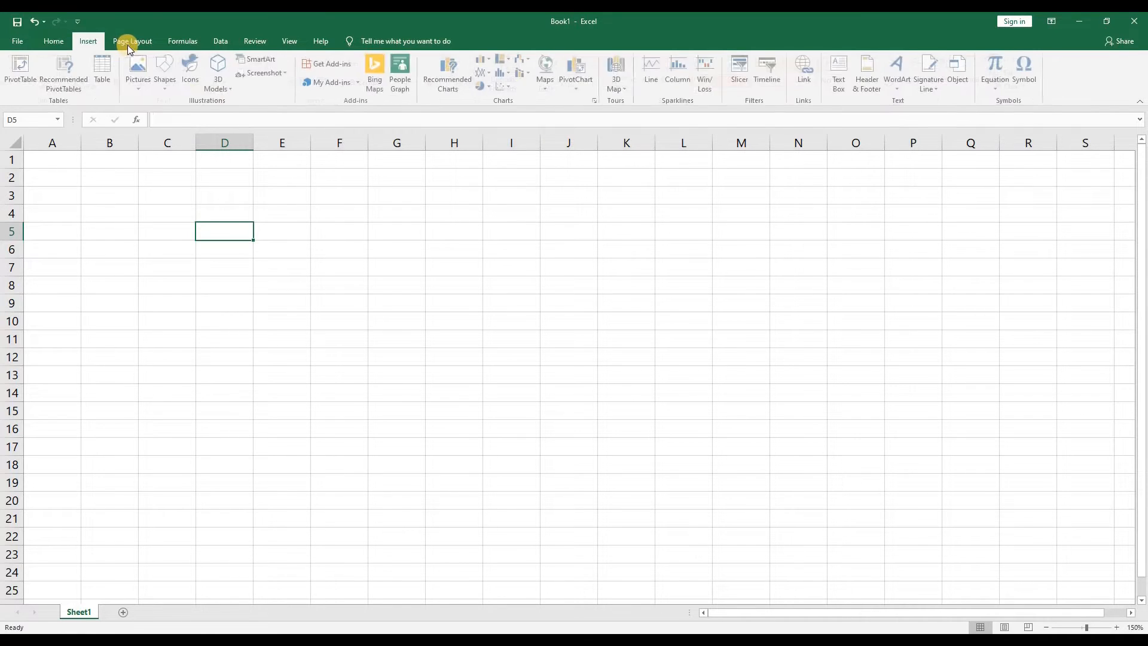
left_click(182, 40)
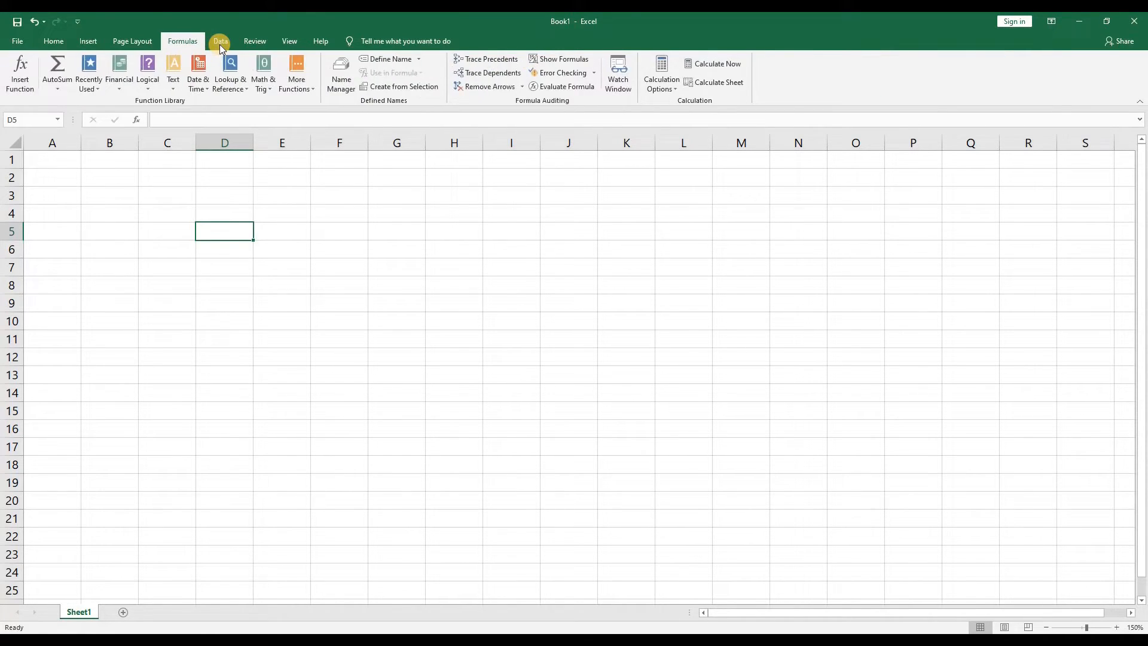
left_click(255, 41)
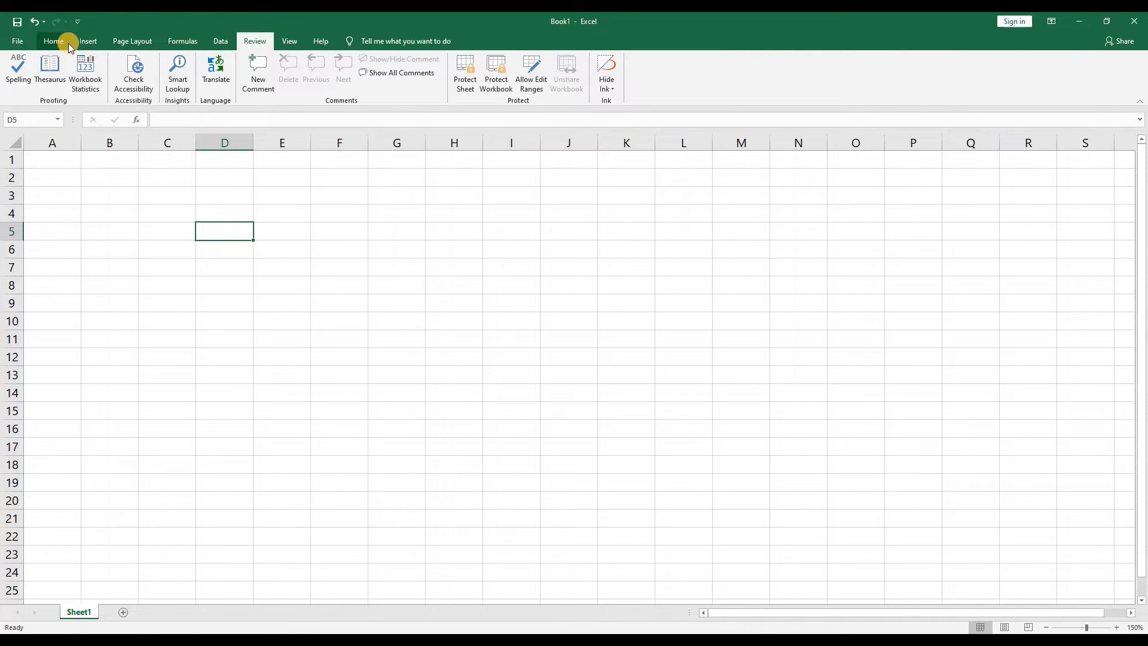
left_click(52, 41)
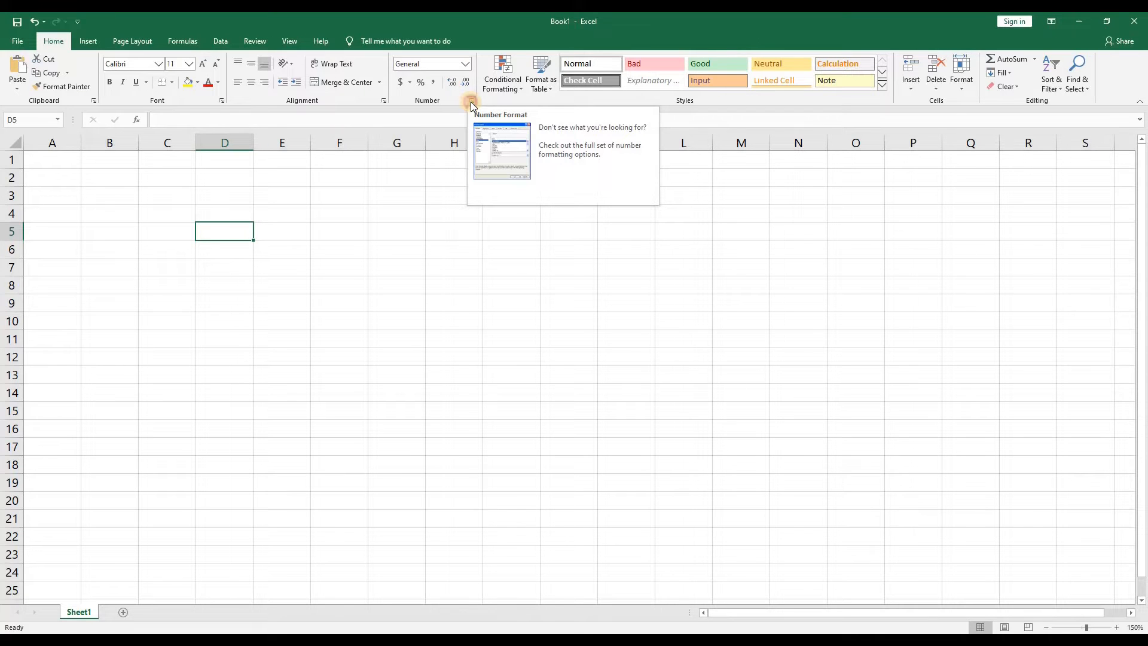
left_click(472, 100)
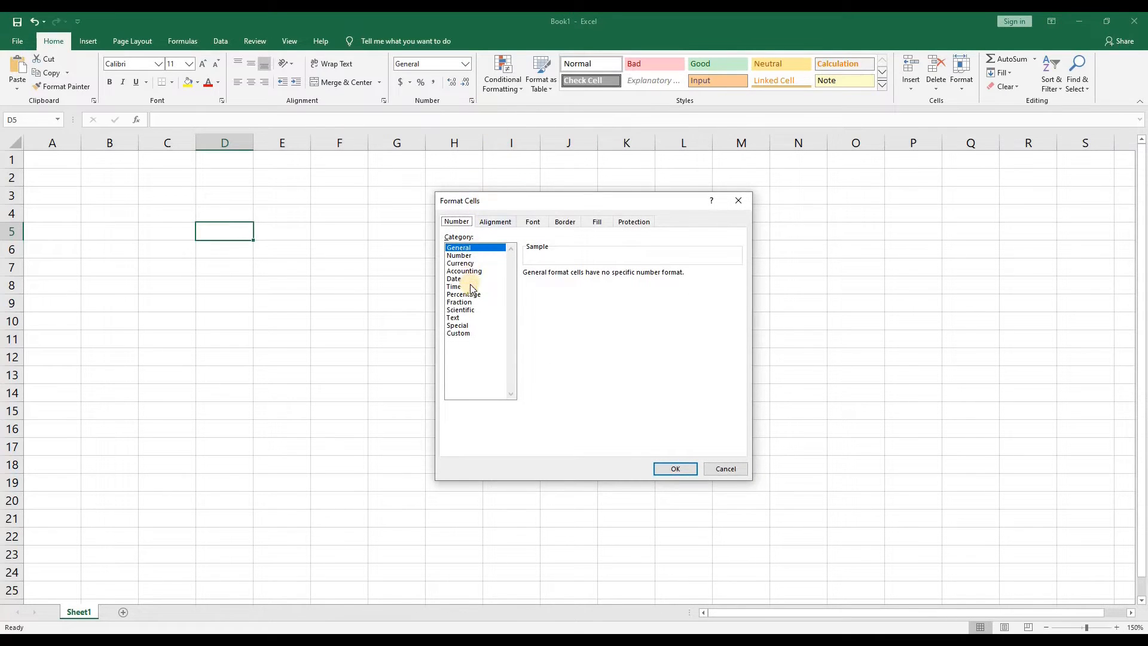
mouse_move(493, 221)
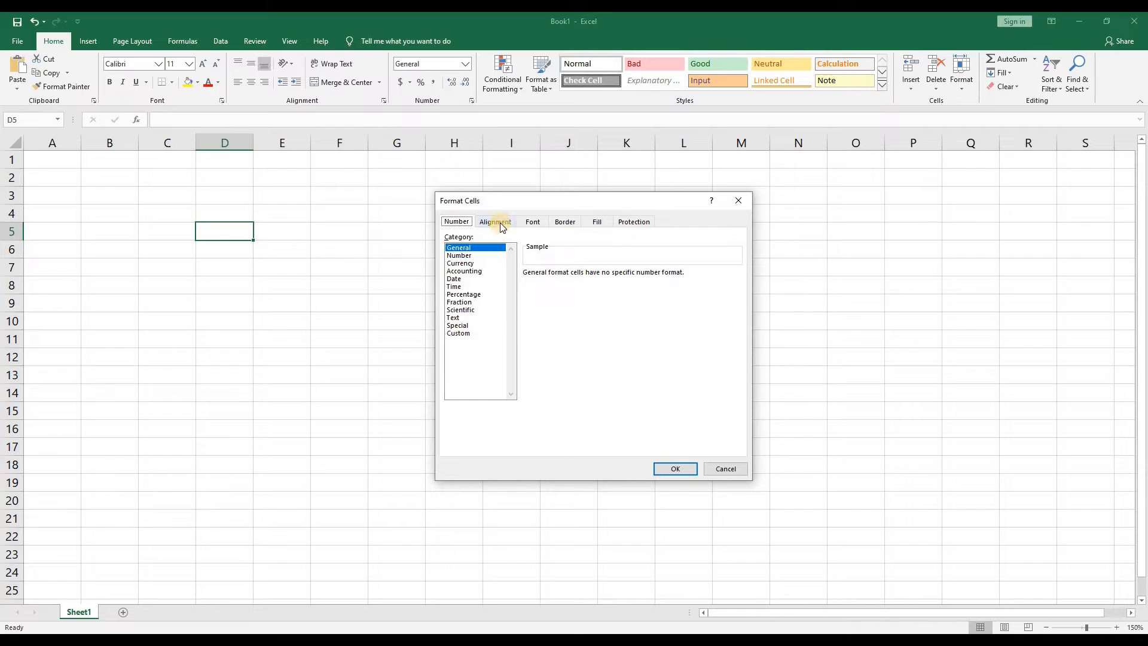
left_click(494, 221)
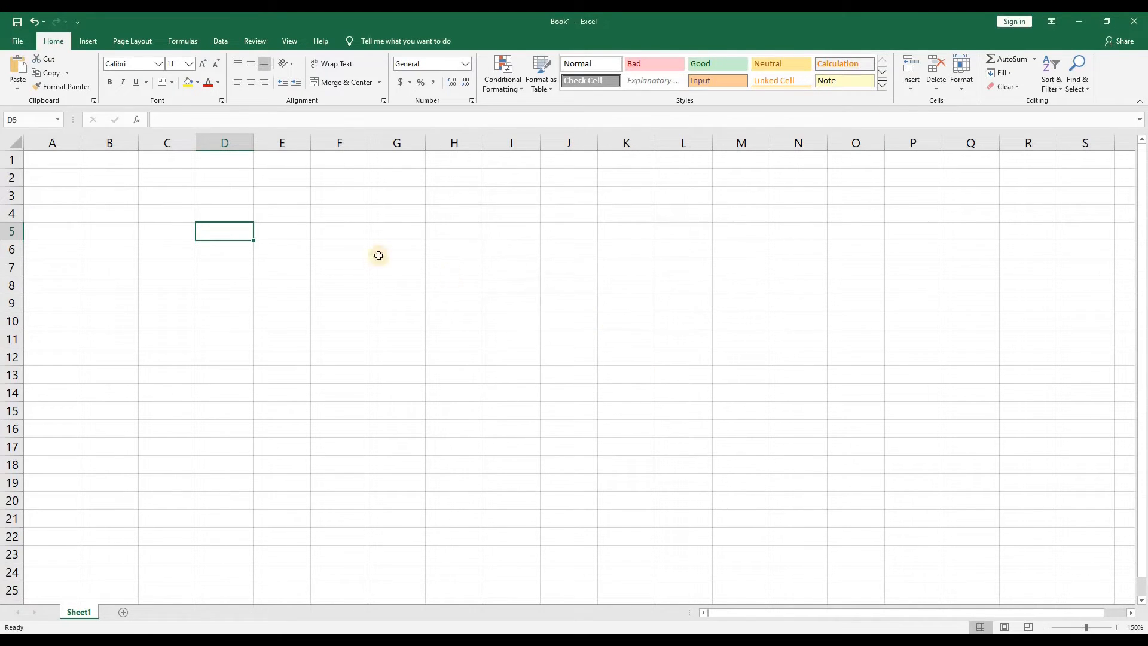
mouse_move(66, 73)
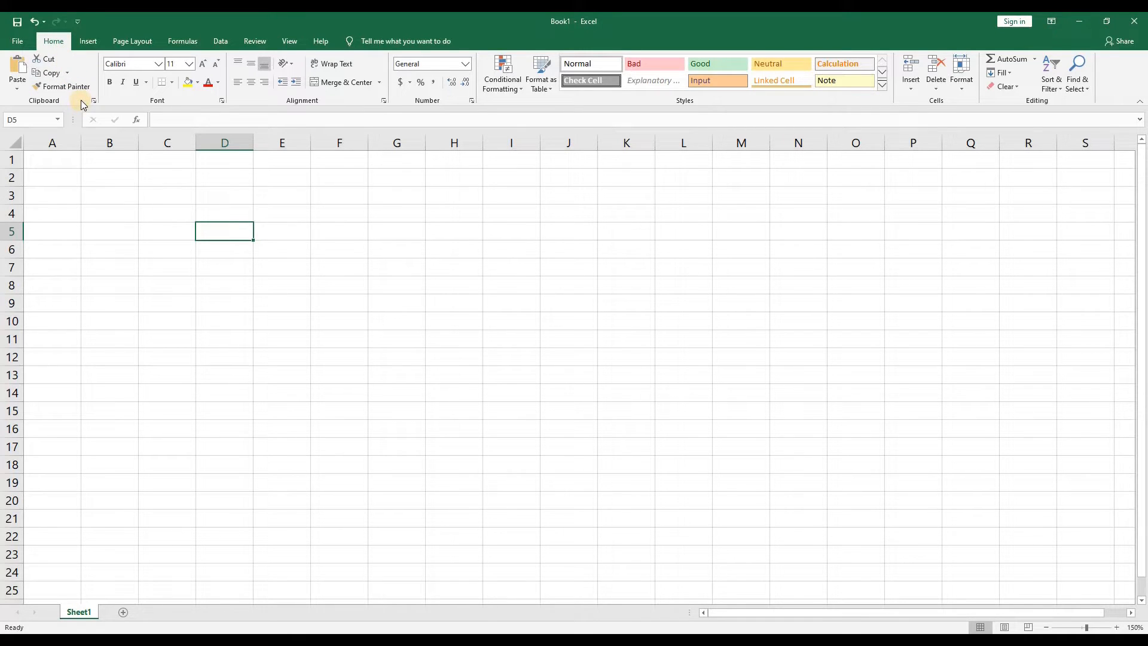
mouse_move(95, 124)
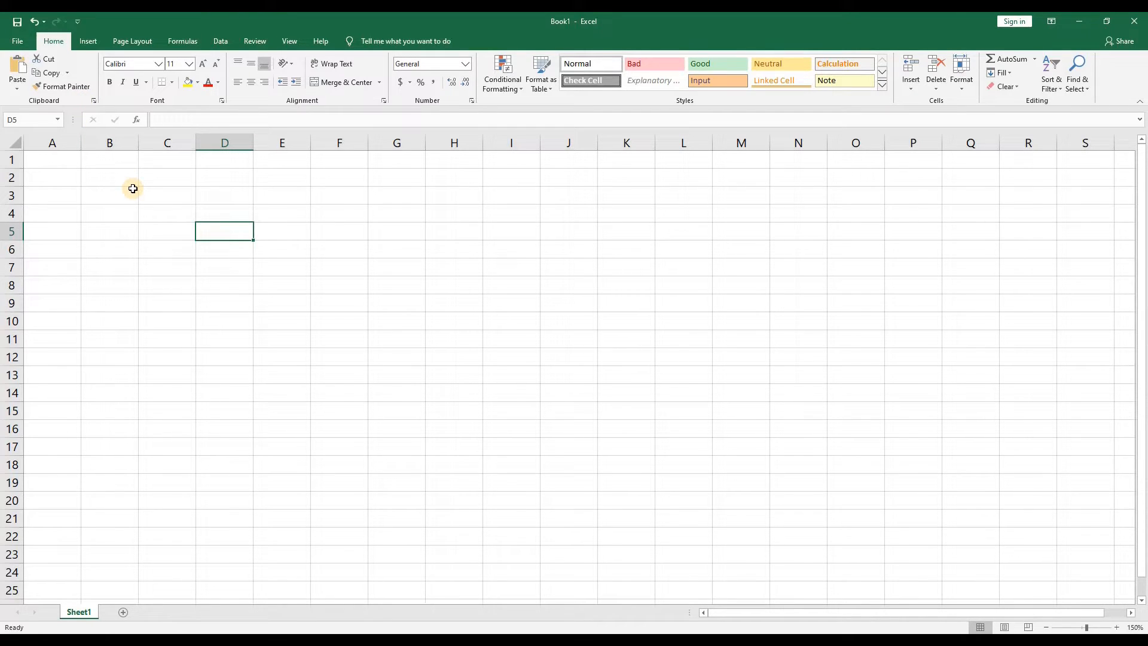
mouse_move(110, 180)
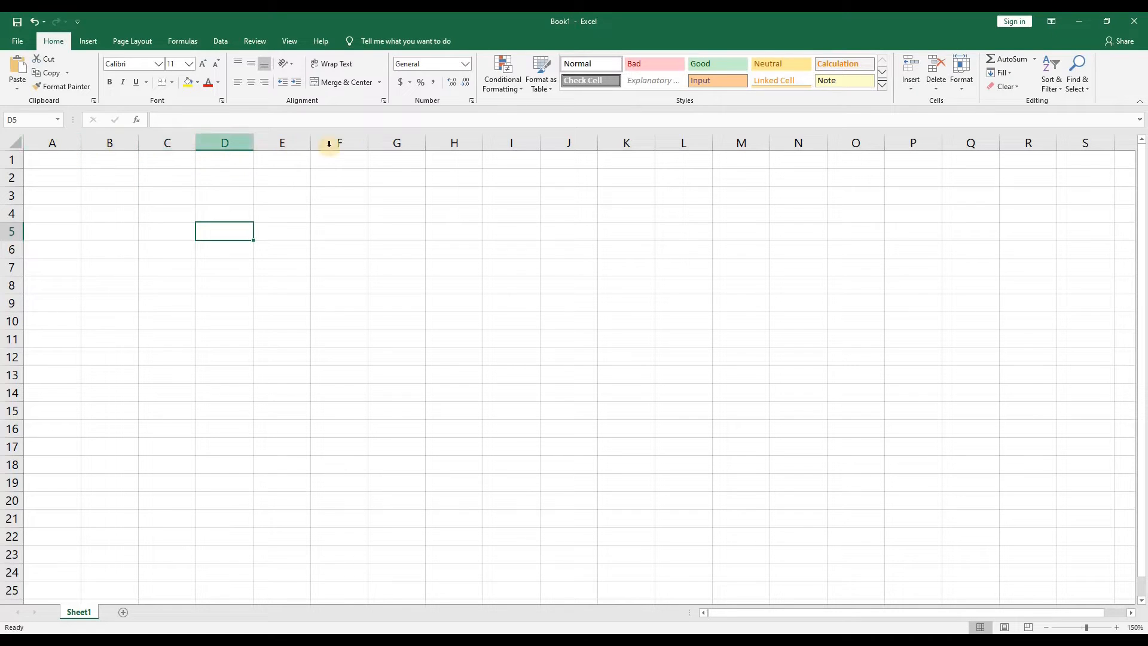
mouse_move(647, 140)
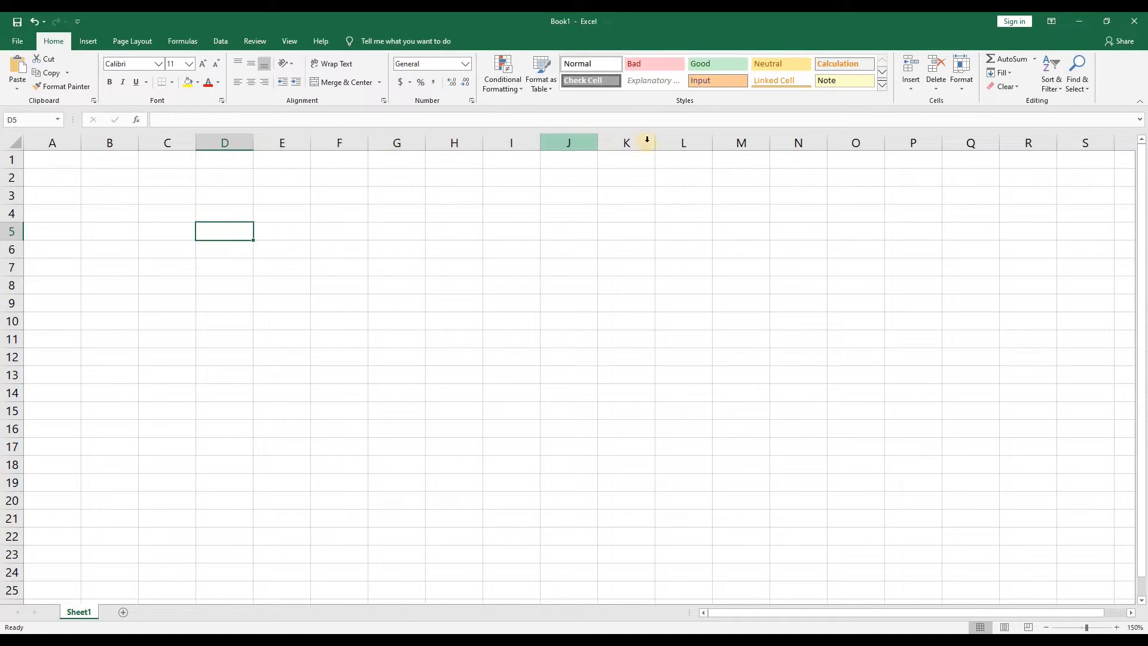
mouse_move(741, 142)
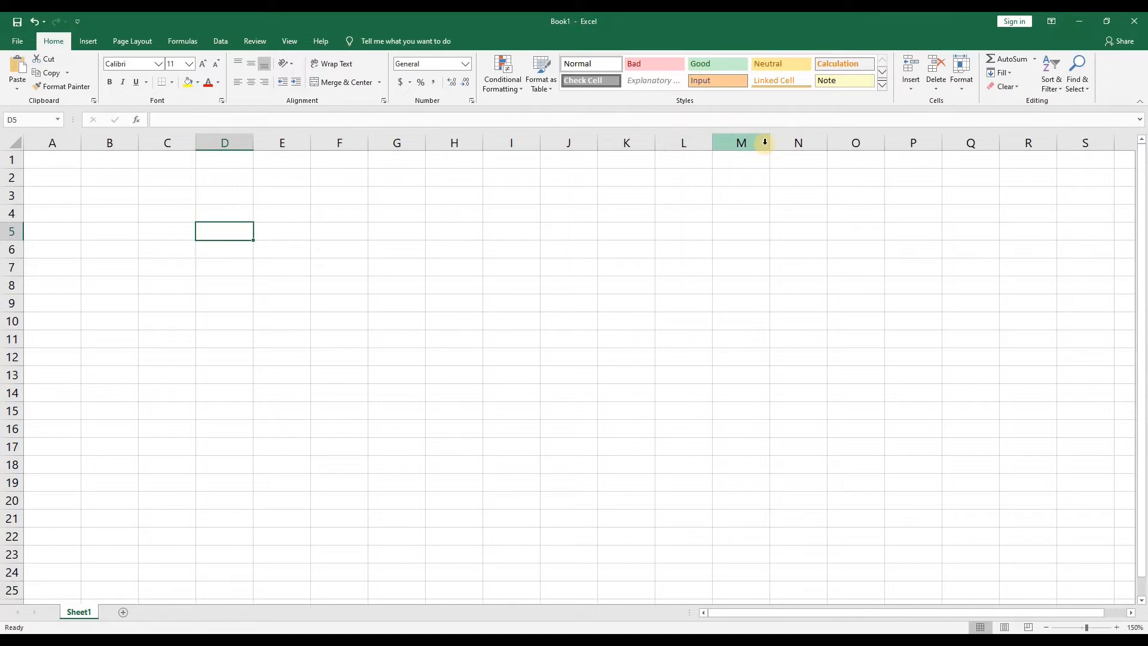
mouse_move(429, 232)
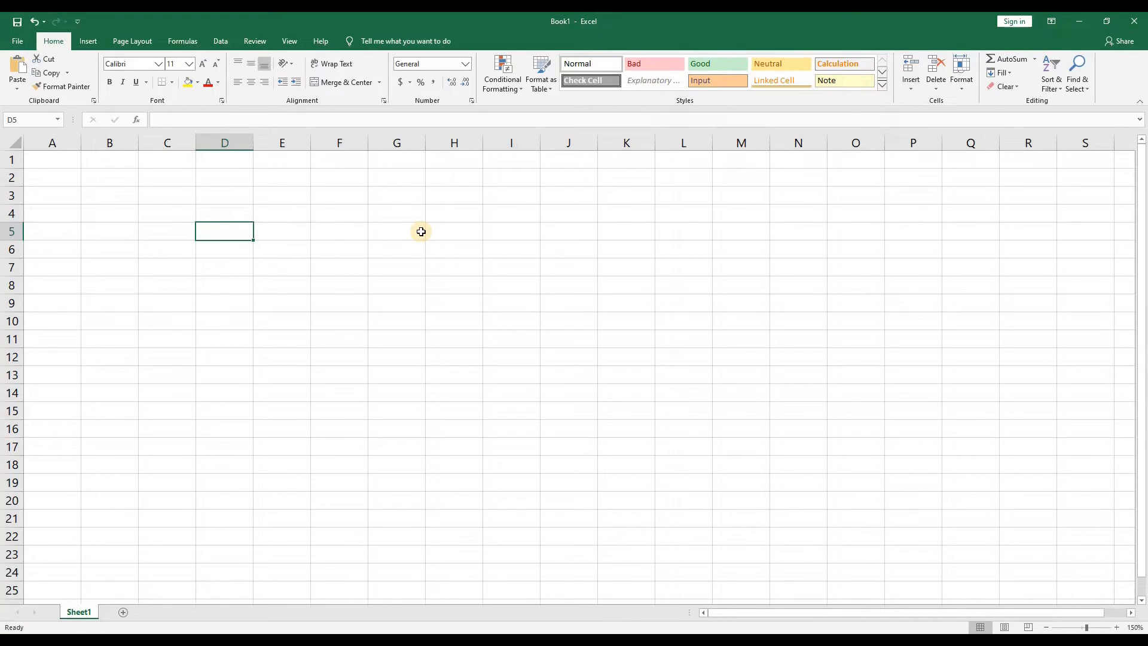
mouse_move(520, 266)
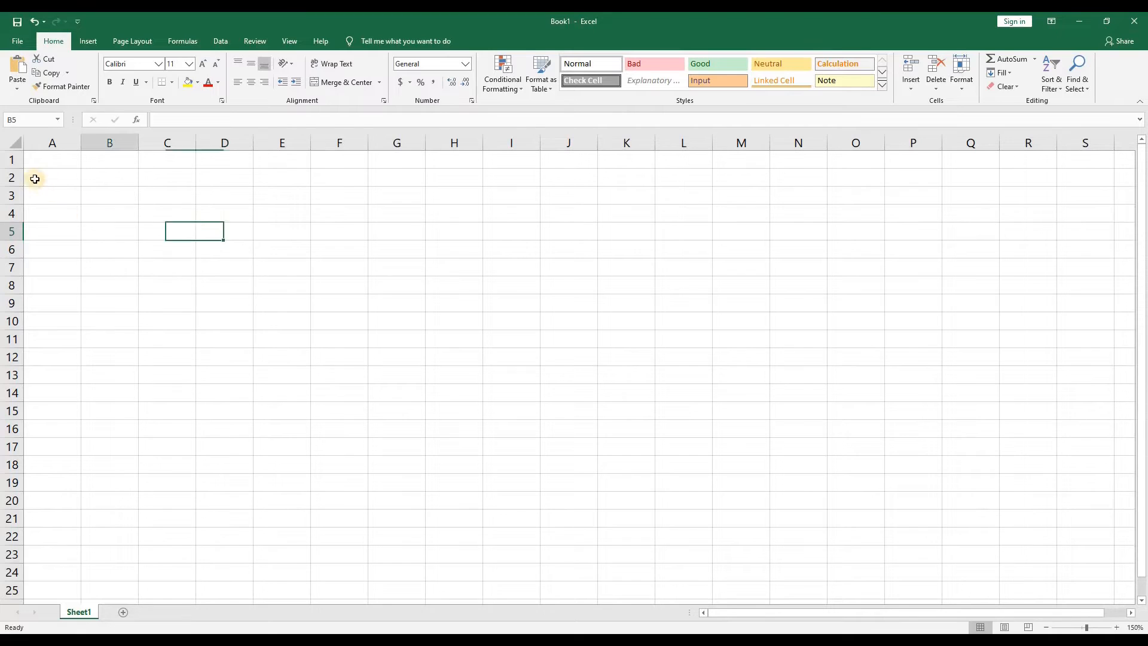
Enter the misspelled heading 'Inventory Numbr' in cell B4
left_click(109, 231)
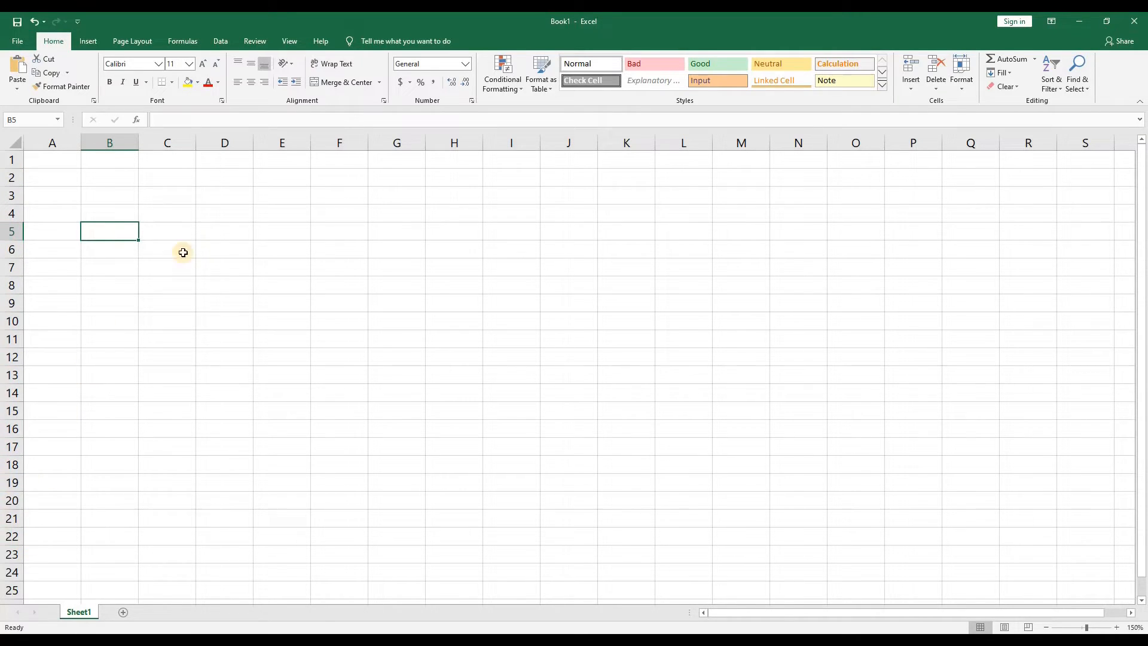
mouse_move(220, 235)
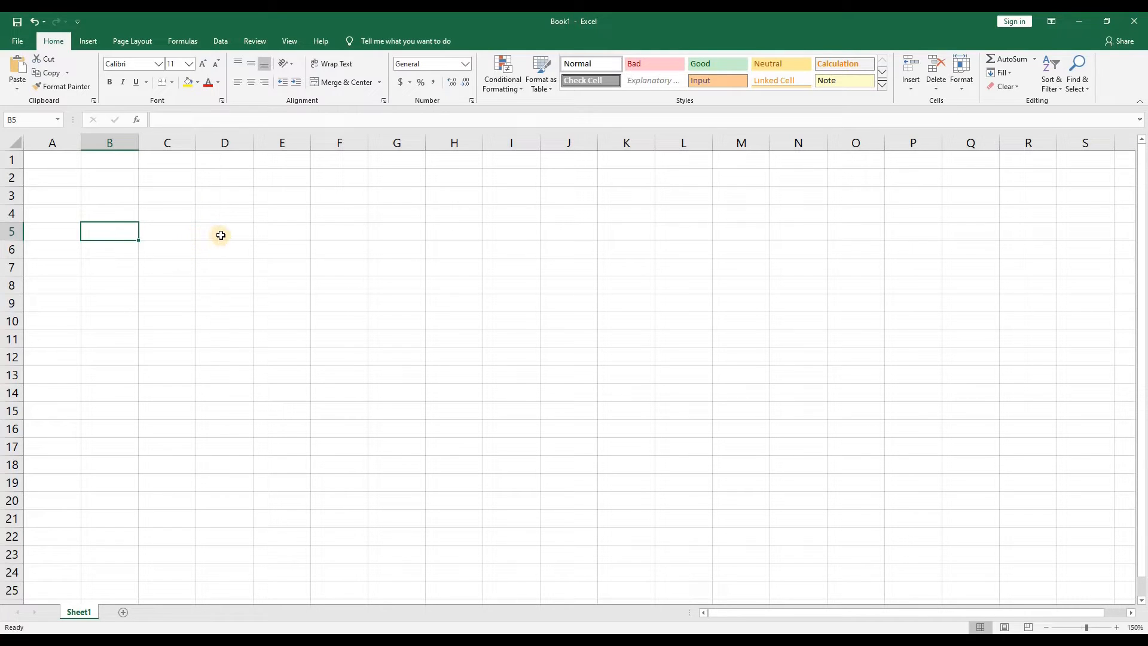
left_click(224, 231)
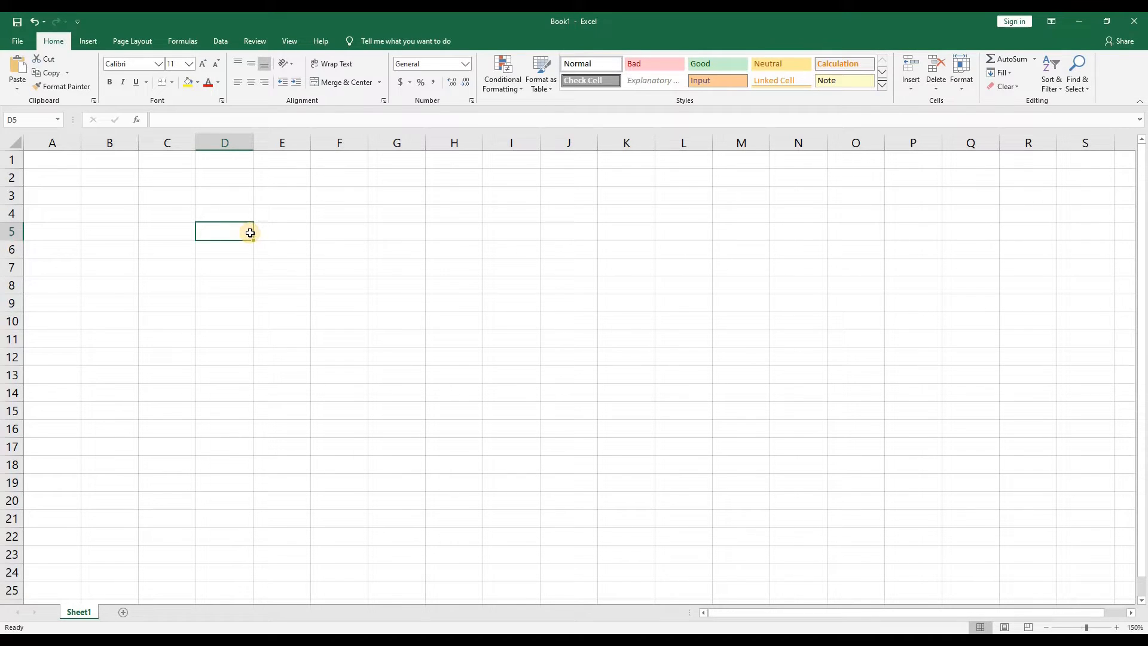
mouse_move(280, 215)
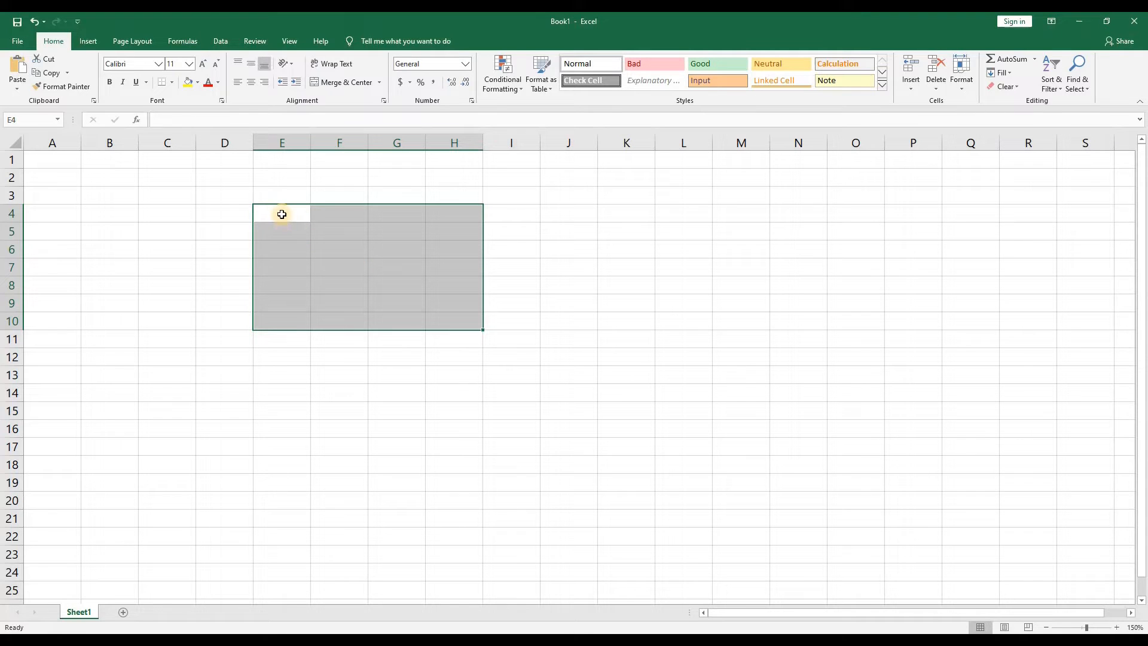
mouse_move(464, 325)
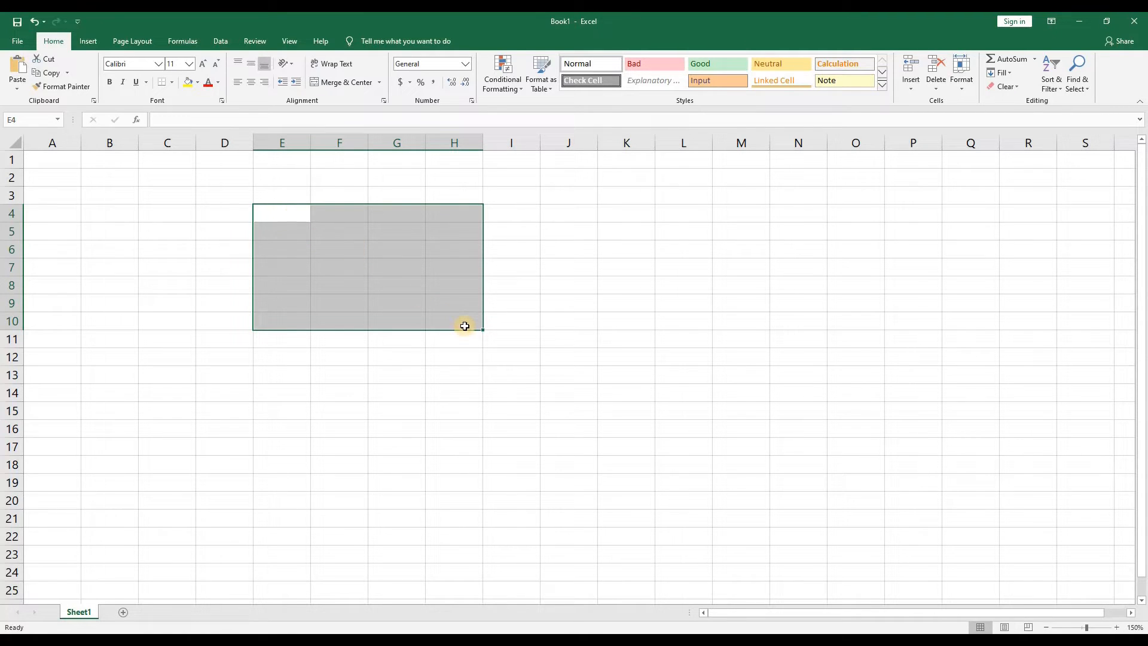
mouse_move(283, 226)
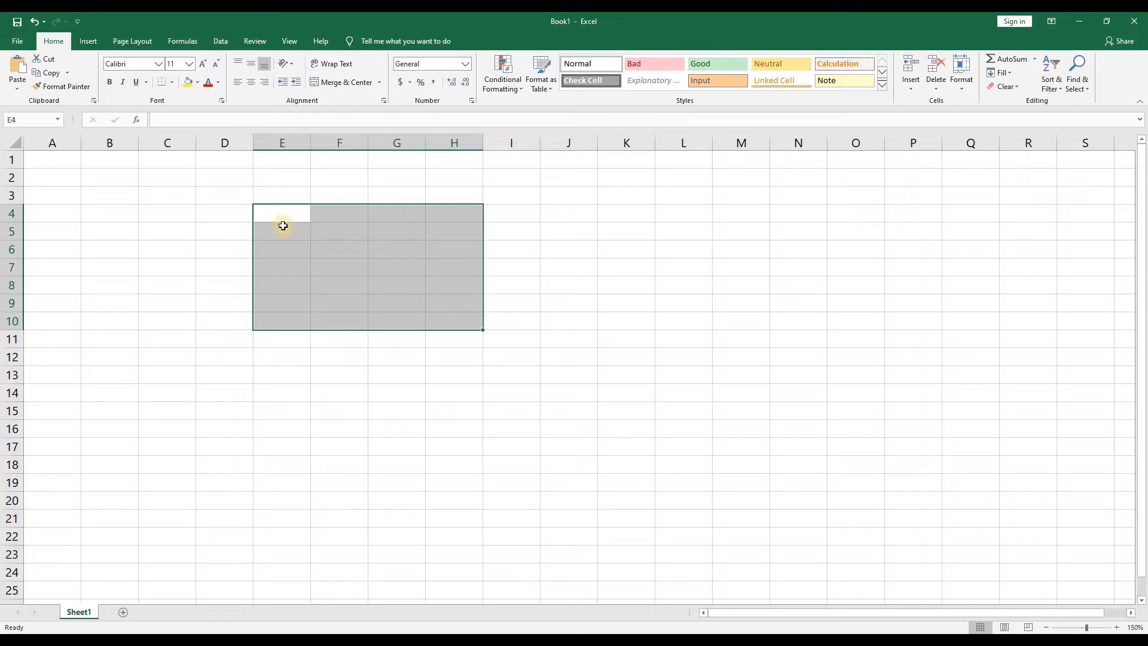
mouse_move(452, 321)
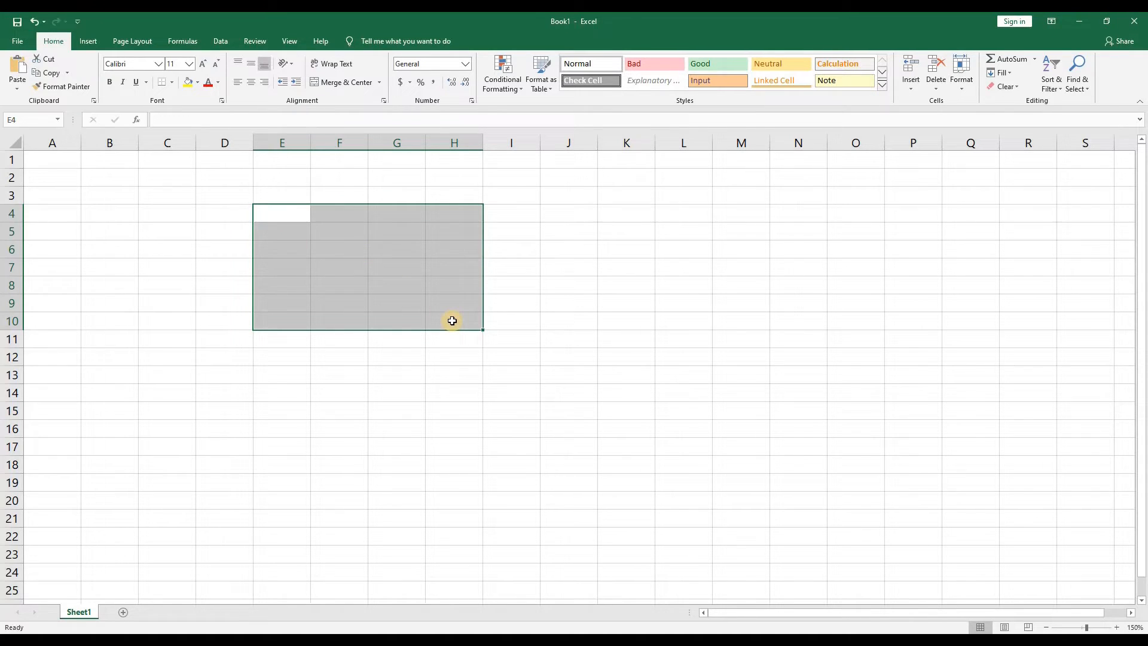
mouse_move(215, 260)
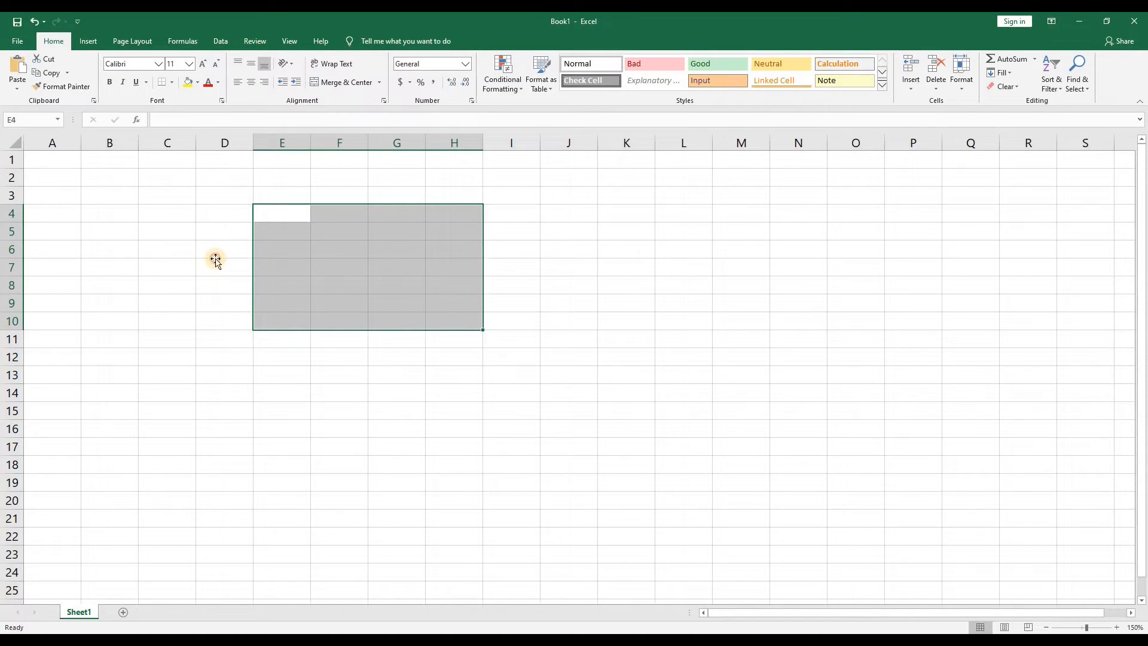
left_click(224, 266)
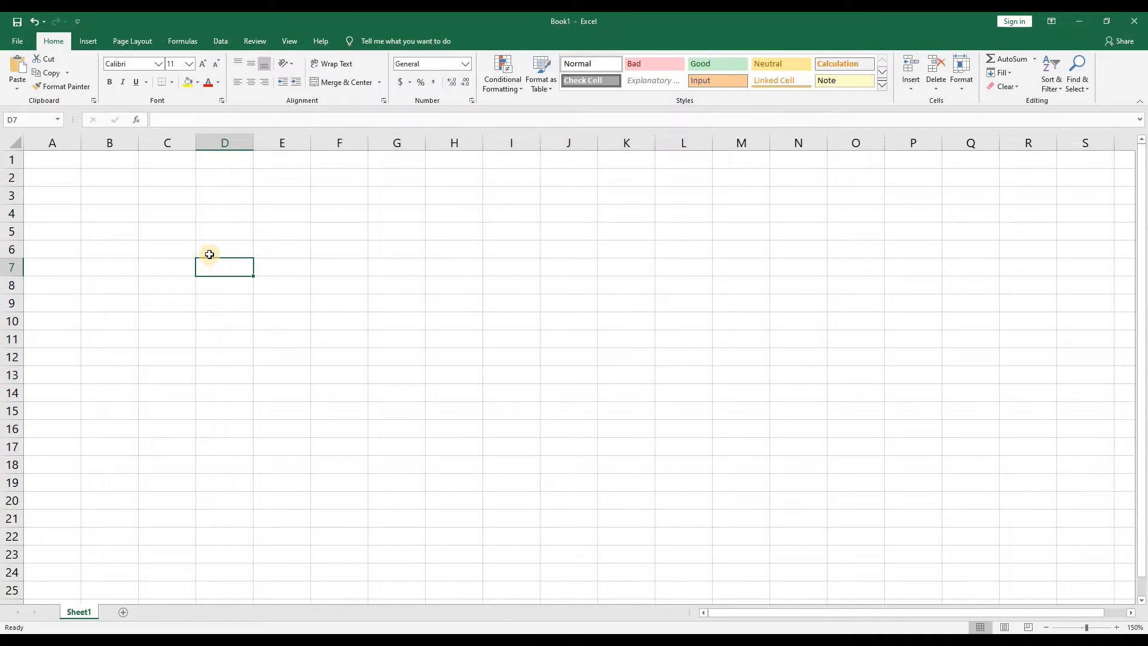
mouse_move(141, 233)
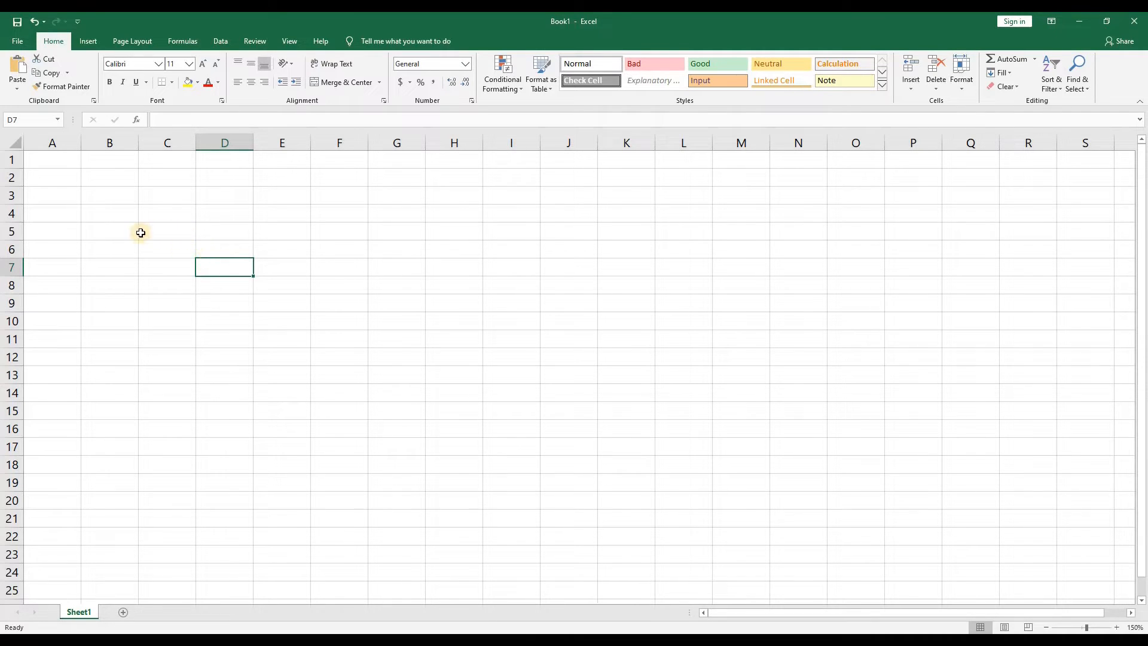
mouse_move(129, 216)
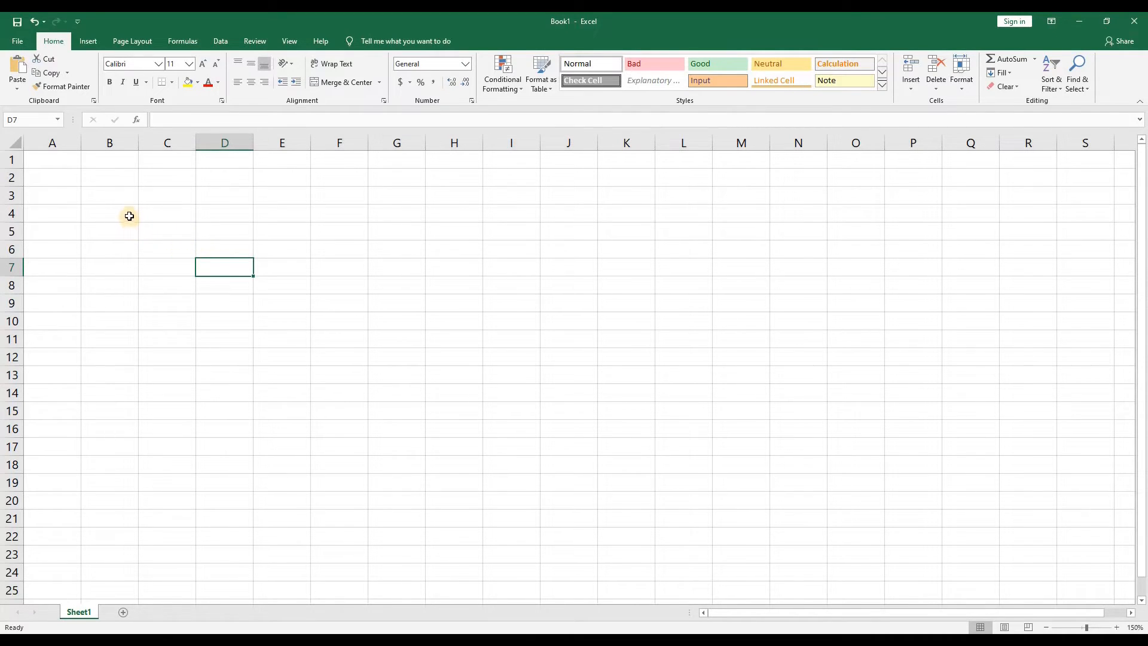
left_click(108, 213)
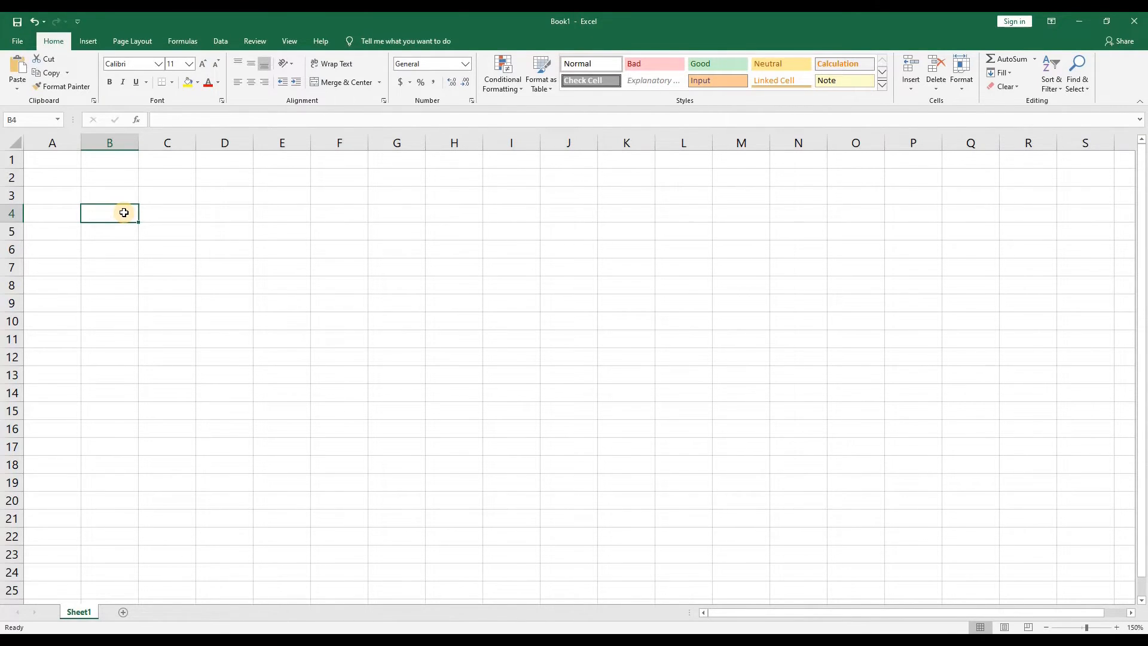
type("Inven")
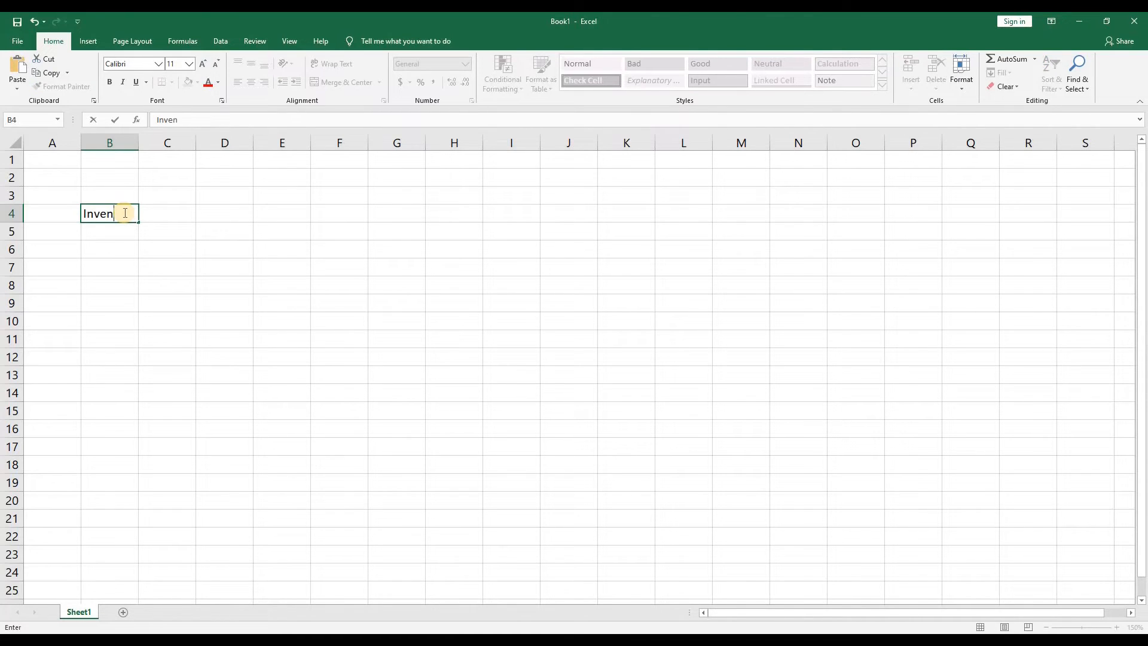
type("tory Nu")
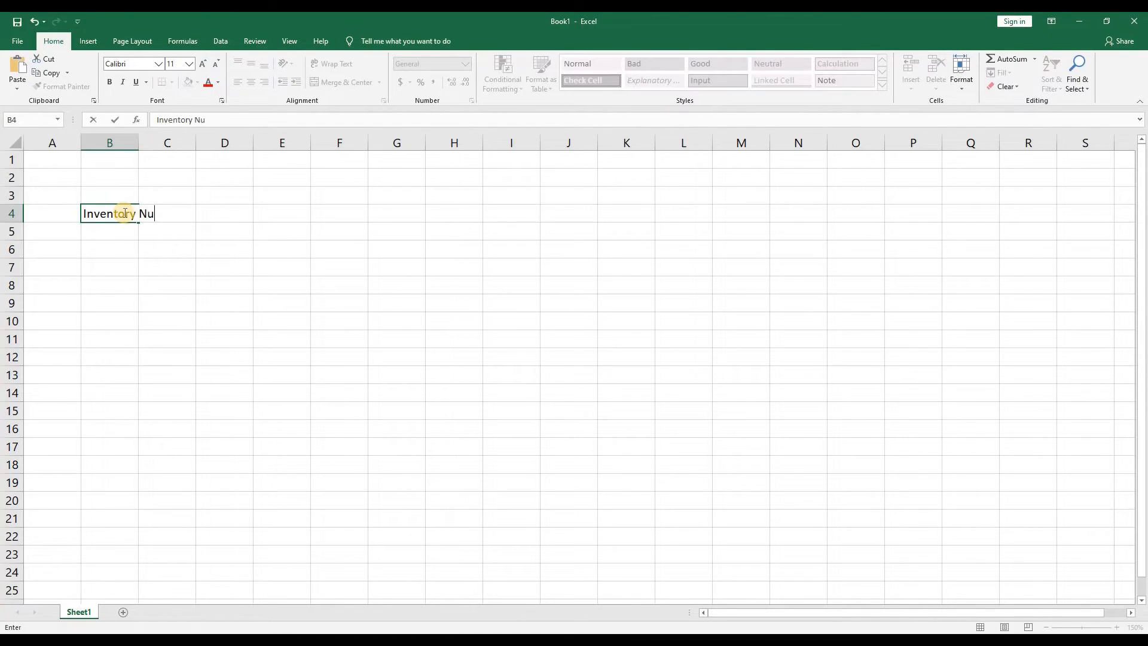
type("mbr")
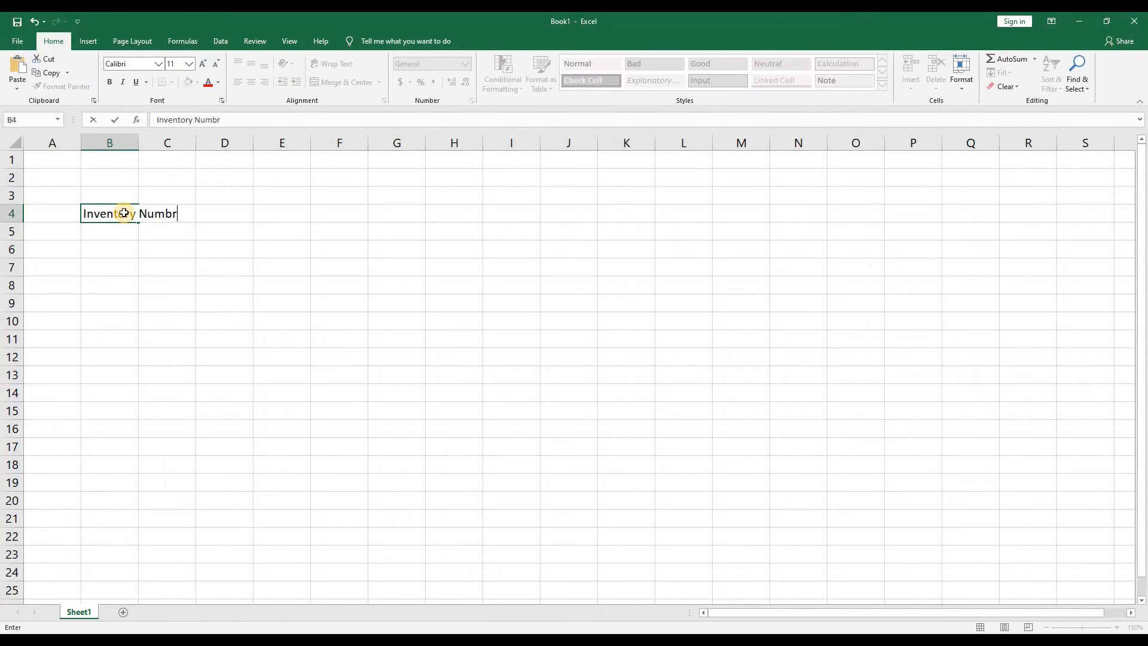
key("enter")
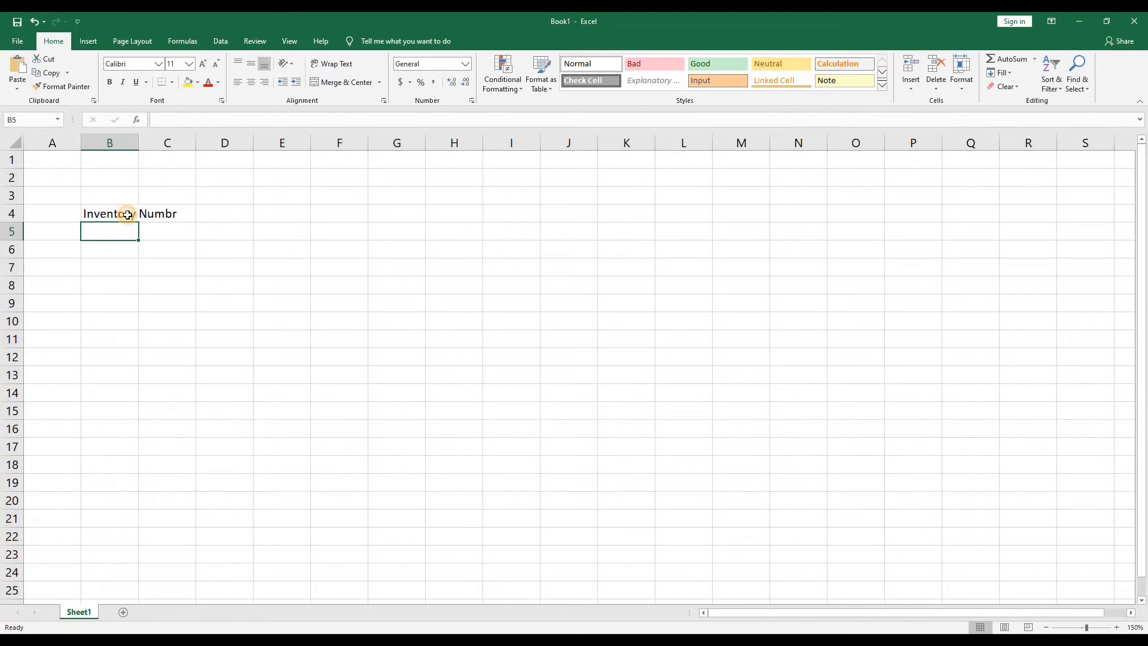
Correct B4 to 'Inventory Number' by inserting the missing e
left_click(110, 213)
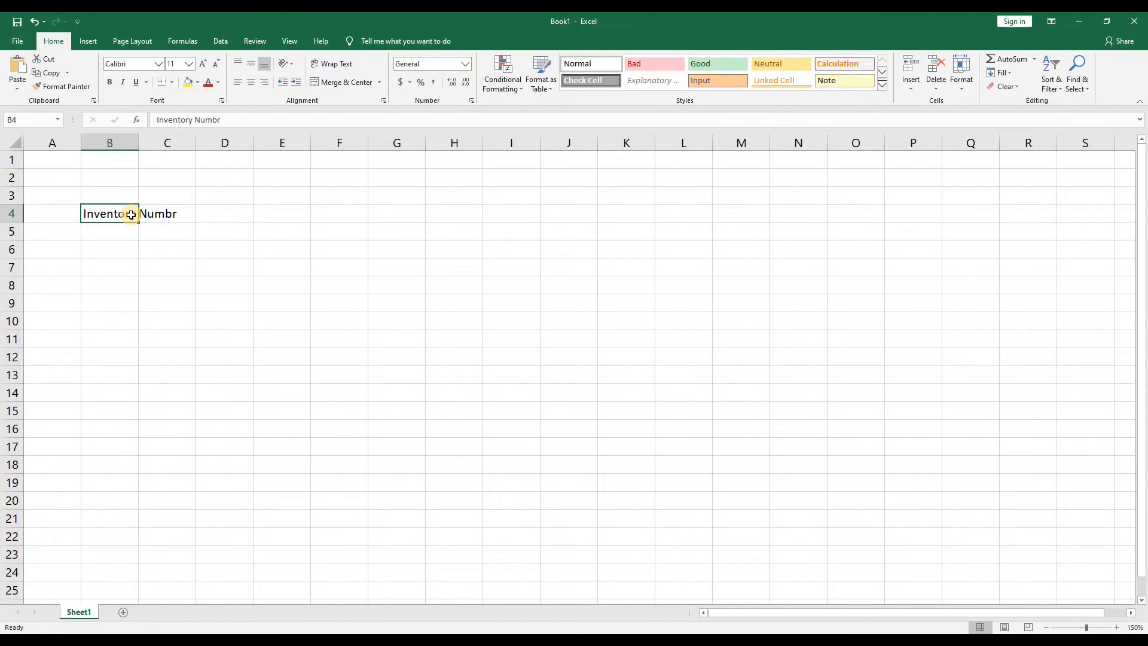
left_click(282, 213)
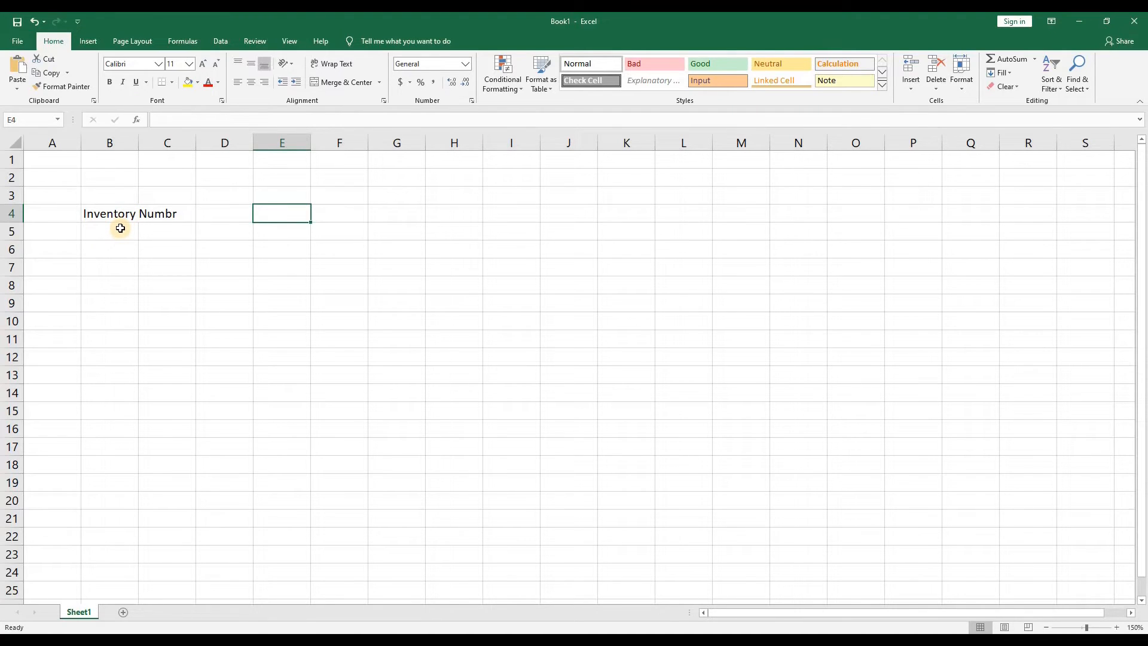
mouse_move(119, 222)
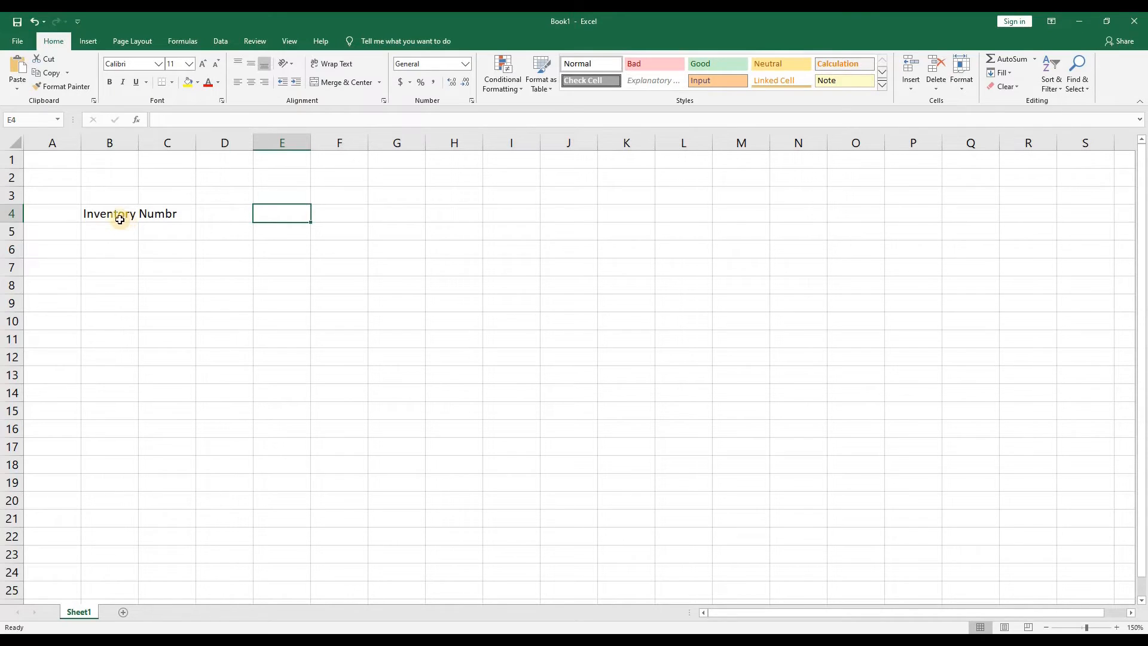
left_click(167, 213)
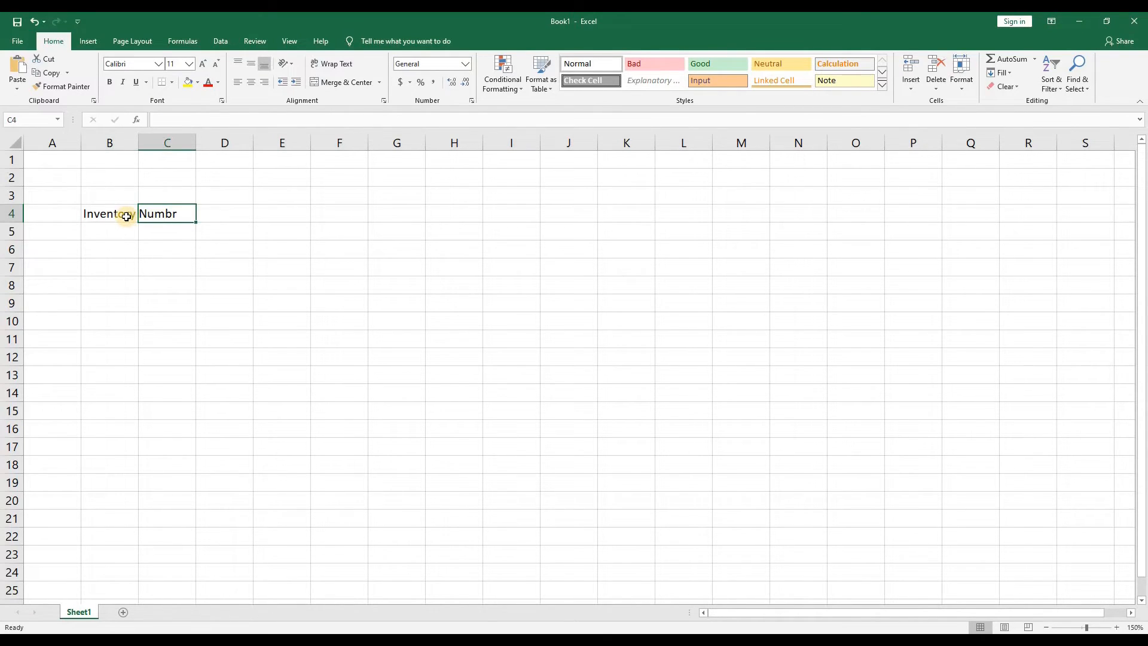
left_click(110, 213)
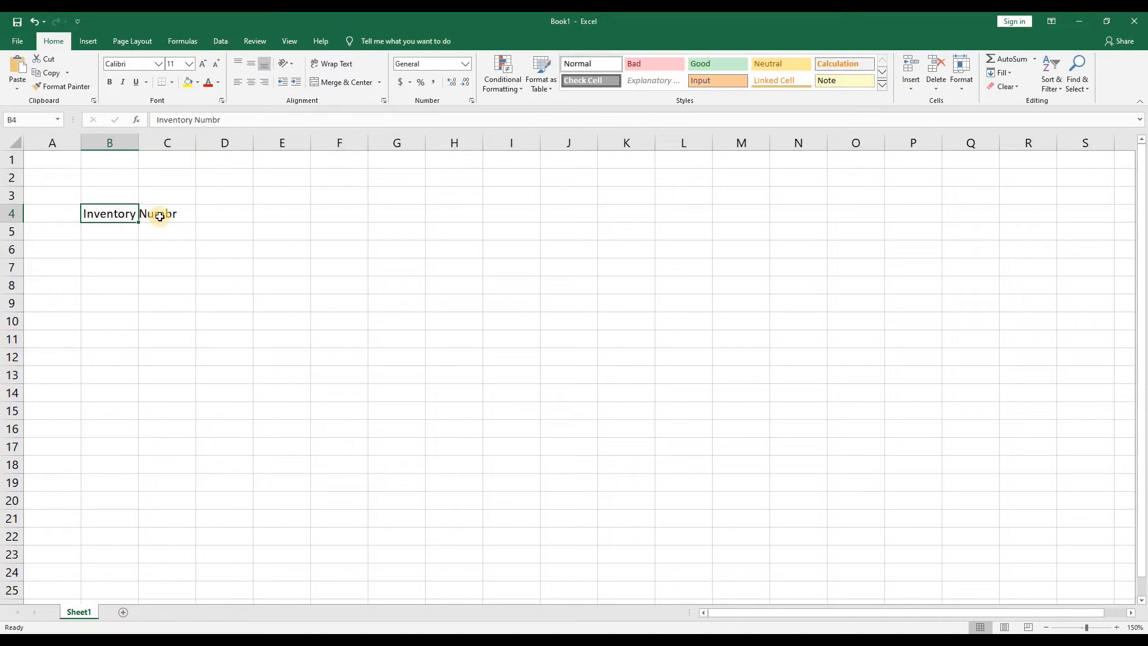
left_click(167, 213)
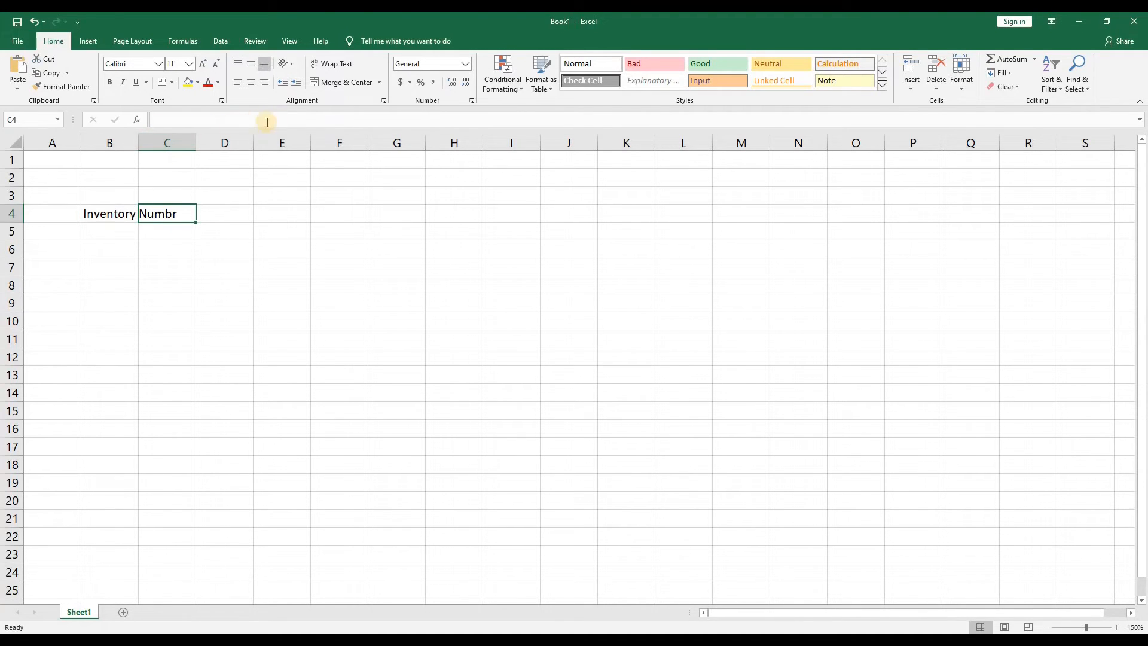
mouse_move(181, 190)
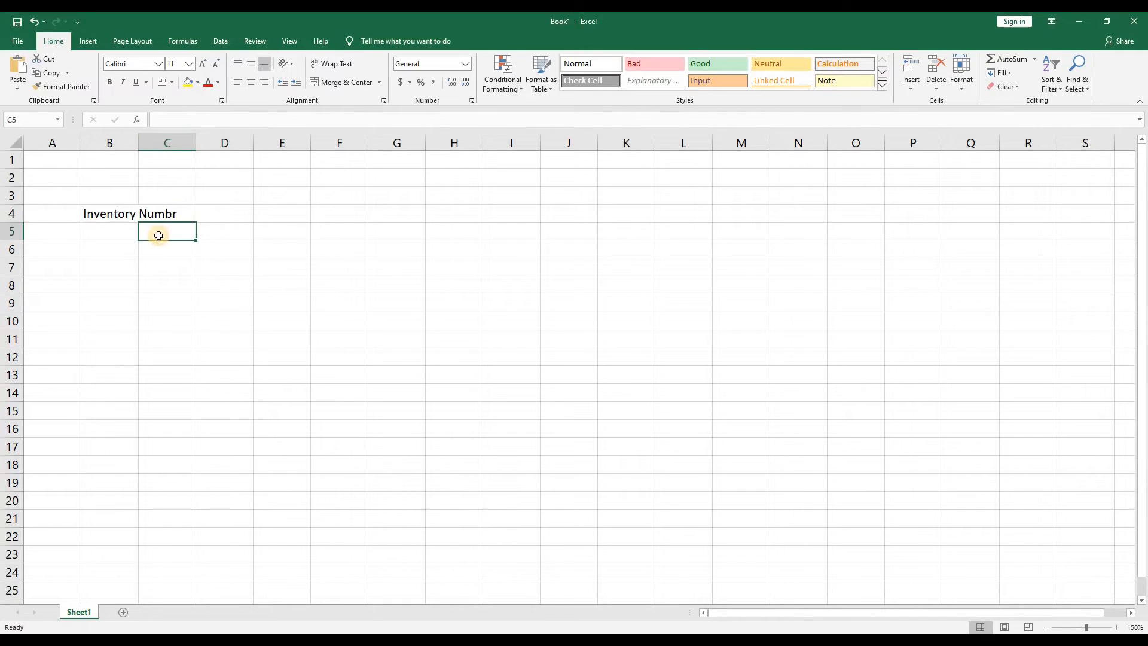
left_click(109, 213)
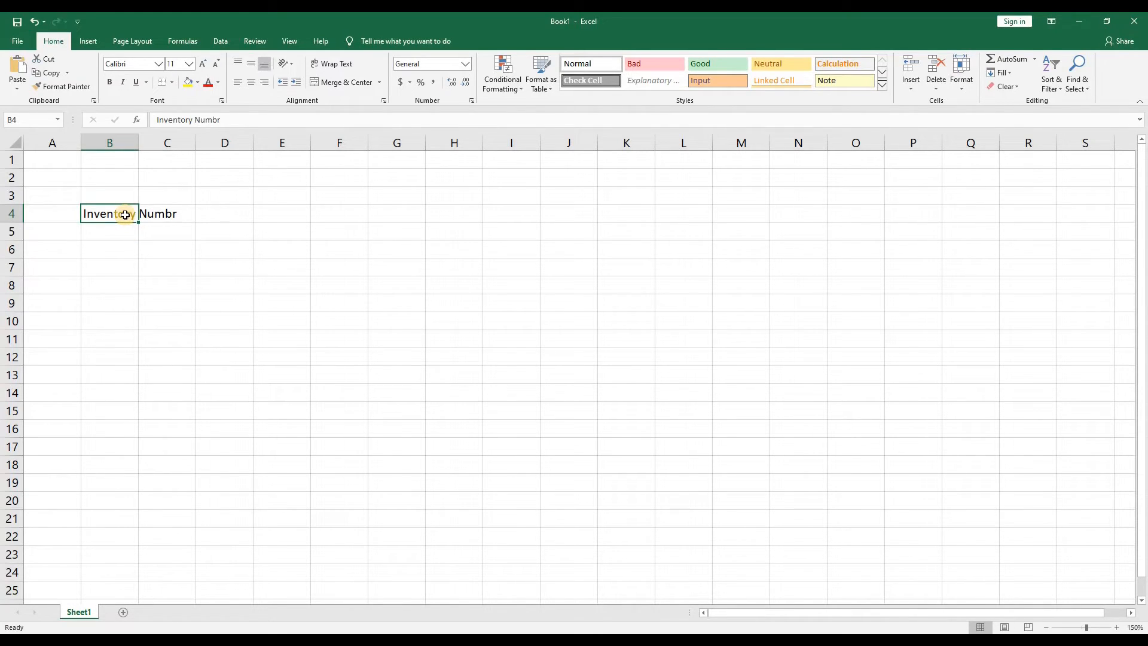
double_click(125, 213)
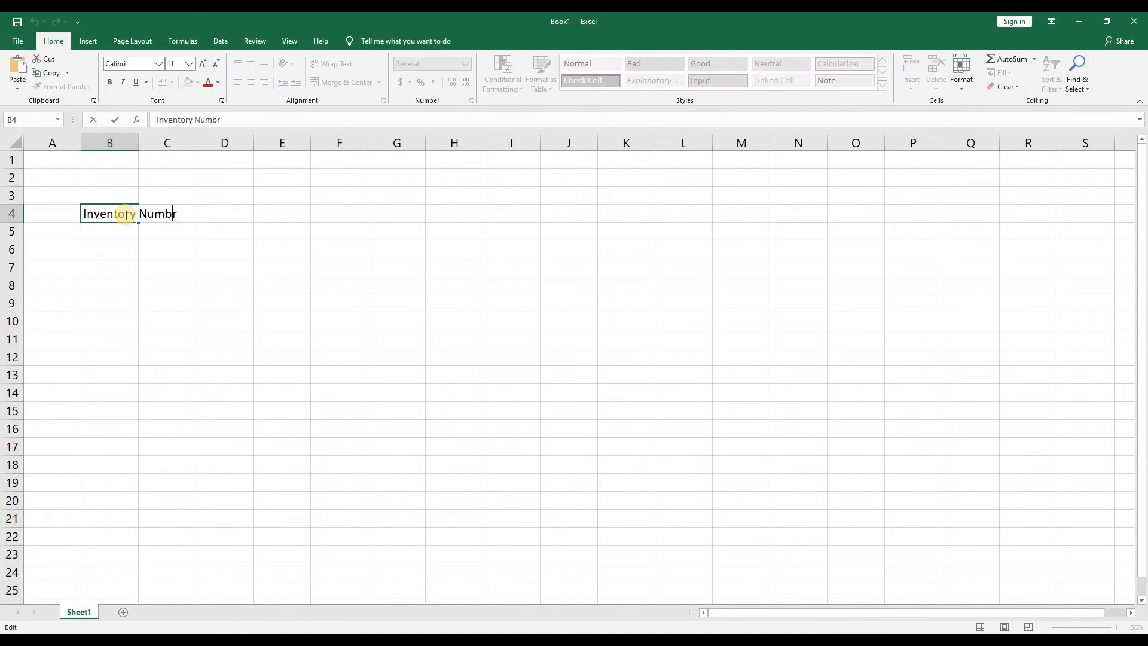
type("e")
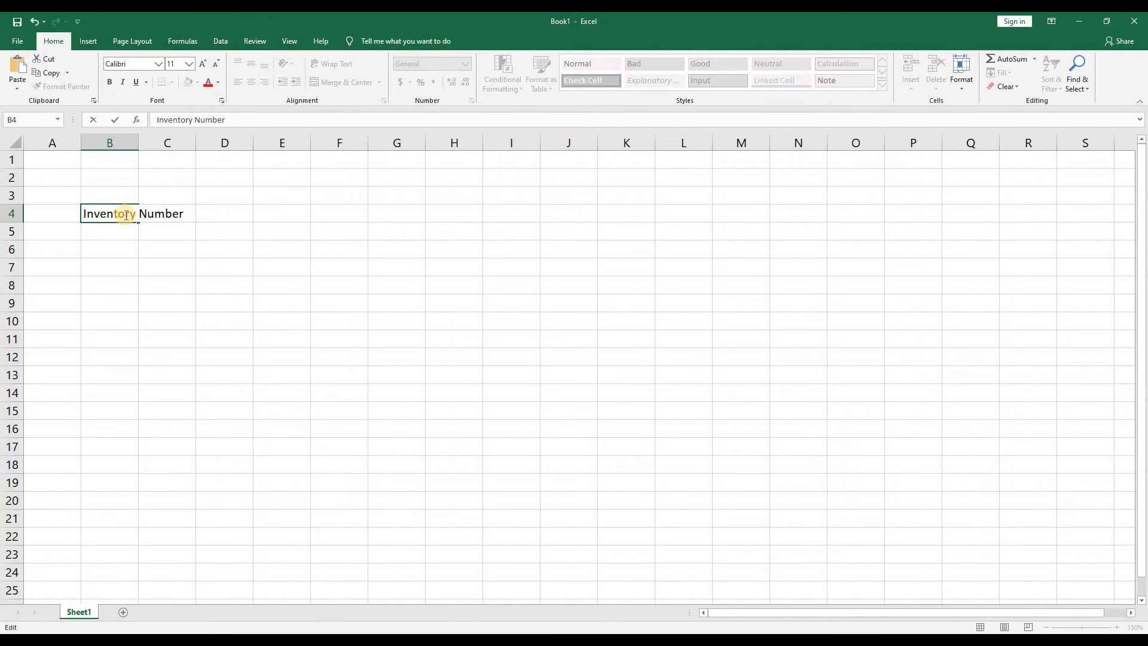
key("Return")
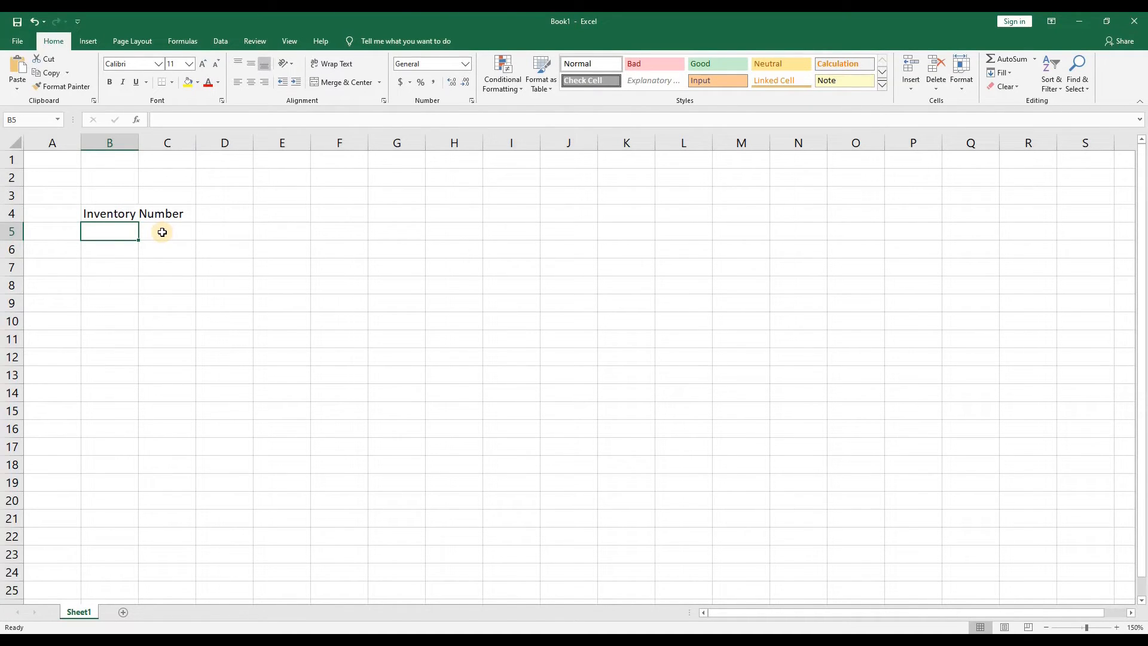
mouse_move(170, 214)
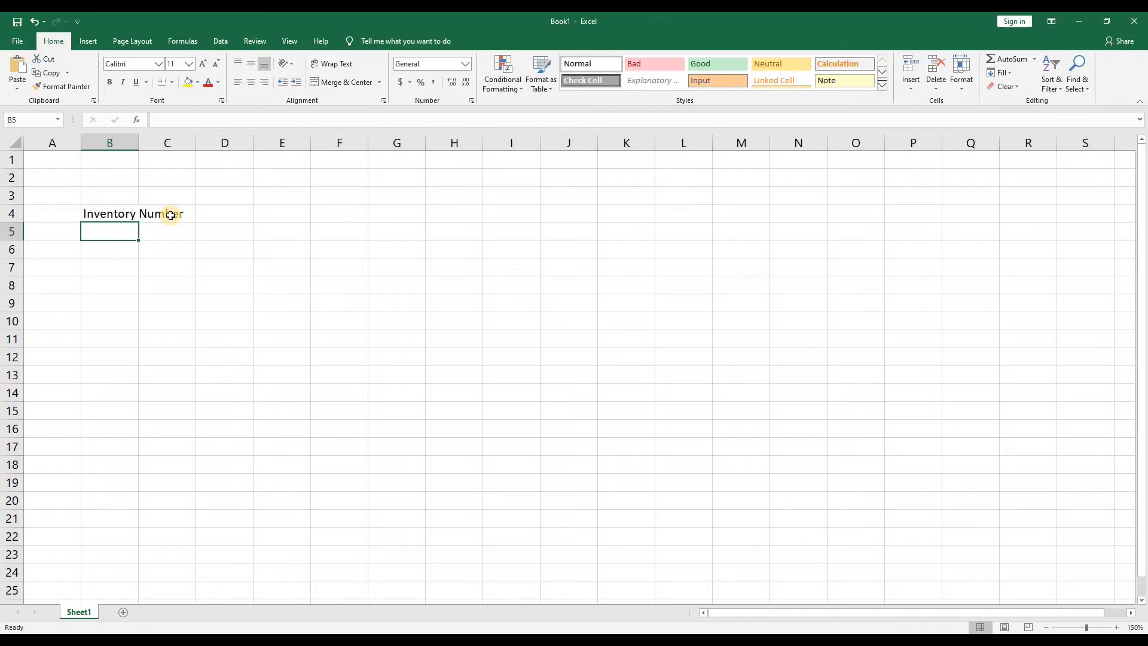
mouse_move(135, 214)
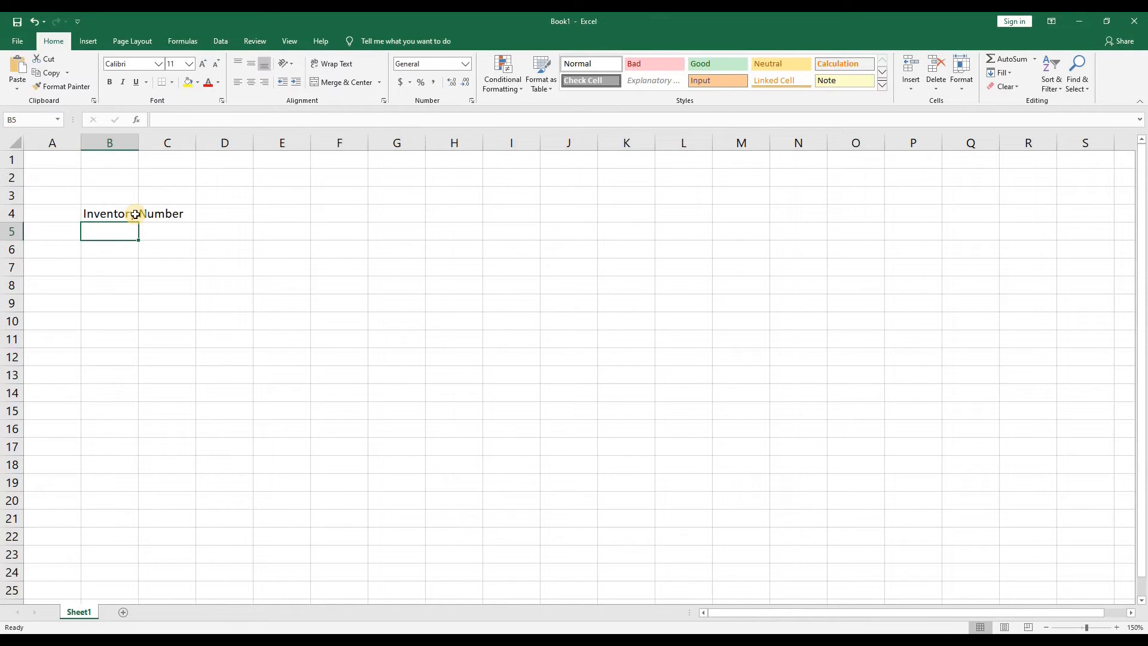
left_click(109, 213)
type("C")
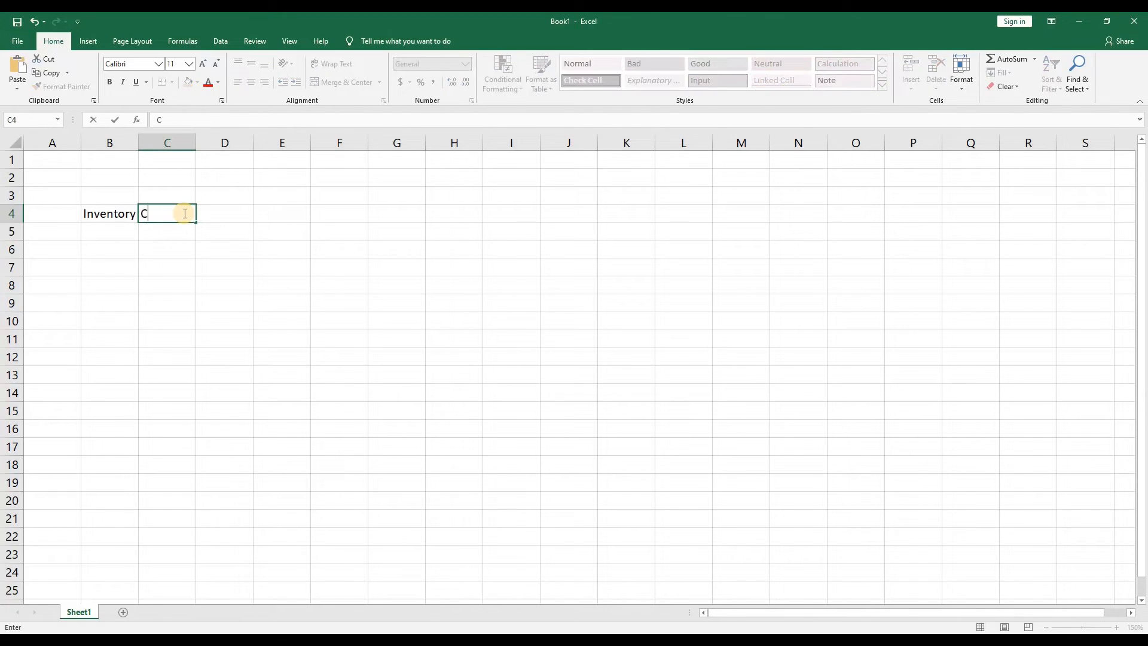
Enter Car Description in C4, Wholesale in D4 and Retail Price in E4
type("ar Description")
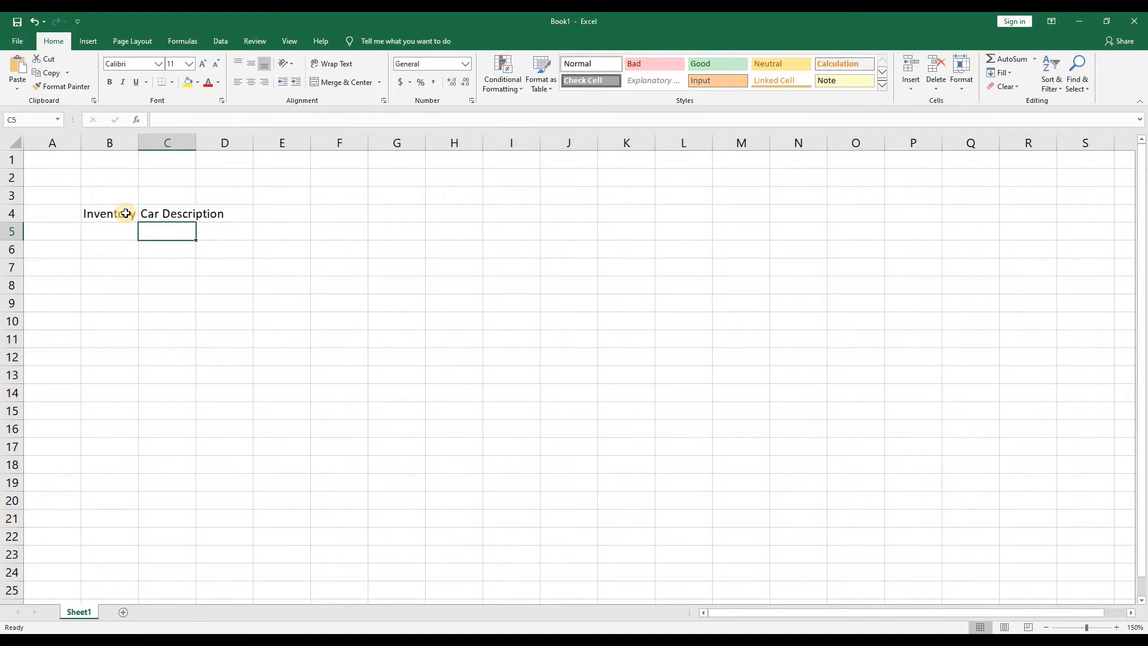
left_click(110, 213)
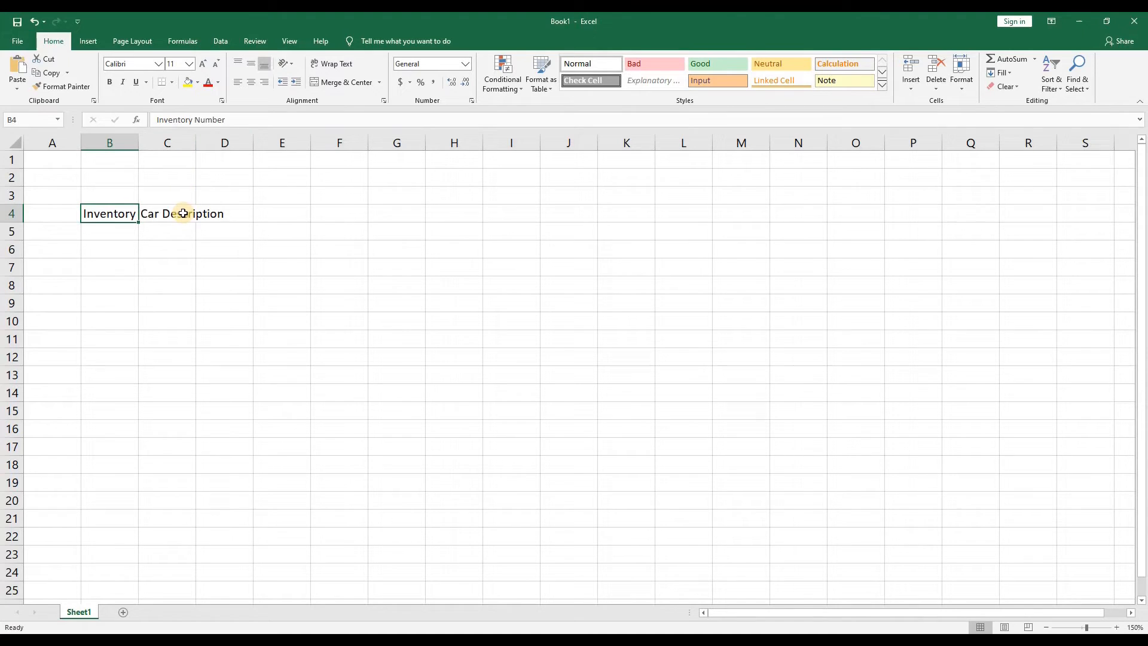
left_click(167, 213)
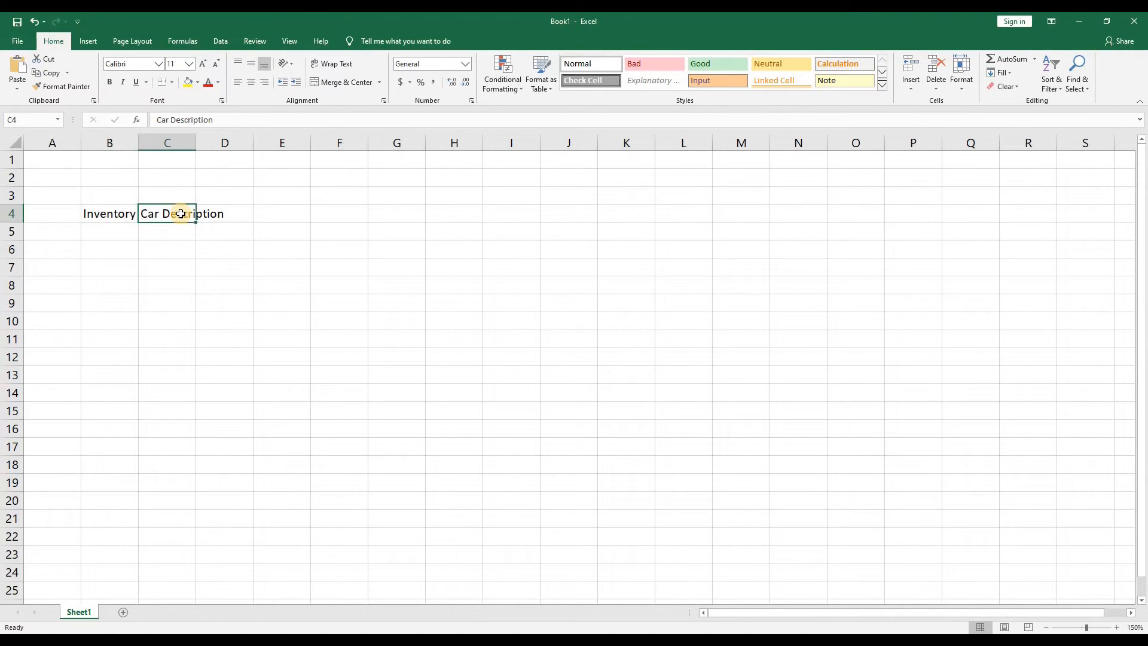
left_click(223, 213)
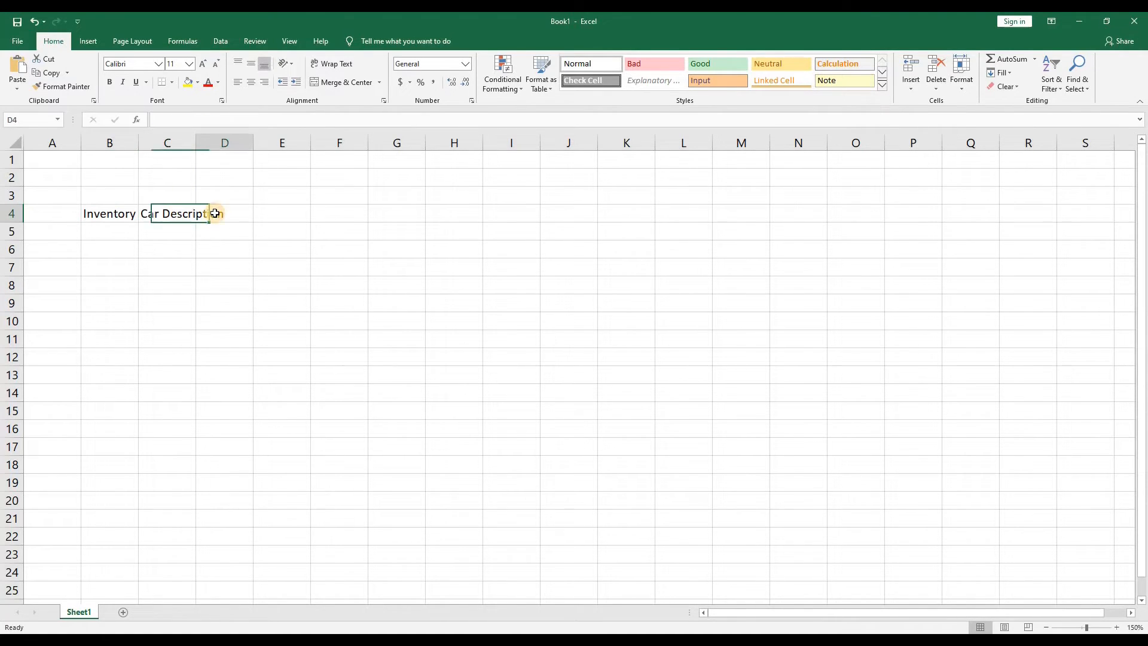
type("Wholesale Price")
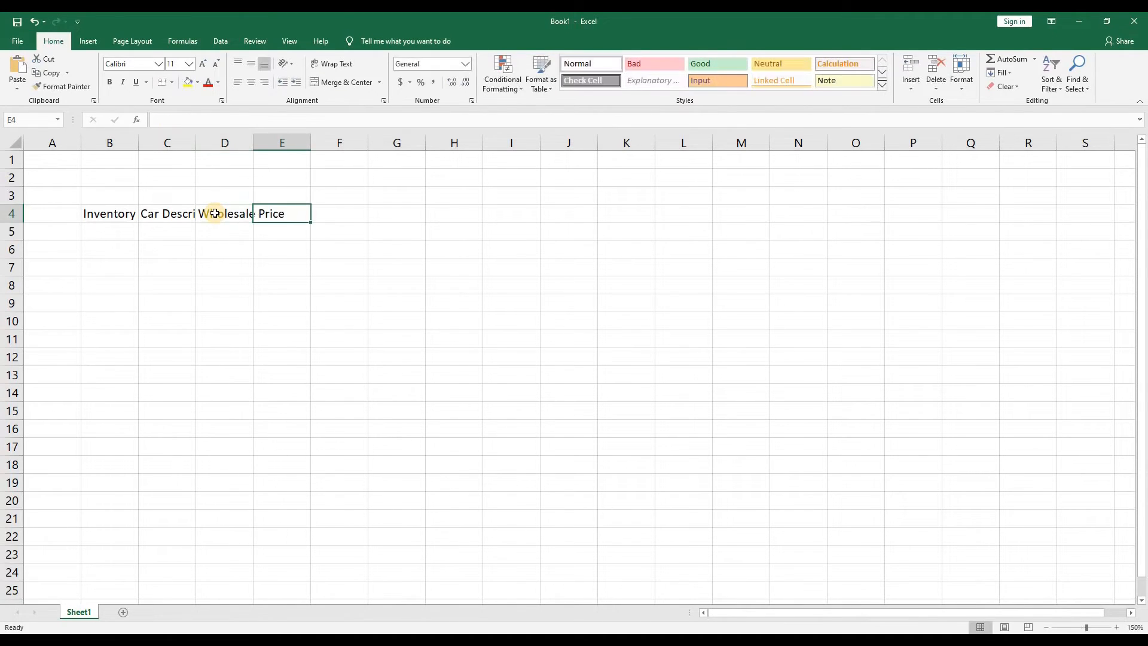
type("Retail Price")
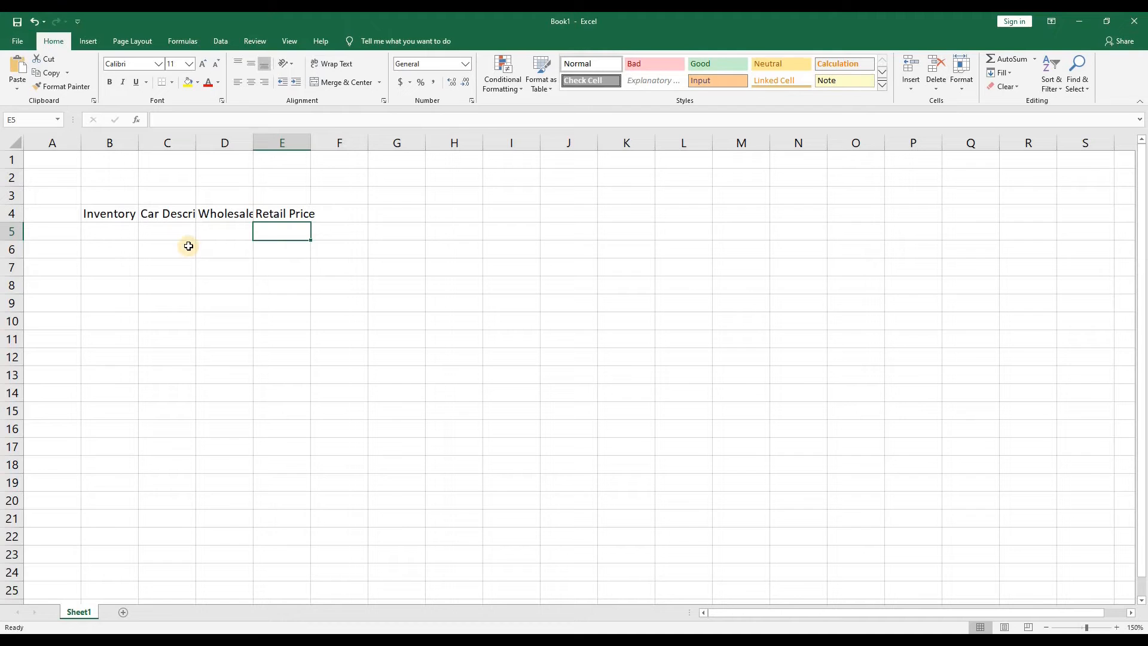
mouse_move(141, 159)
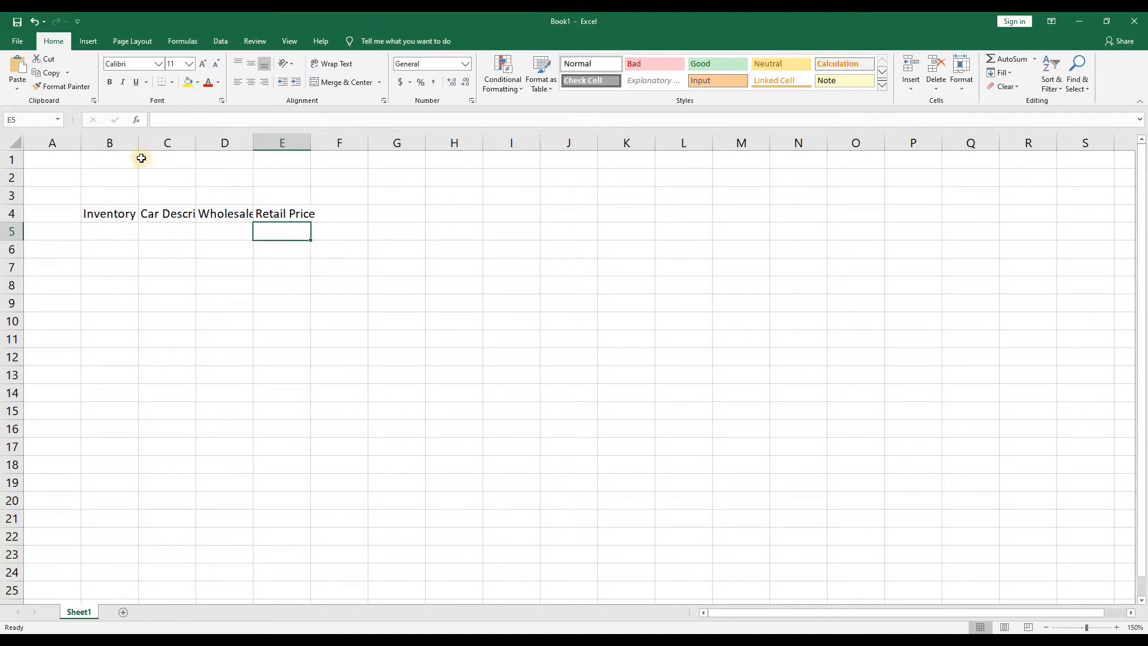
mouse_move(137, 144)
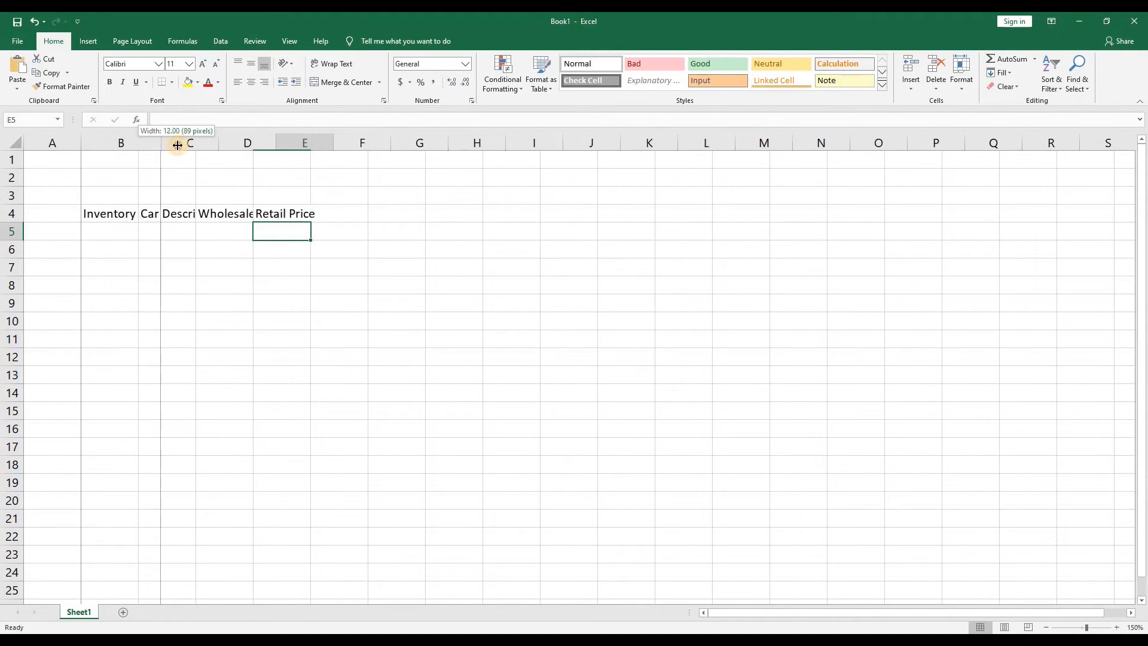
Widen columns B through E so all four row 4 headings show in full
left_click_drag(154, 142, 190, 142)
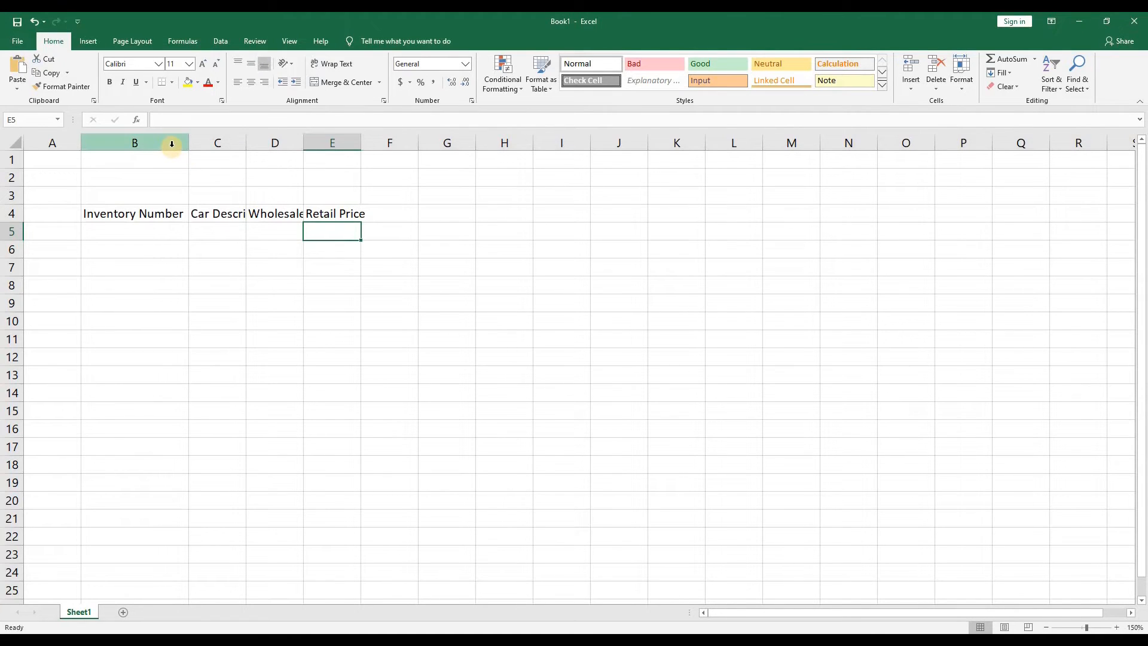
left_click(134, 142)
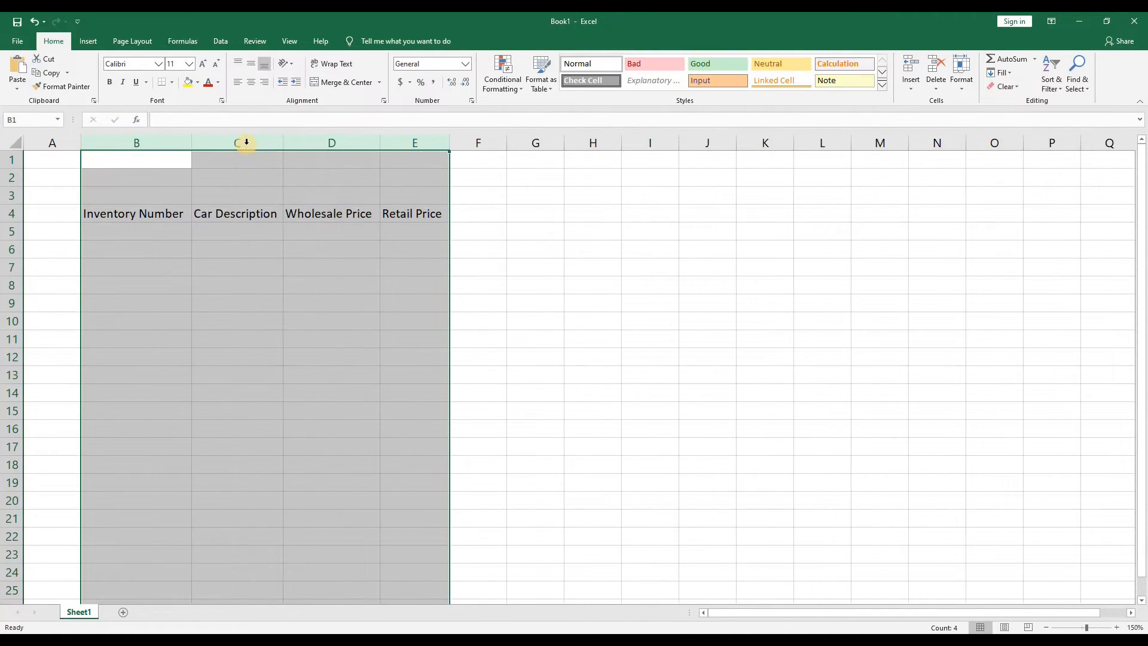
left_click(331, 212)
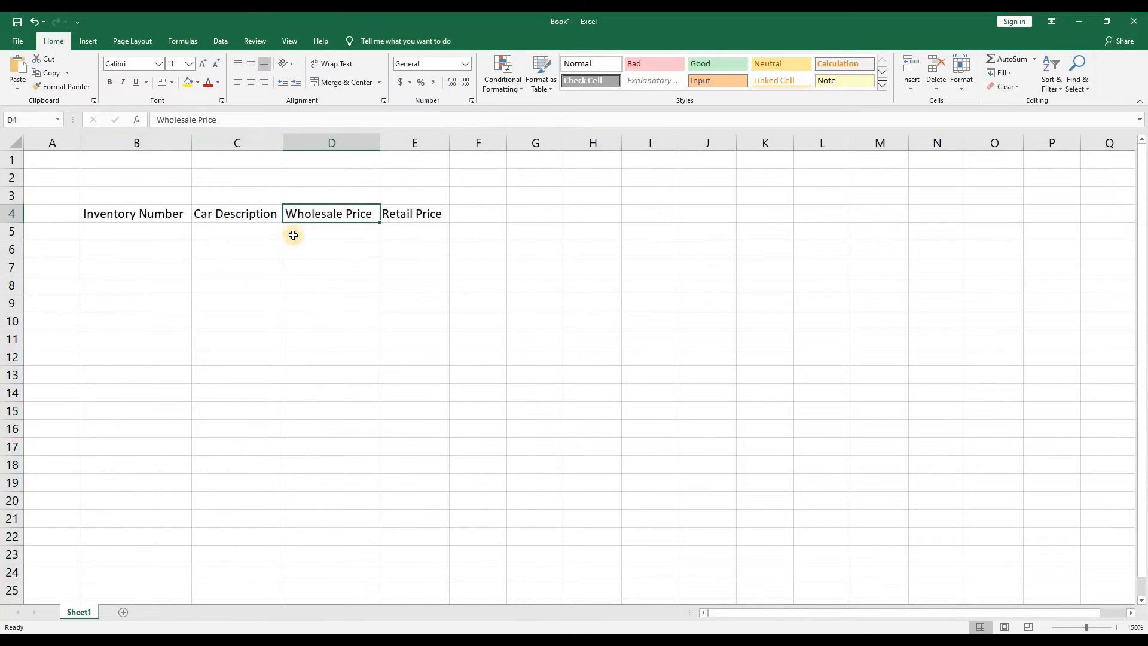
mouse_move(282, 142)
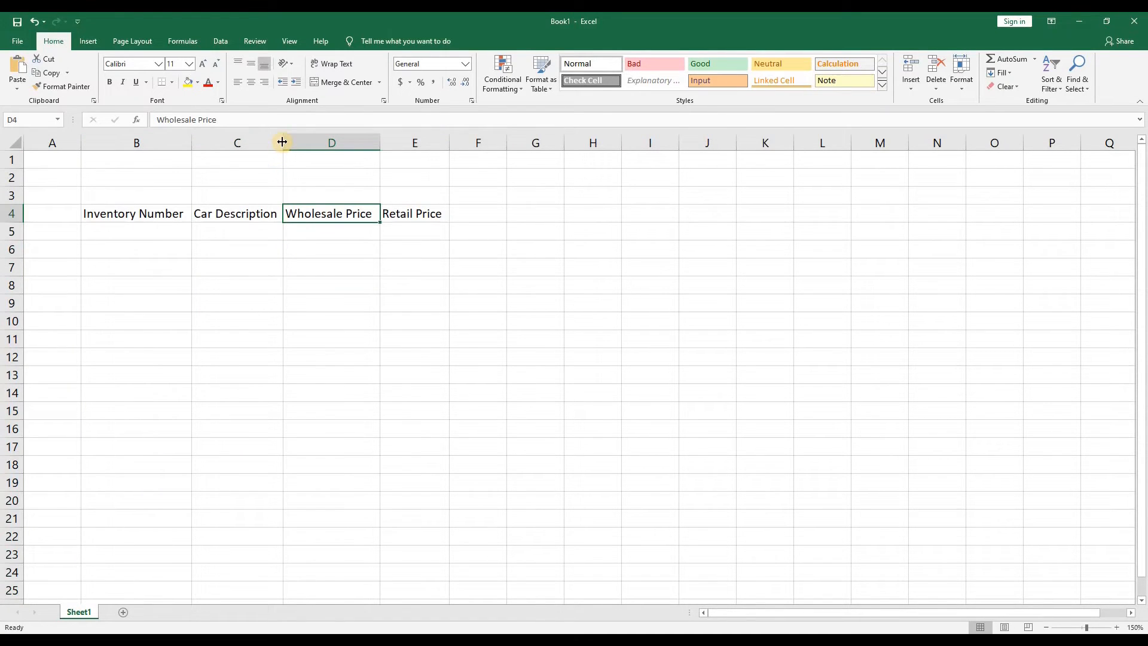
mouse_move(289, 142)
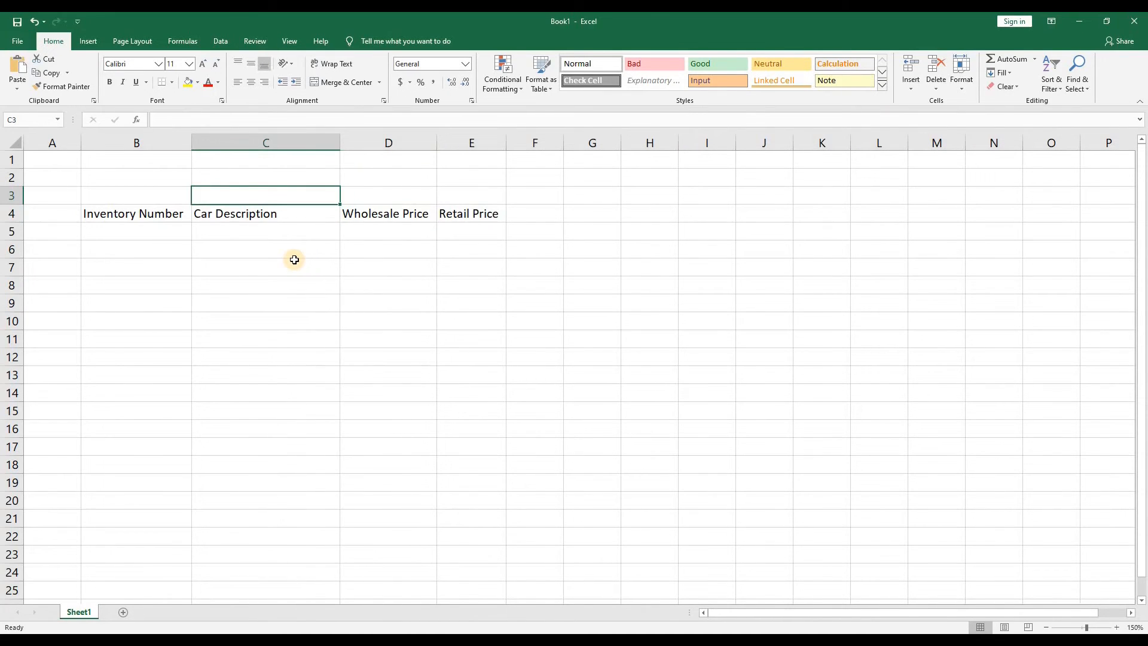
mouse_move(315, 258)
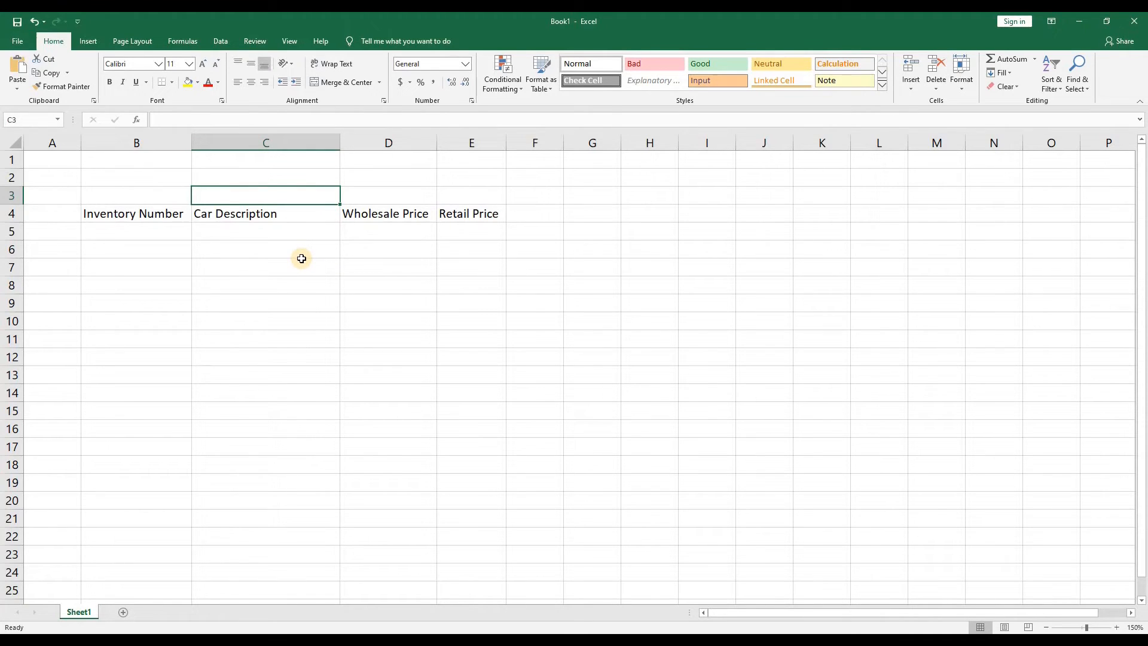
Fill inventory numbers 10001 through 10005 down B5:B9
left_click(136, 231)
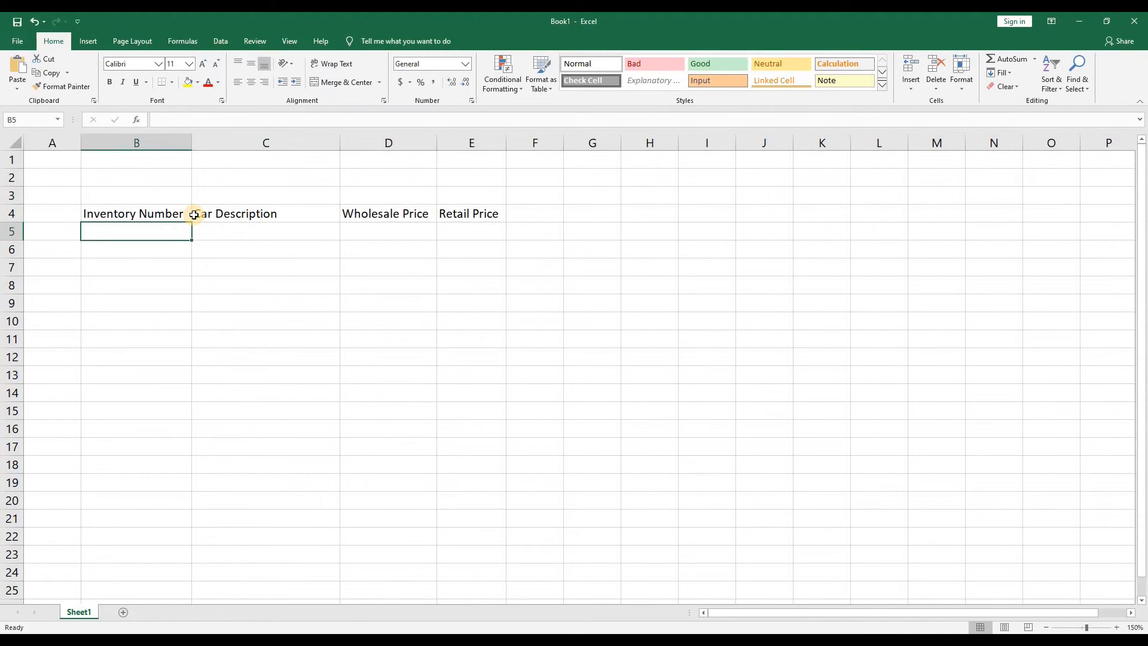
type("1000")
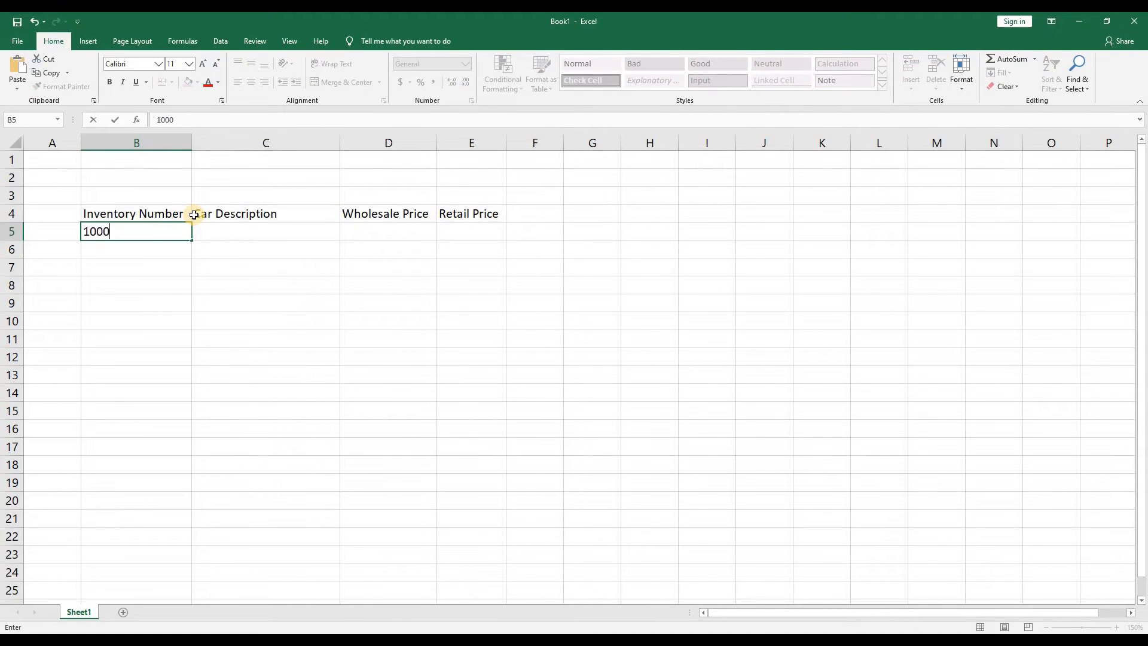
key("Return")
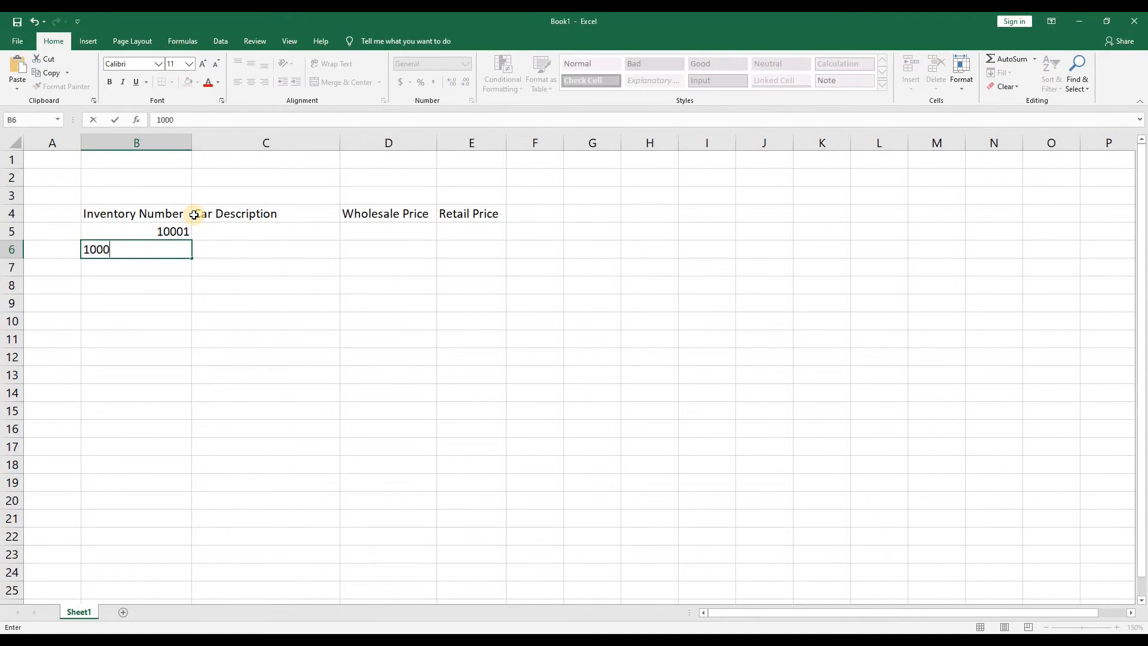
type("2")
key("Return")
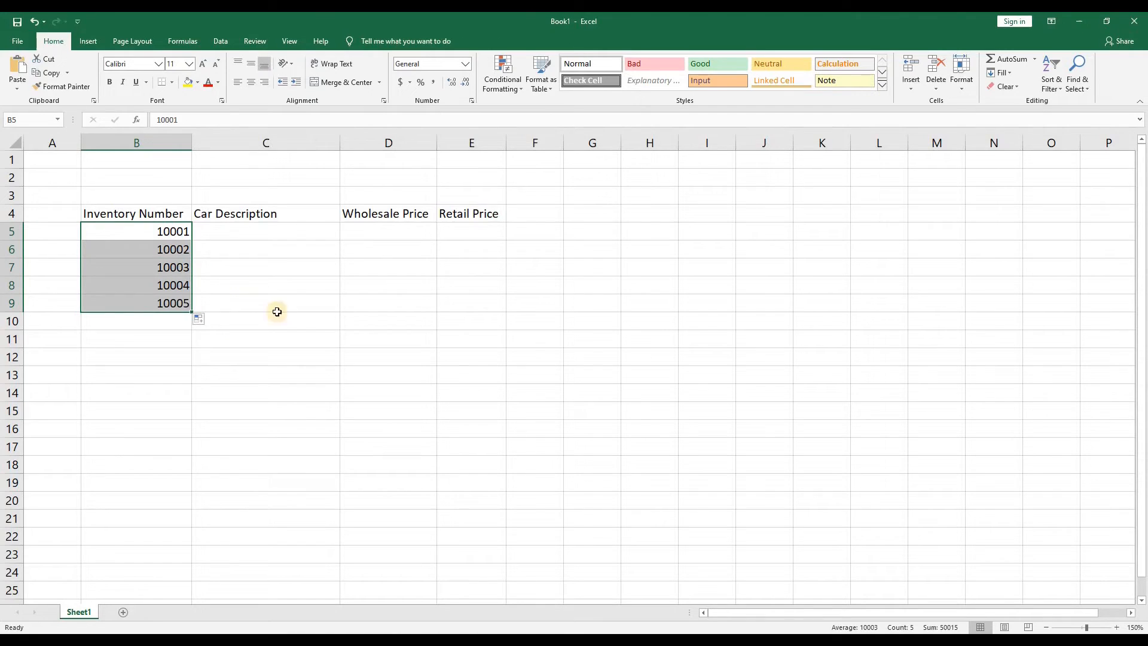
left_click(266, 357)
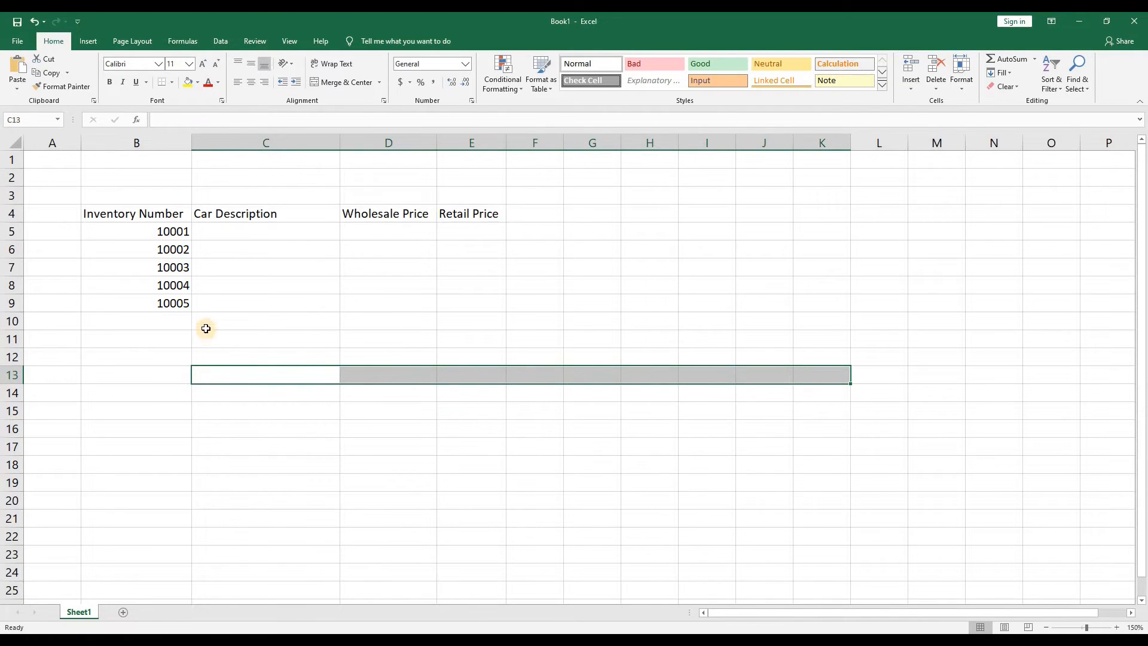
Enter the five car descriptions and their wholesale and retail prices in C5:E9
left_click(266, 320)
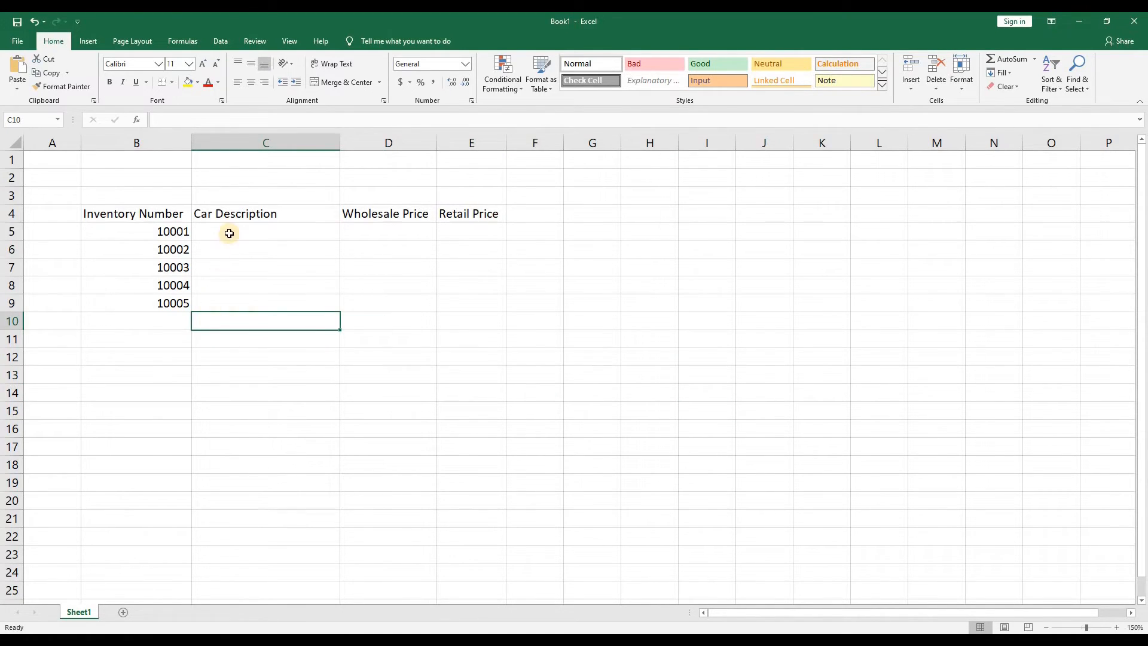
left_click(265, 231)
type("Dodge Dakota")
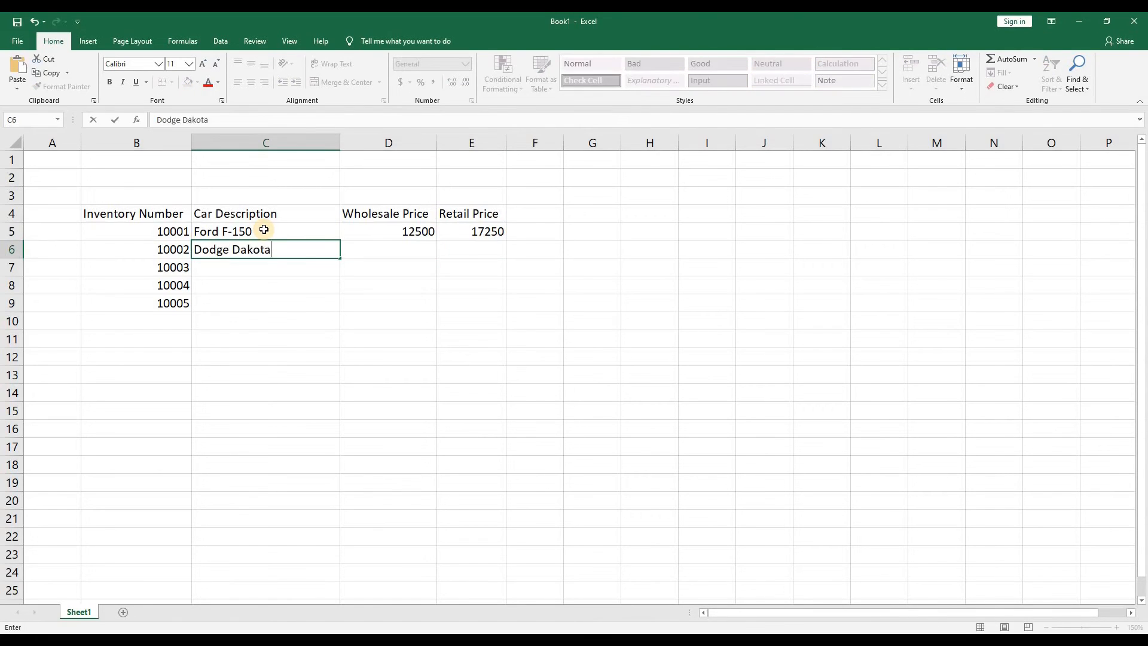
type("31200")
left_click(265, 267)
type("Chevrolet Corvette")
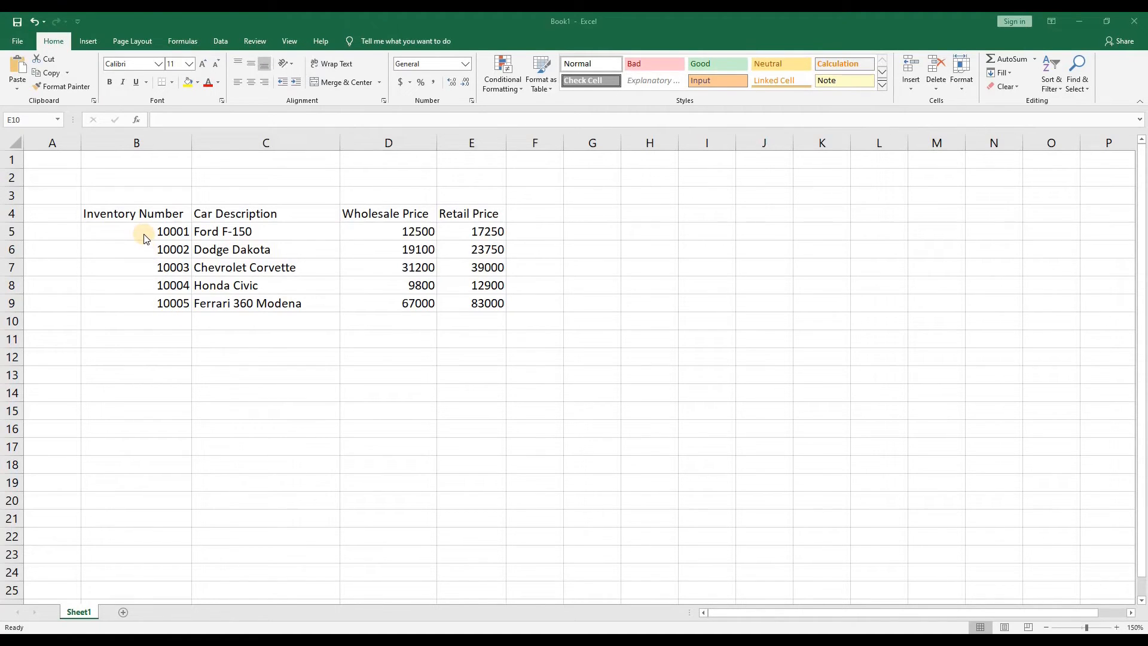
Centre the inventory numbers in B5:B9 and the prices in D5:E9
left_click(471, 321)
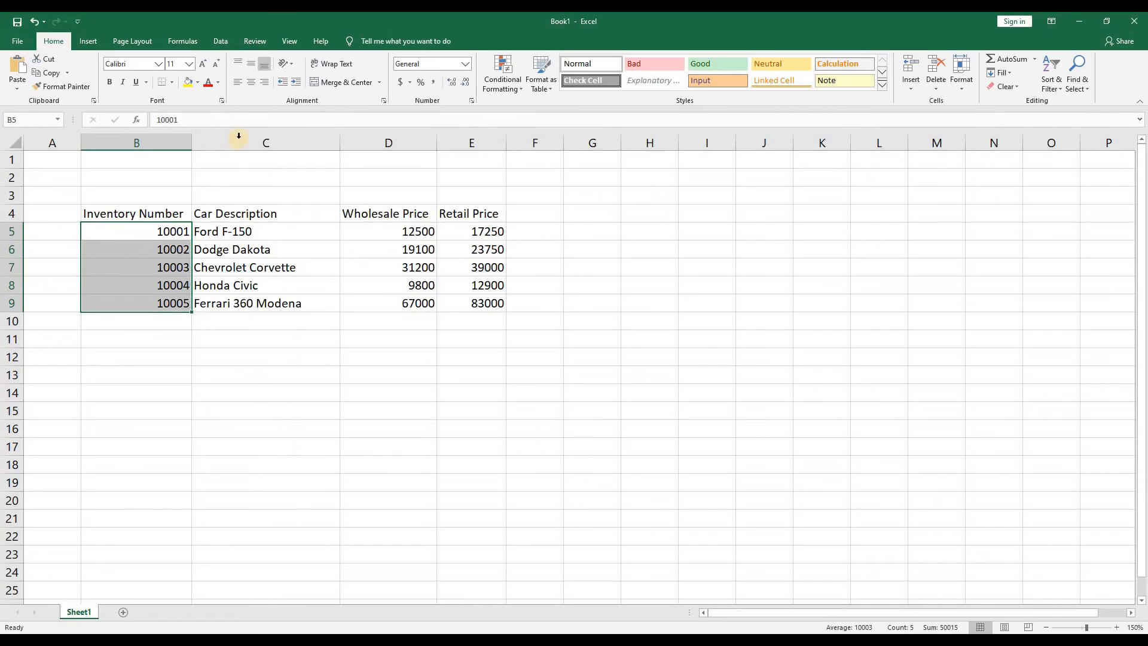
mouse_move(250, 83)
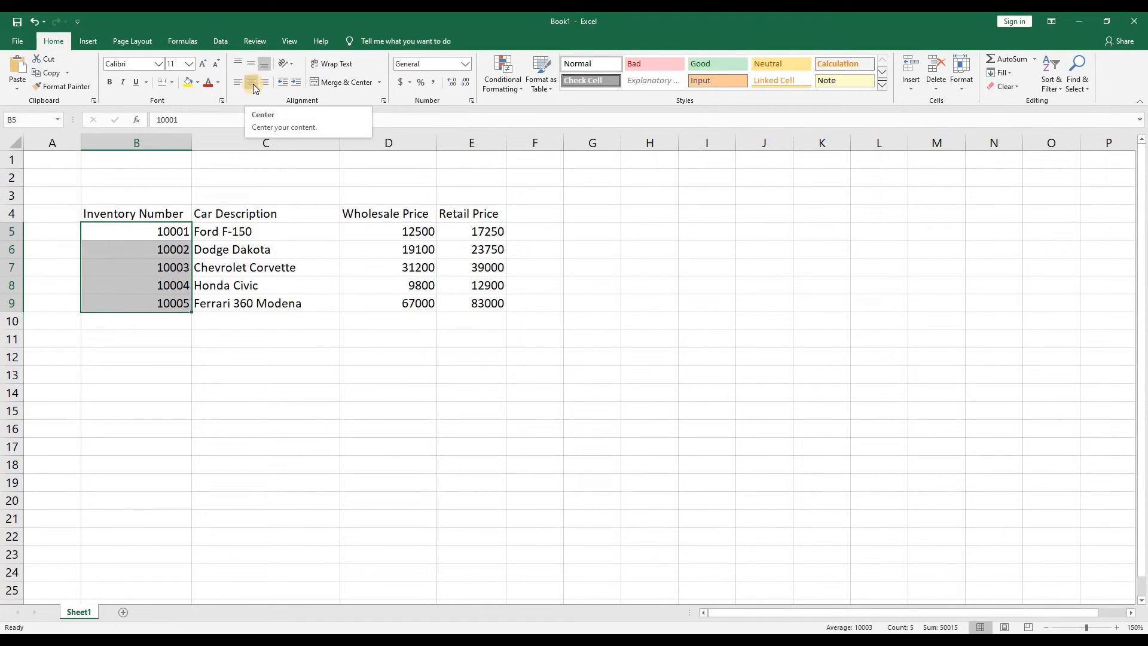
left_click(250, 82)
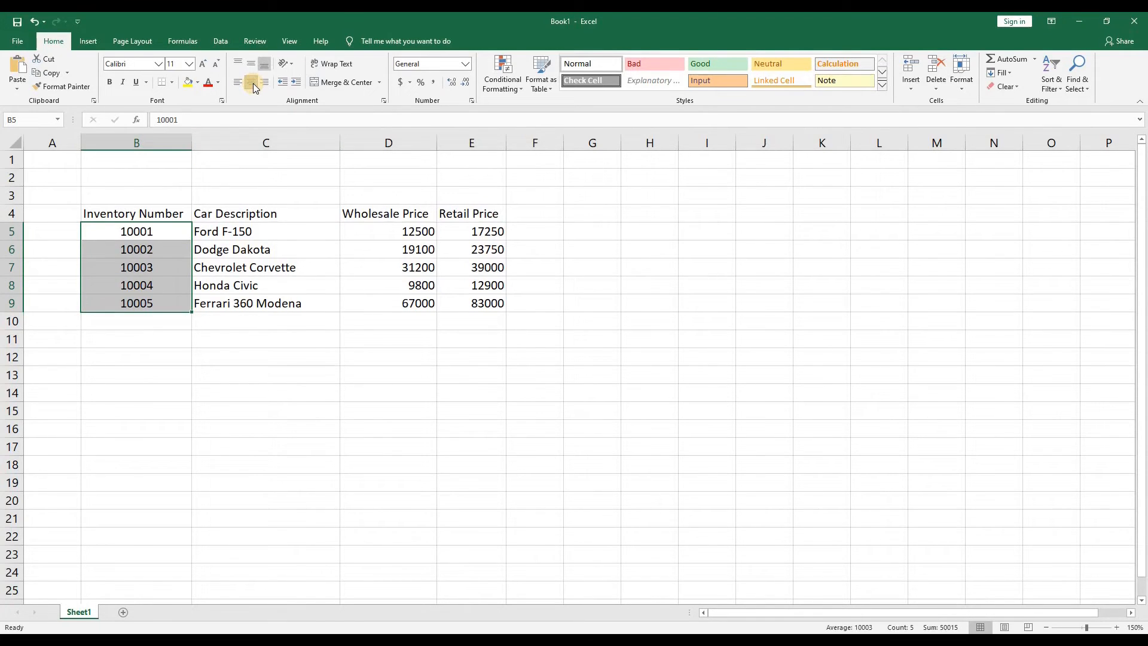
mouse_move(244, 82)
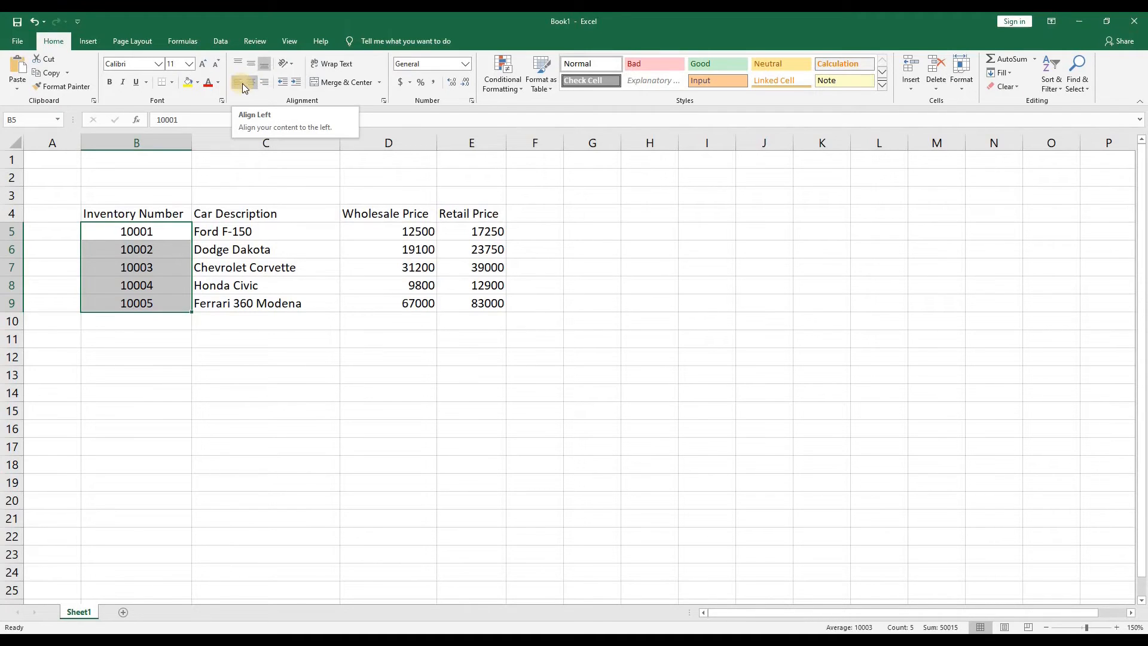
mouse_move(263, 82)
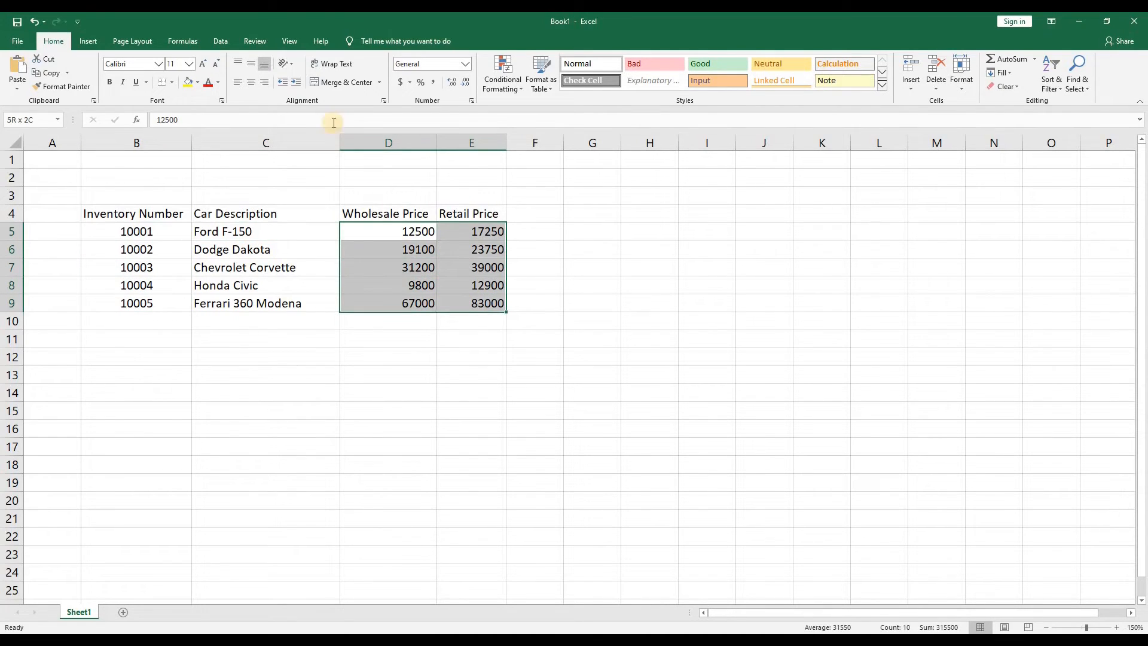
mouse_move(250, 82)
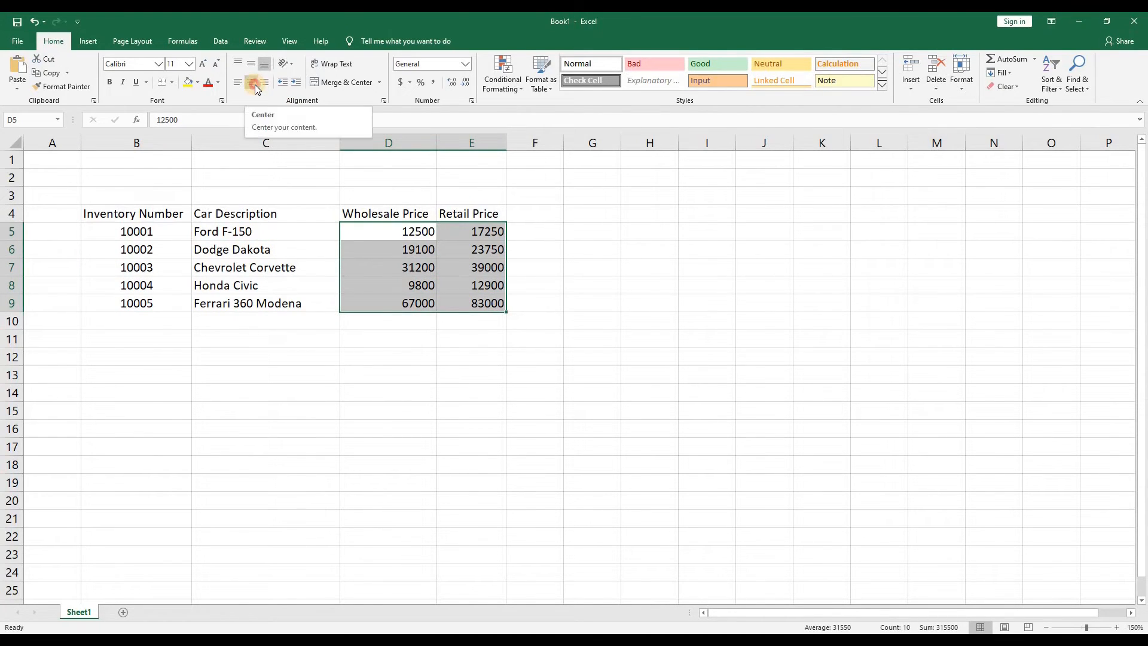
left_click(250, 82)
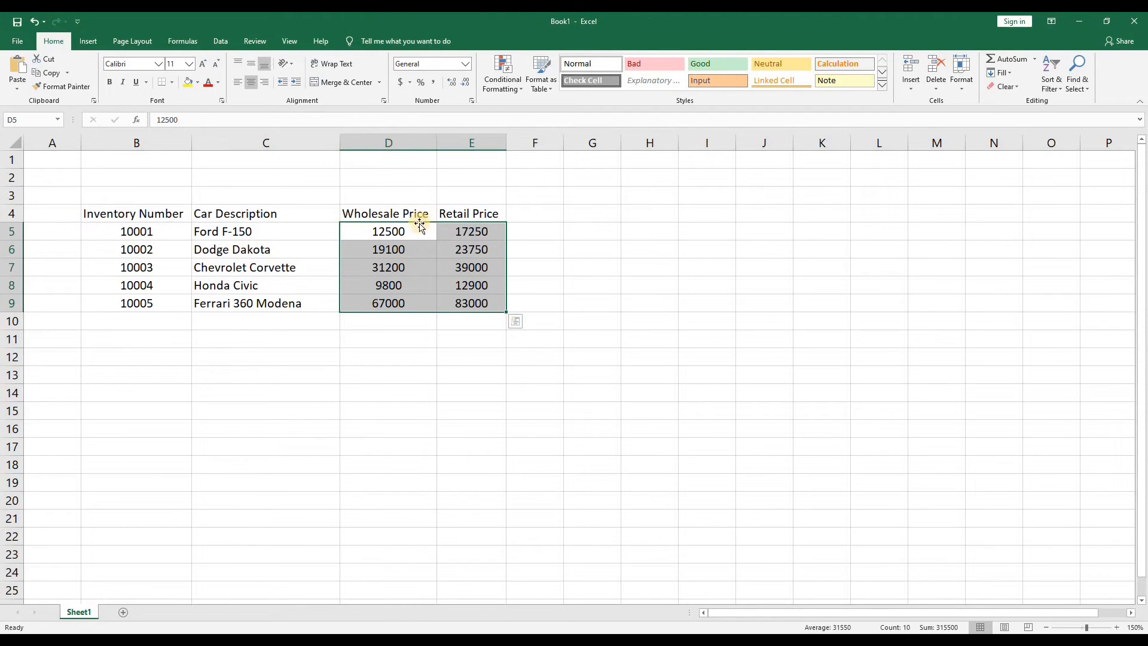
mouse_move(439, 168)
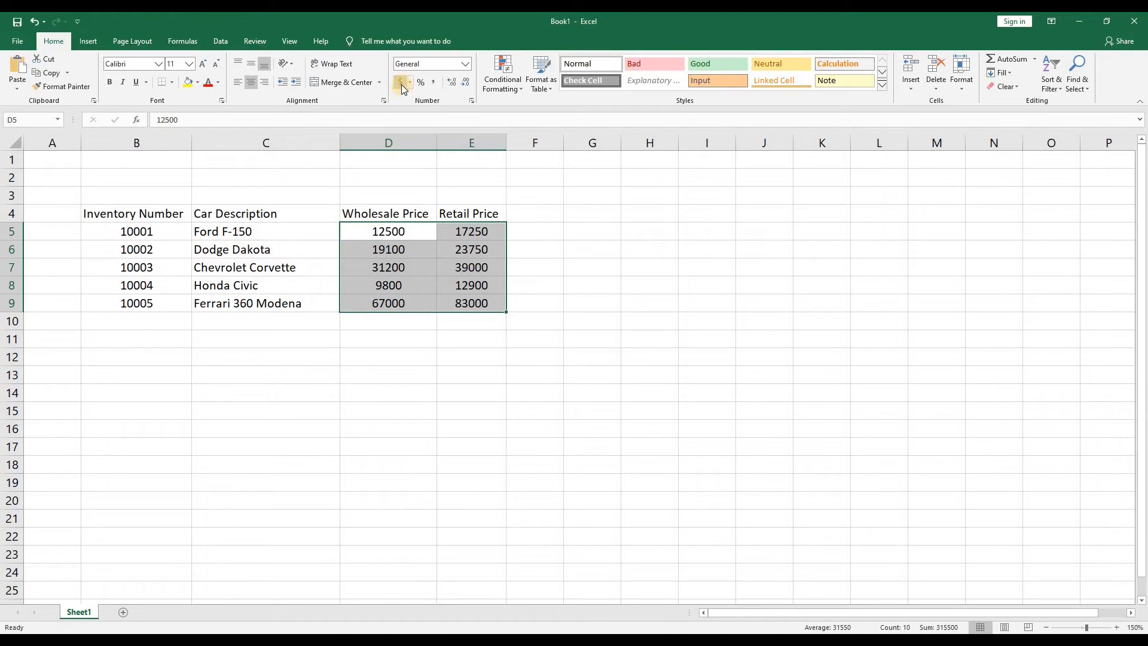
Format the wholesale and retail prices D5:E9 as Accounting dollar amounts
left_click(399, 83)
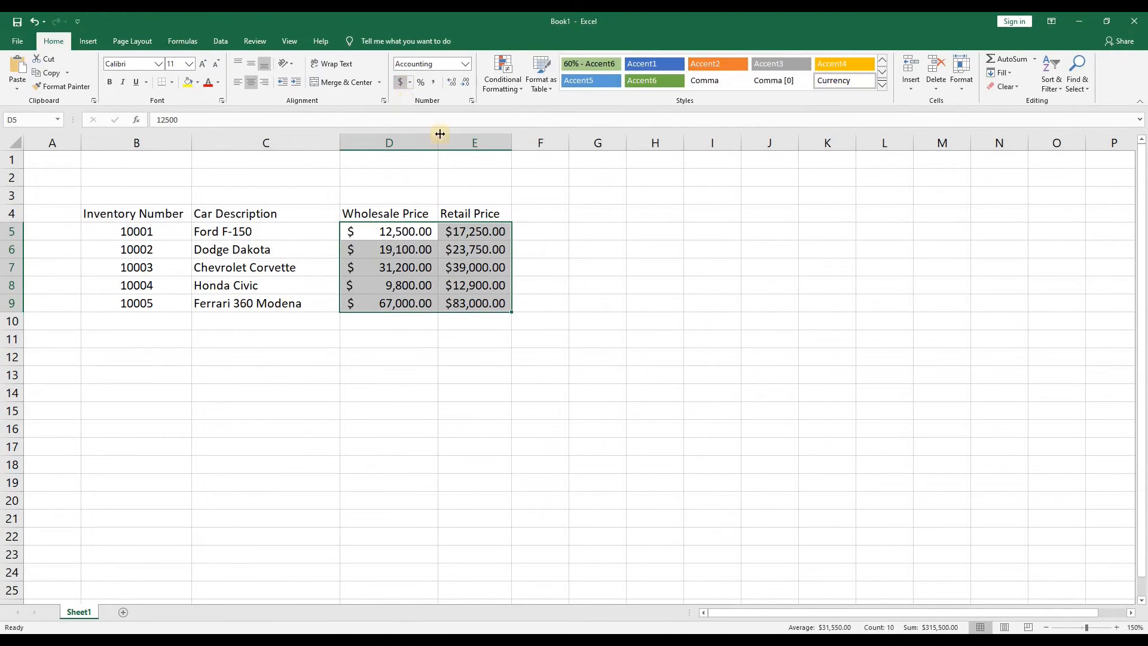
left_click(539, 213)
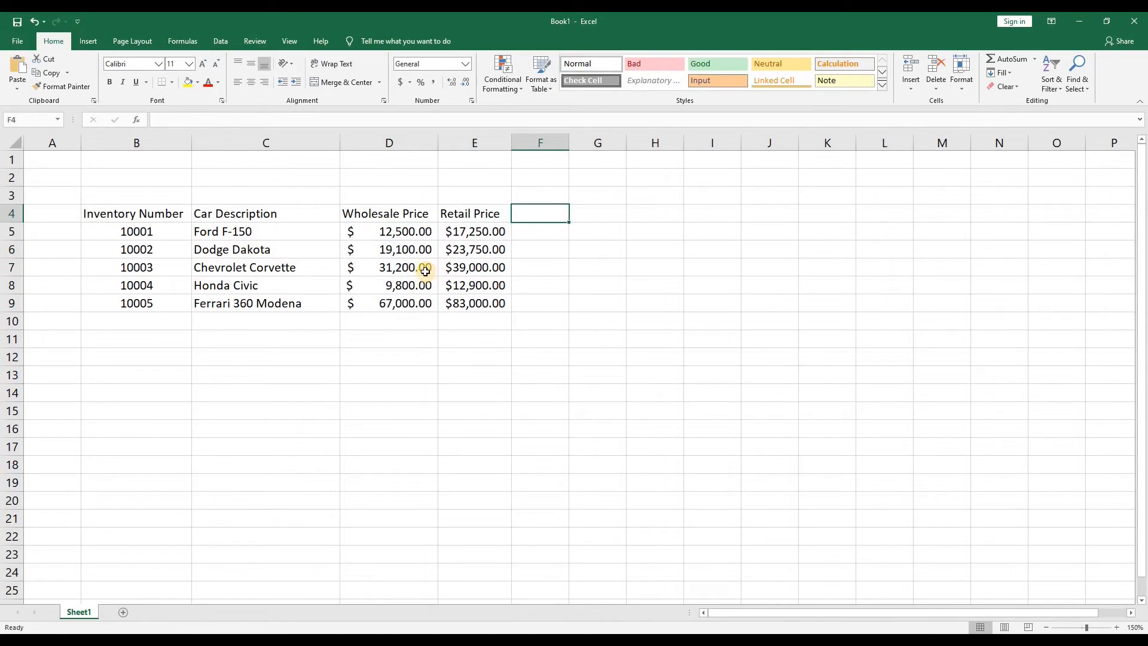
mouse_move(350, 267)
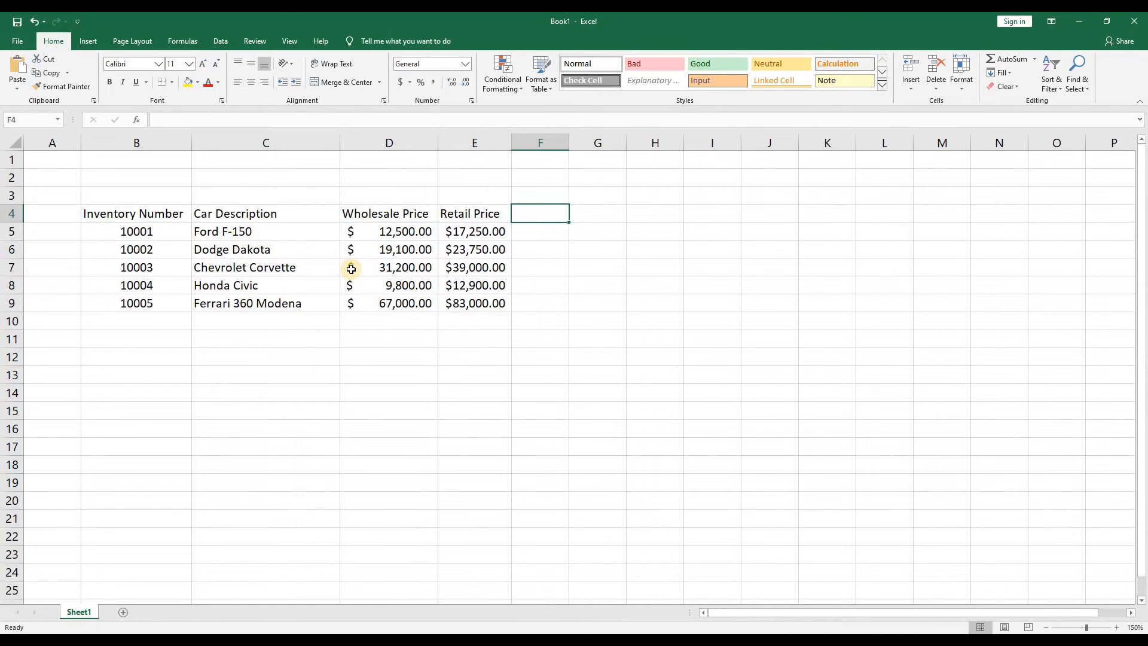
mouse_move(153, 213)
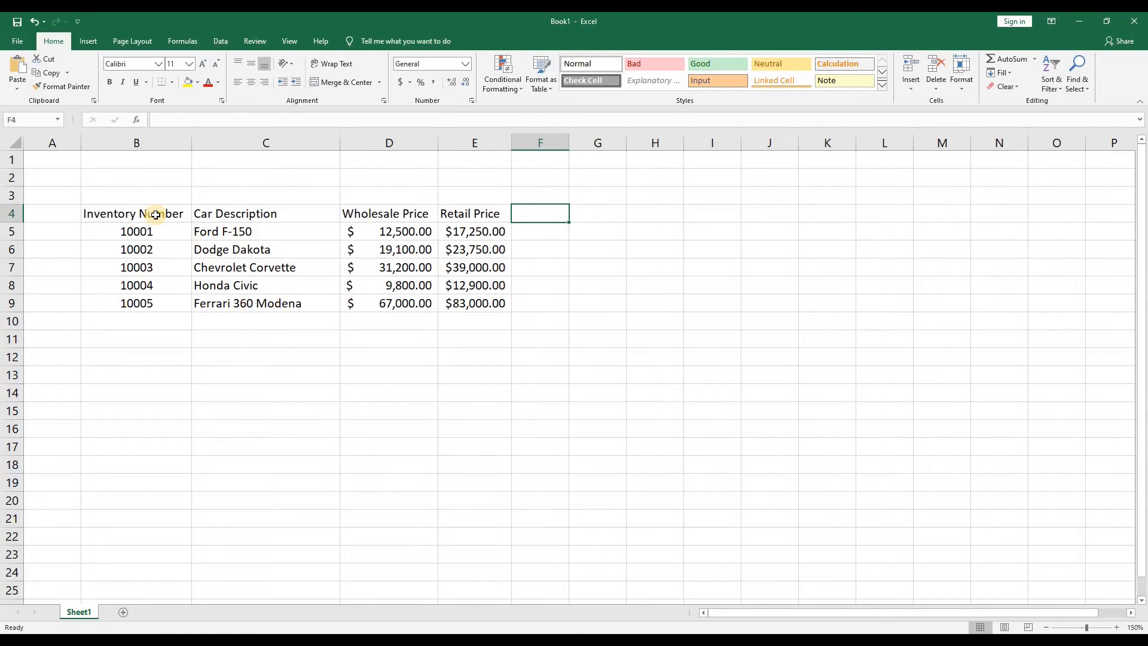
Style headings B4:E4 centred, bold white text on a blue fill
left_click_drag(135, 213, 388, 213)
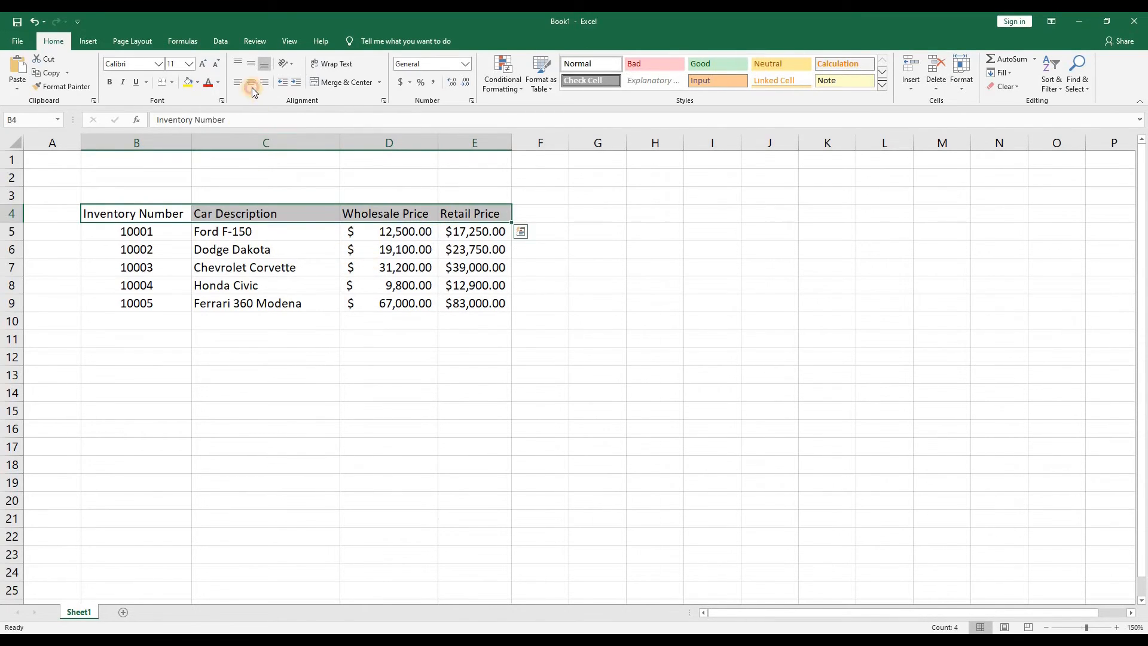
left_click(250, 82)
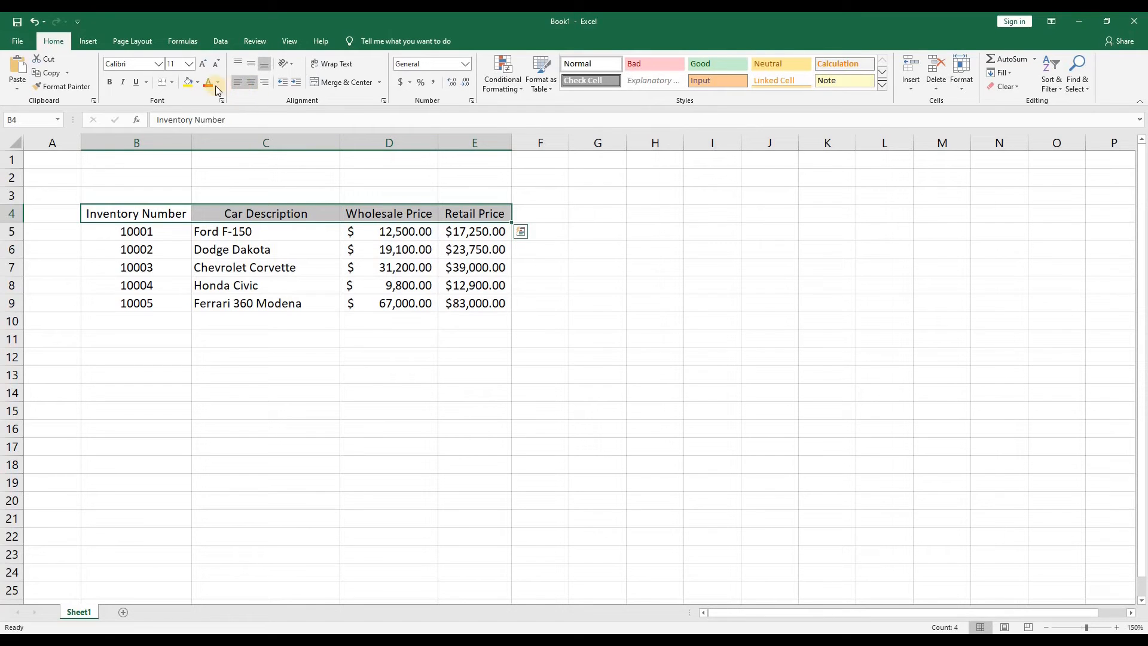
mouse_move(188, 83)
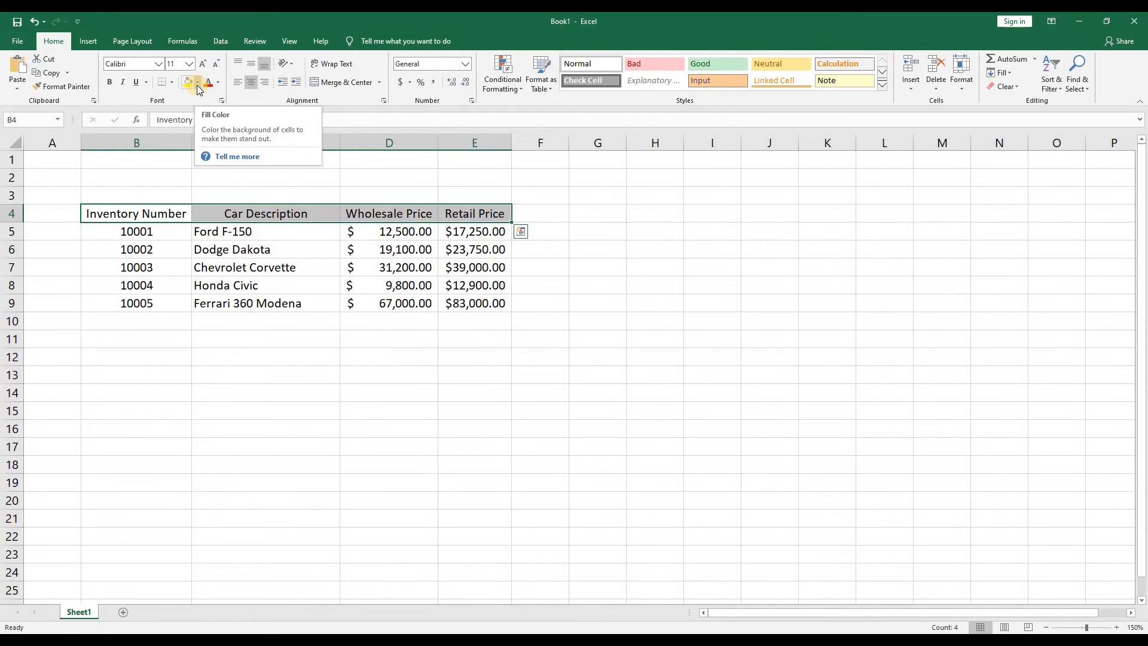
left_click(198, 82)
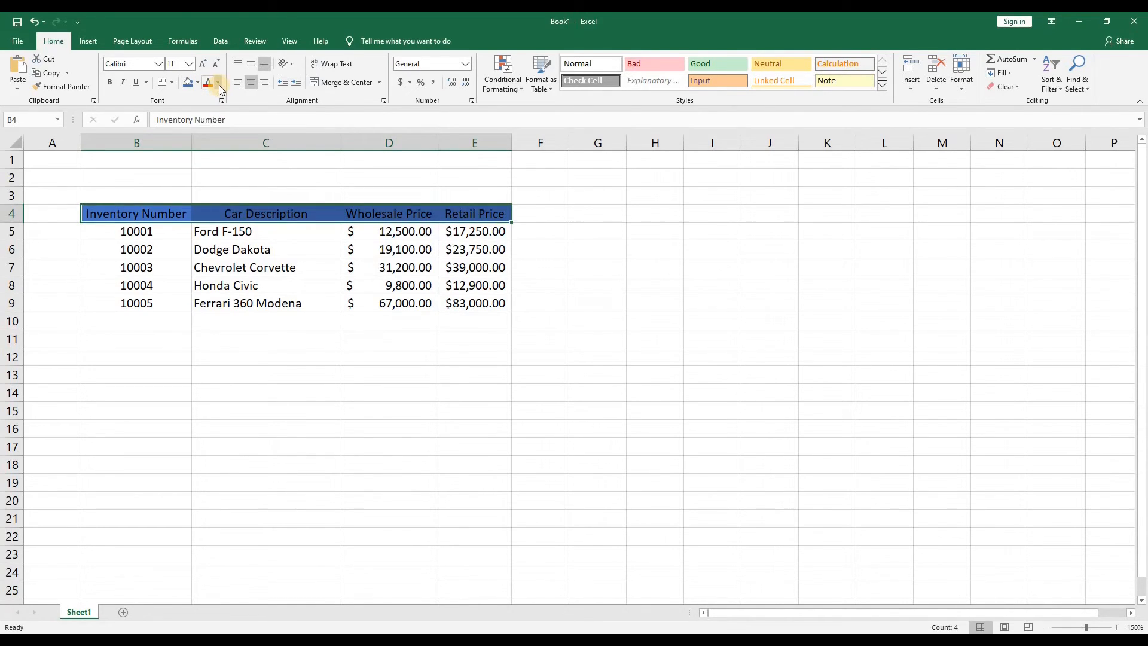
left_click(218, 82)
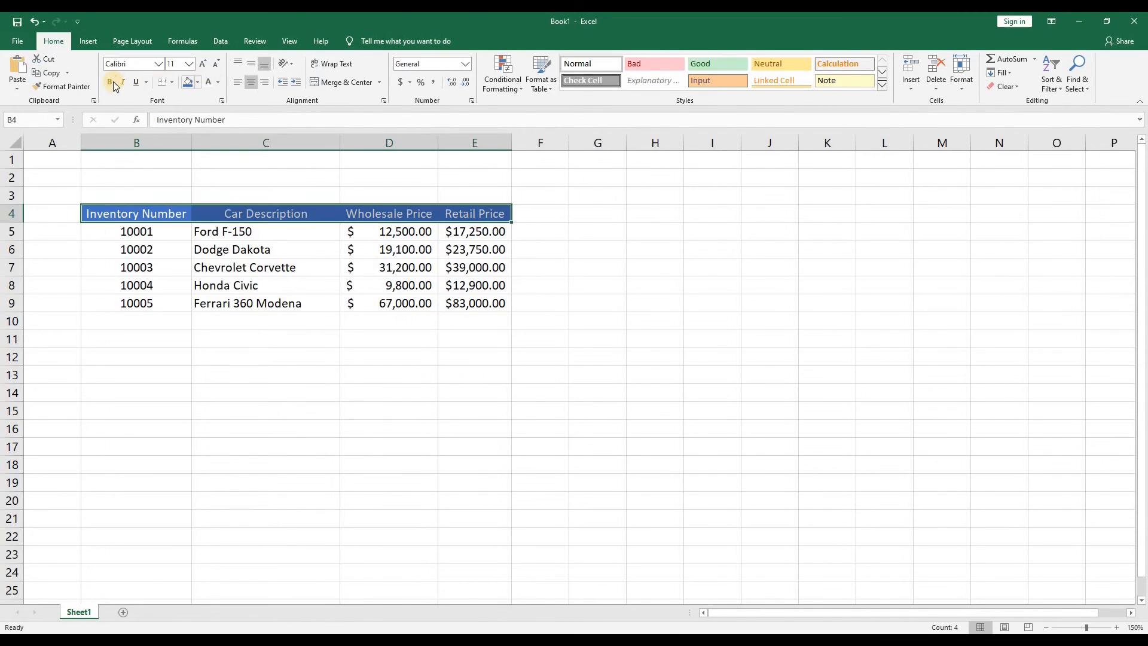
left_click(109, 83)
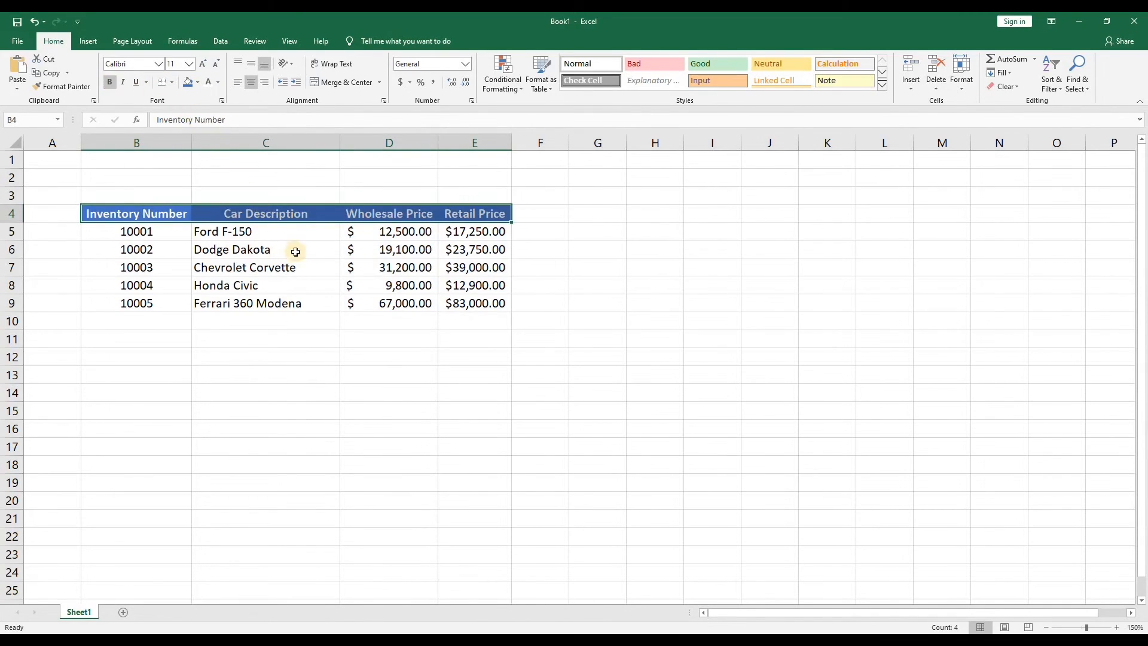
Enter the title Lemon Motors in cell B2
left_click(266, 285)
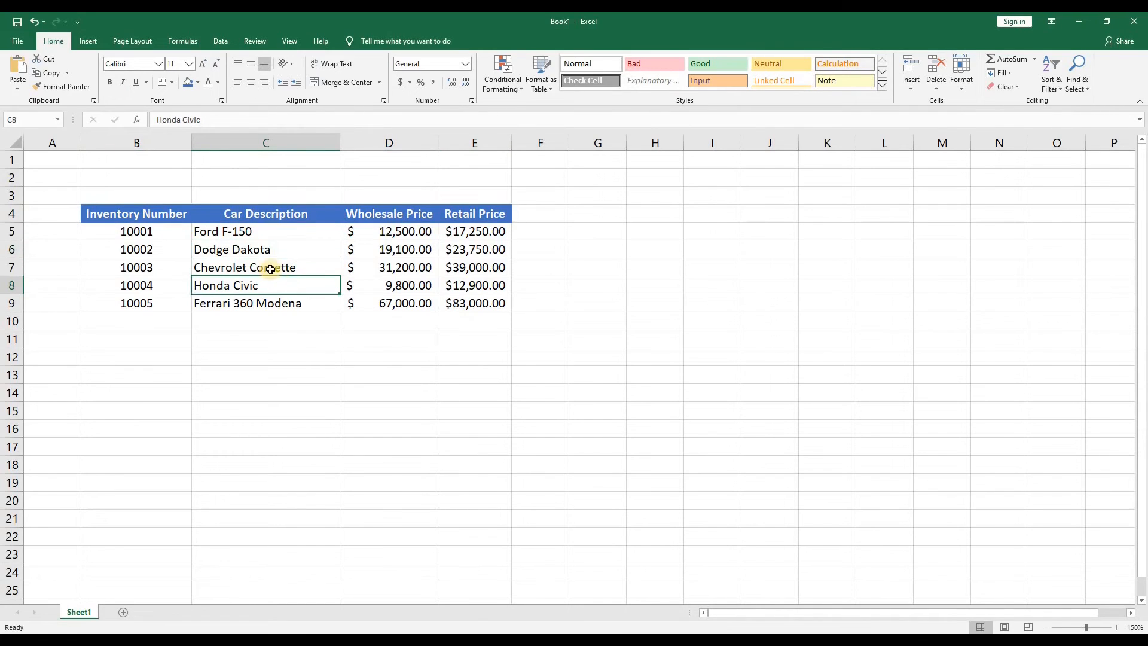
left_click(136, 177)
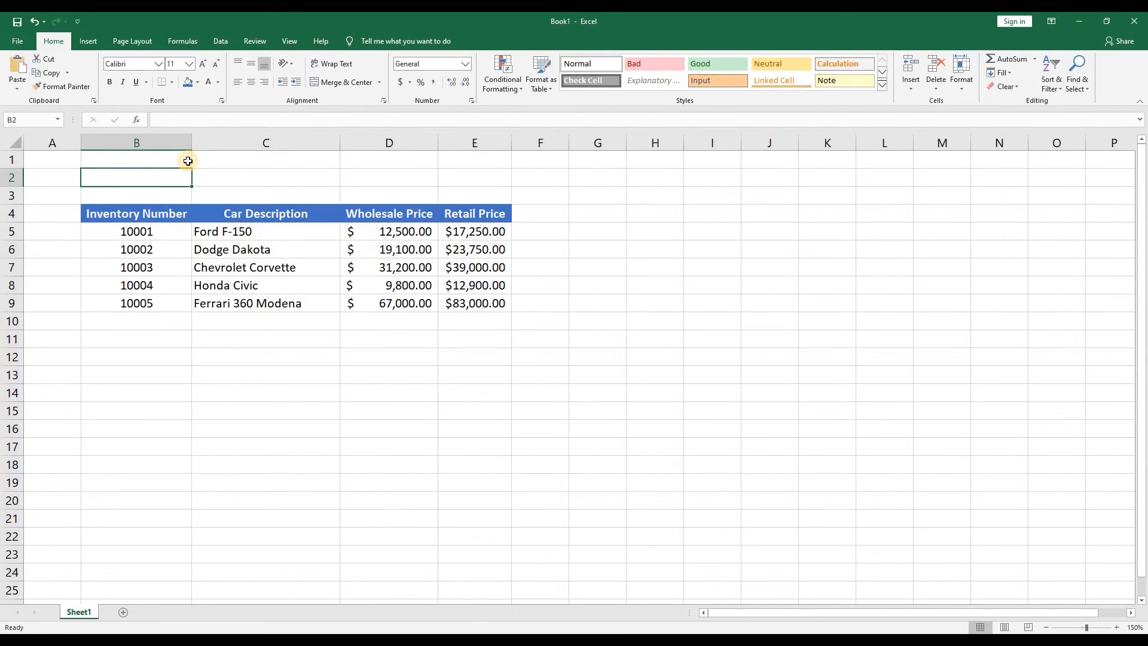
type("Lemon Motors")
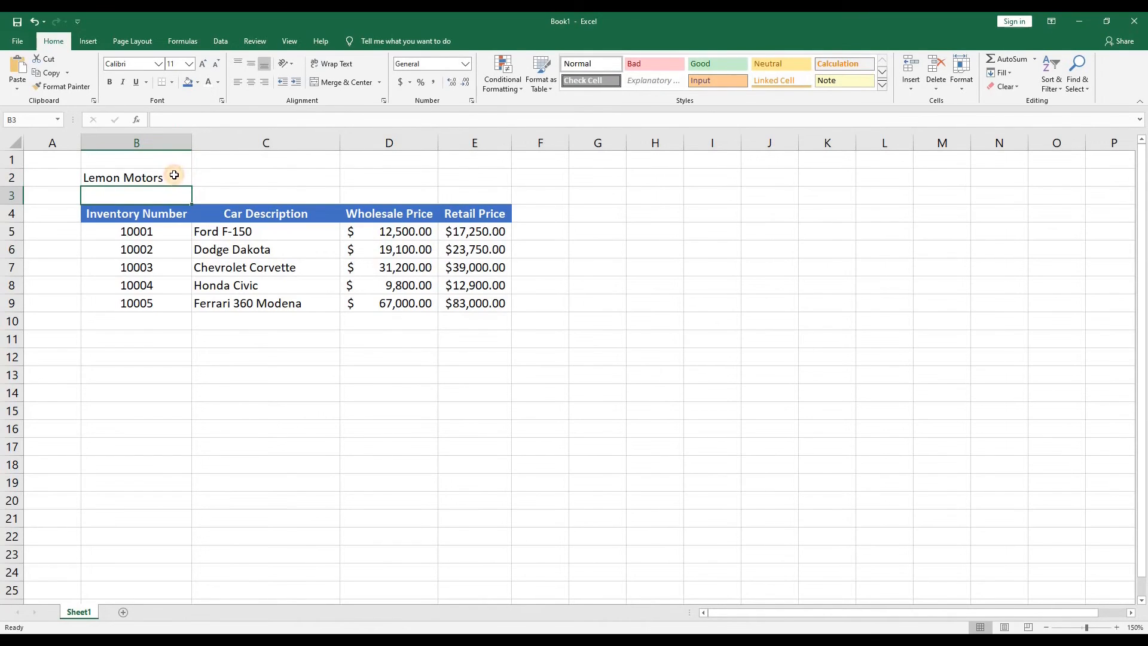
left_click(135, 177)
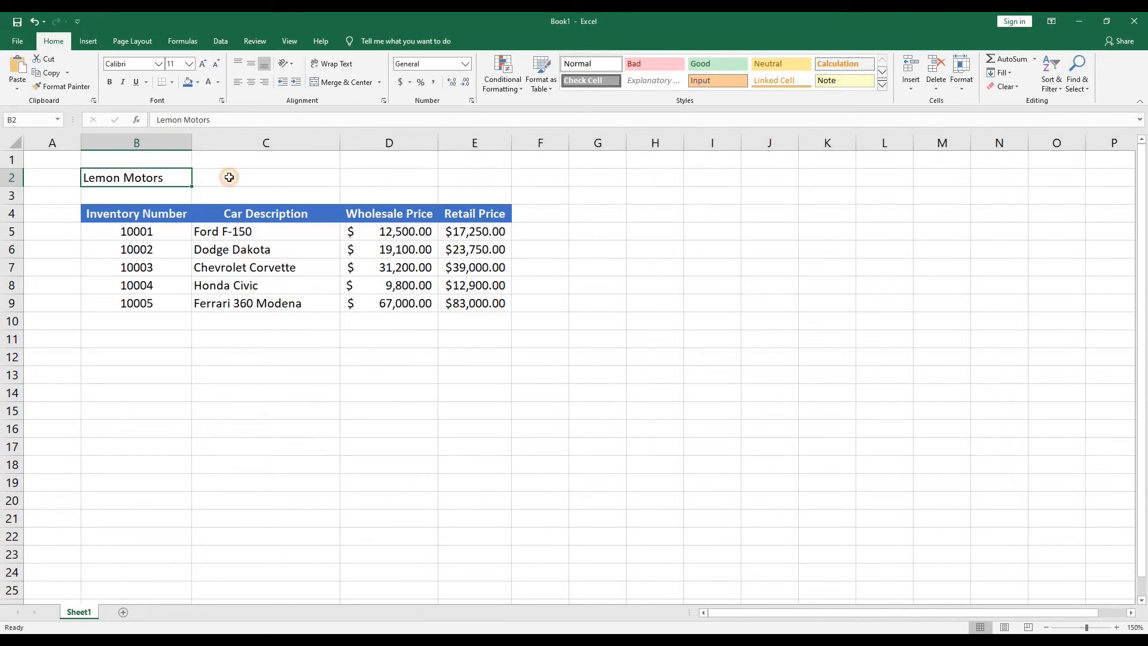
Merge and centre Lemon Motors across B2:E2 at size 14, blue and bold
left_click_drag(230, 177, 424, 177)
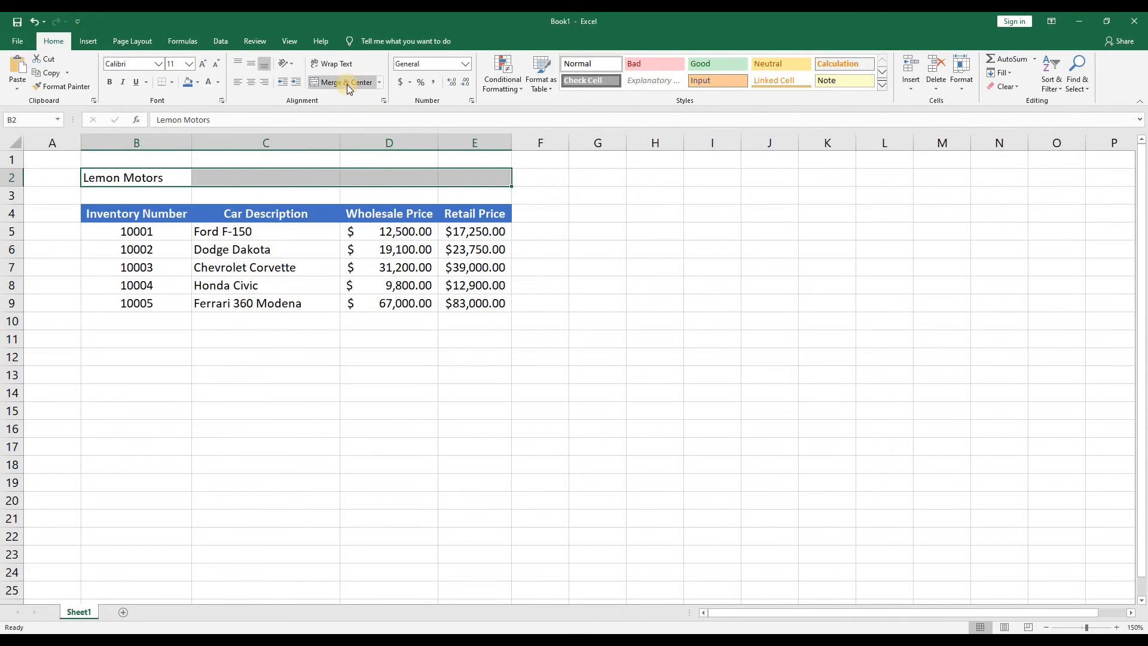
mouse_move(344, 83)
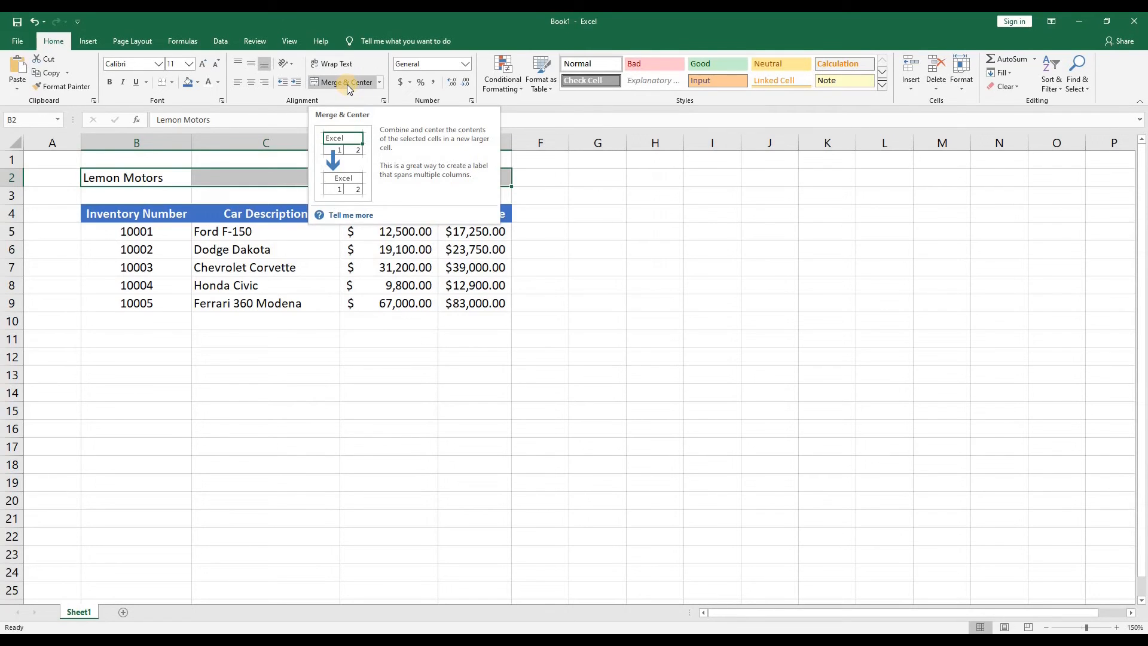
left_click(341, 82)
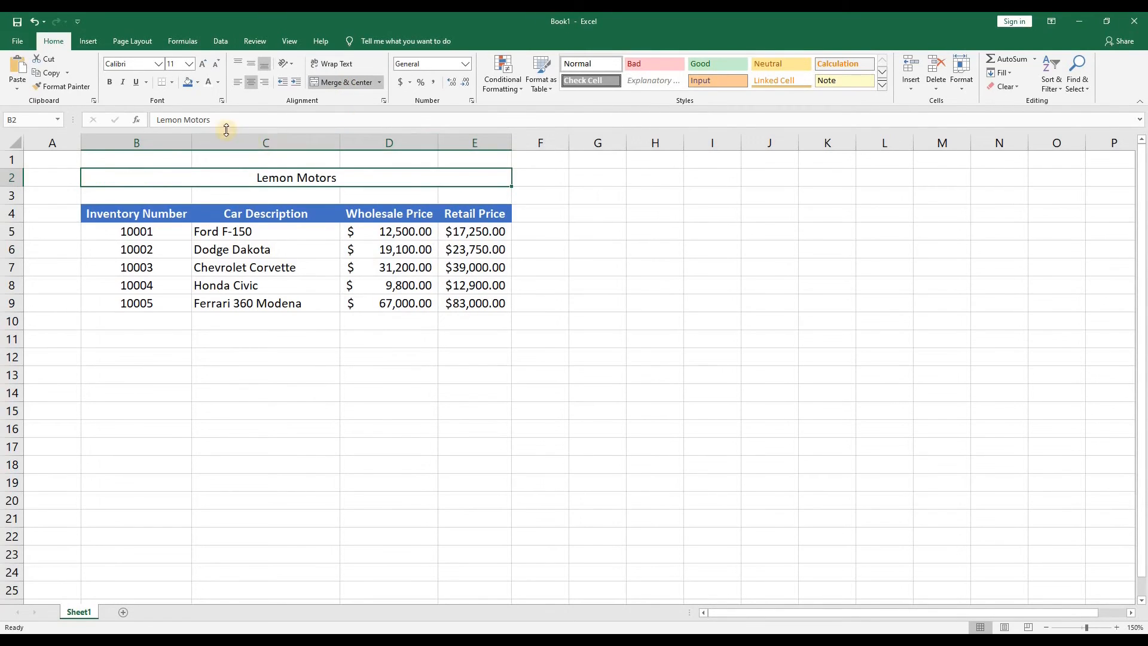
mouse_move(191, 82)
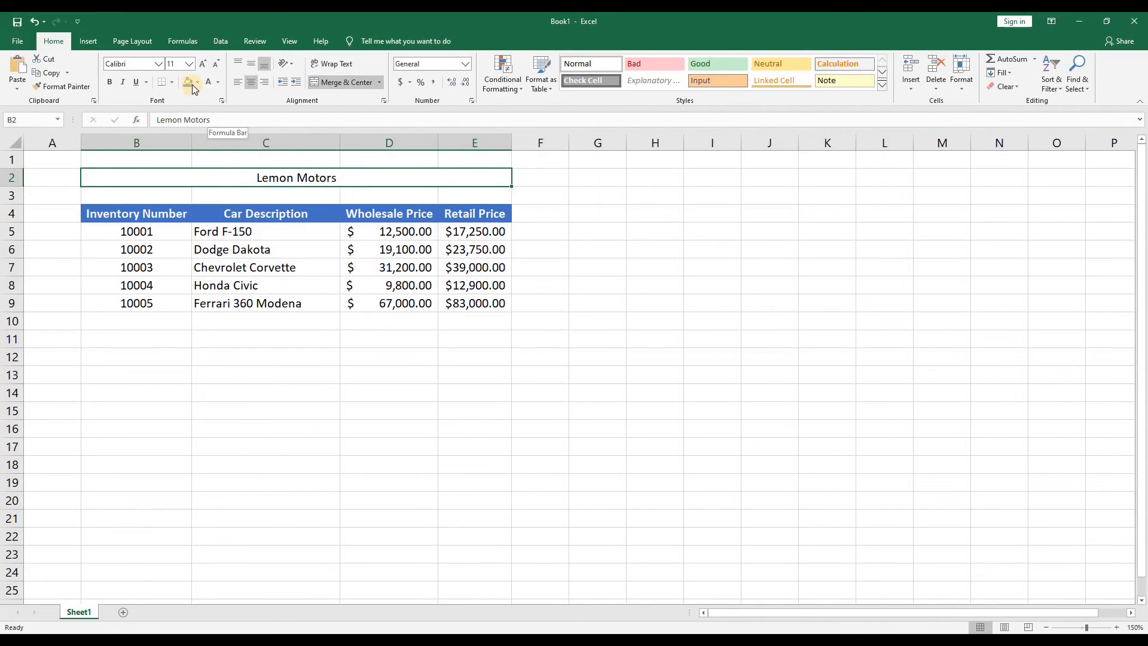
left_click(188, 63)
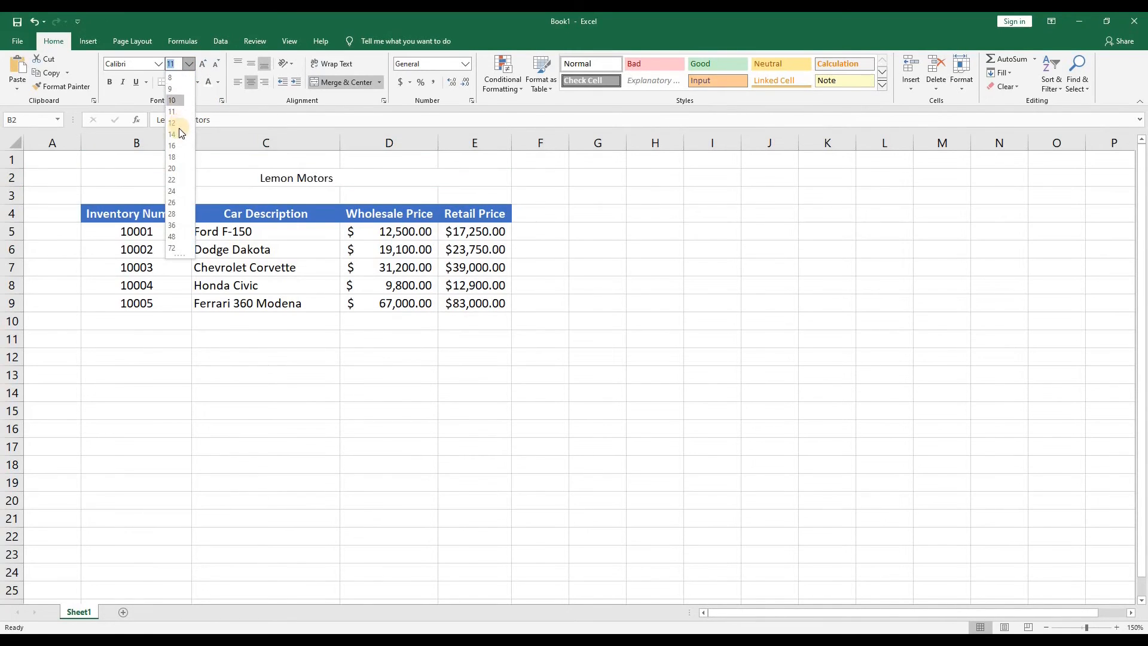
left_click(171, 134)
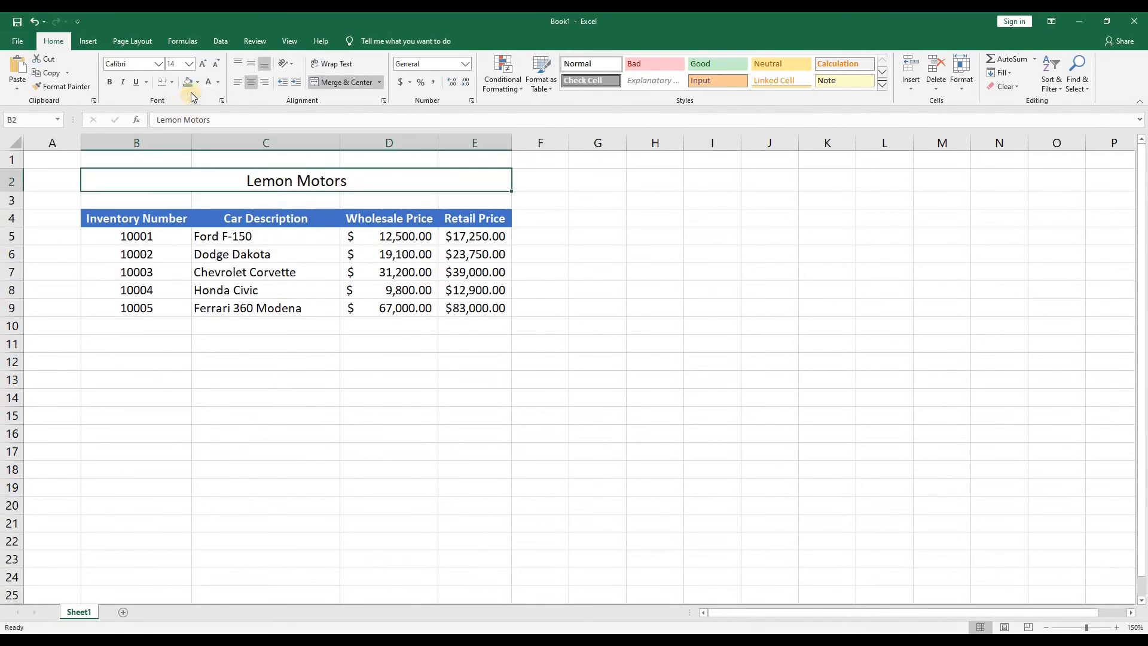
left_click(218, 82)
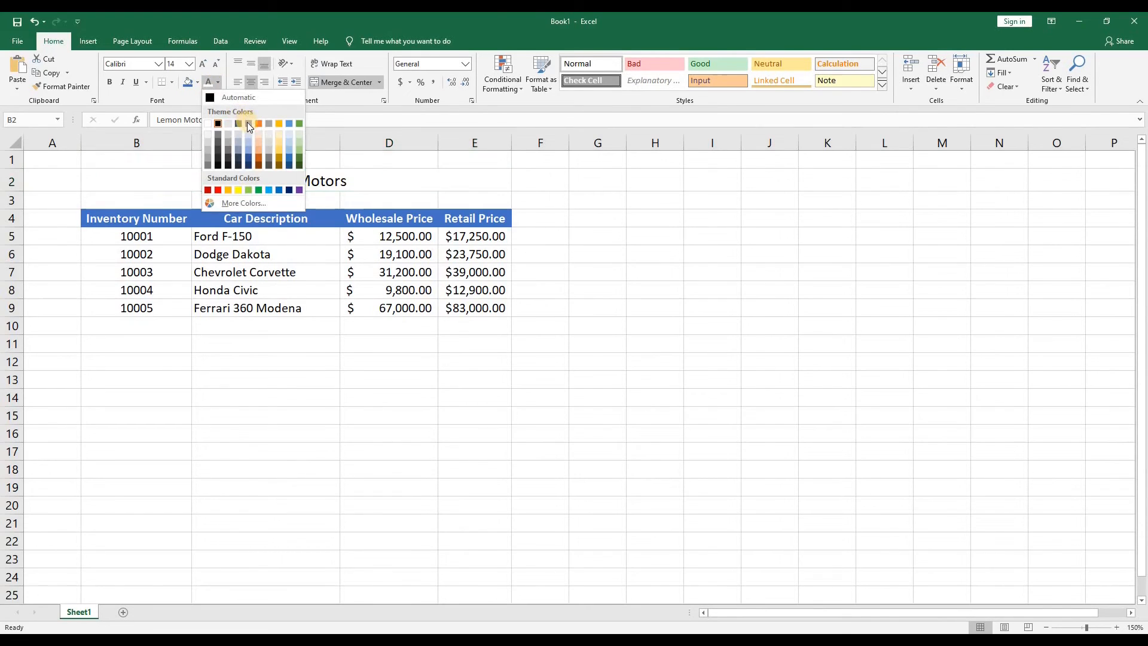
left_click(247, 123)
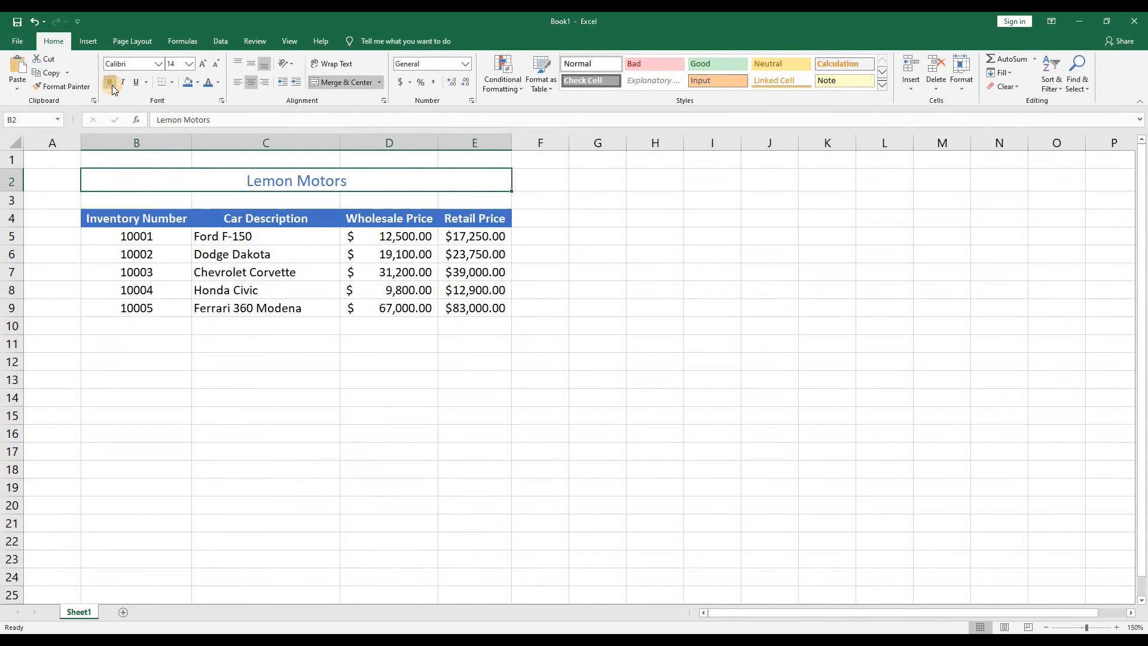
left_click(265, 254)
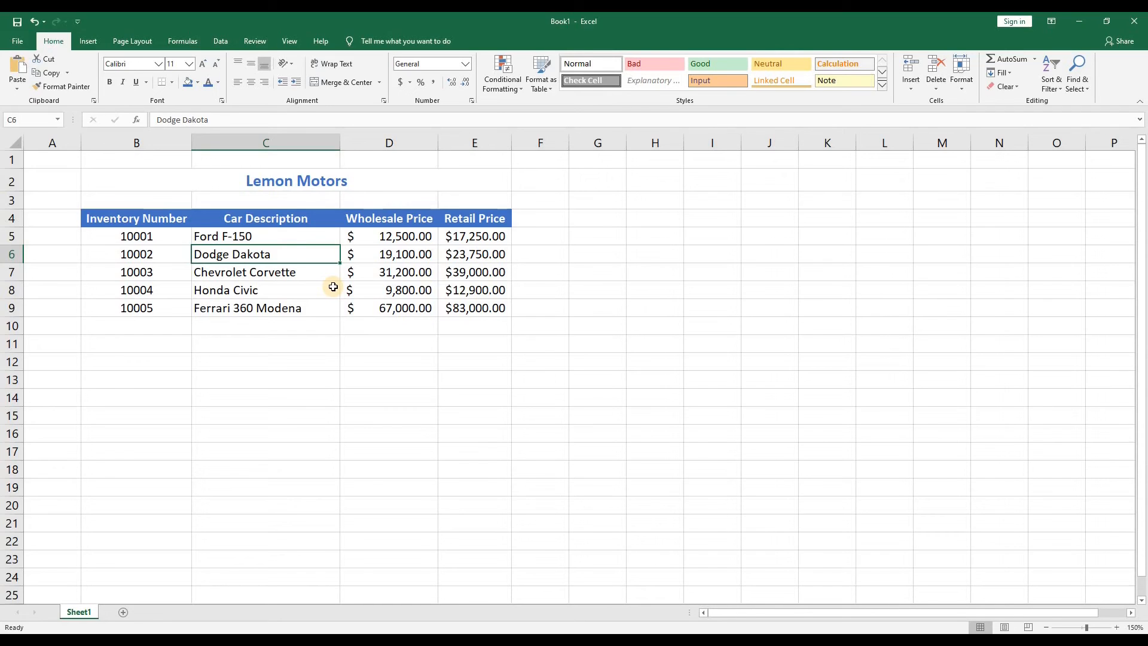
mouse_move(436, 254)
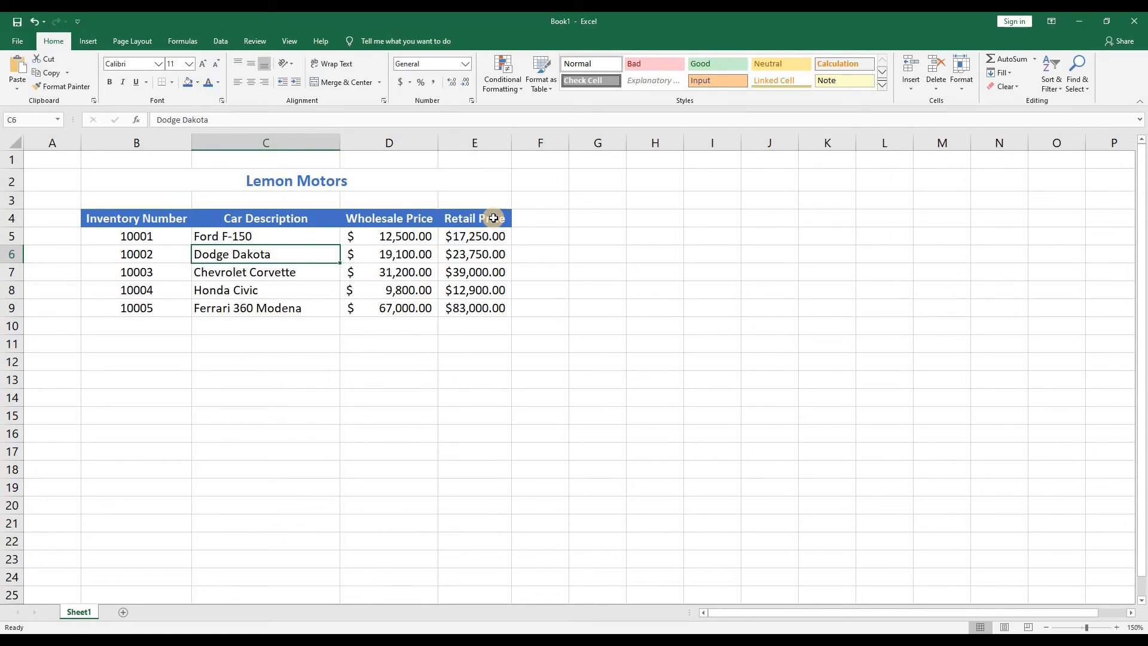
Copy the Retail Price heading's blue style into F4 and label it Profit
left_click(475, 217)
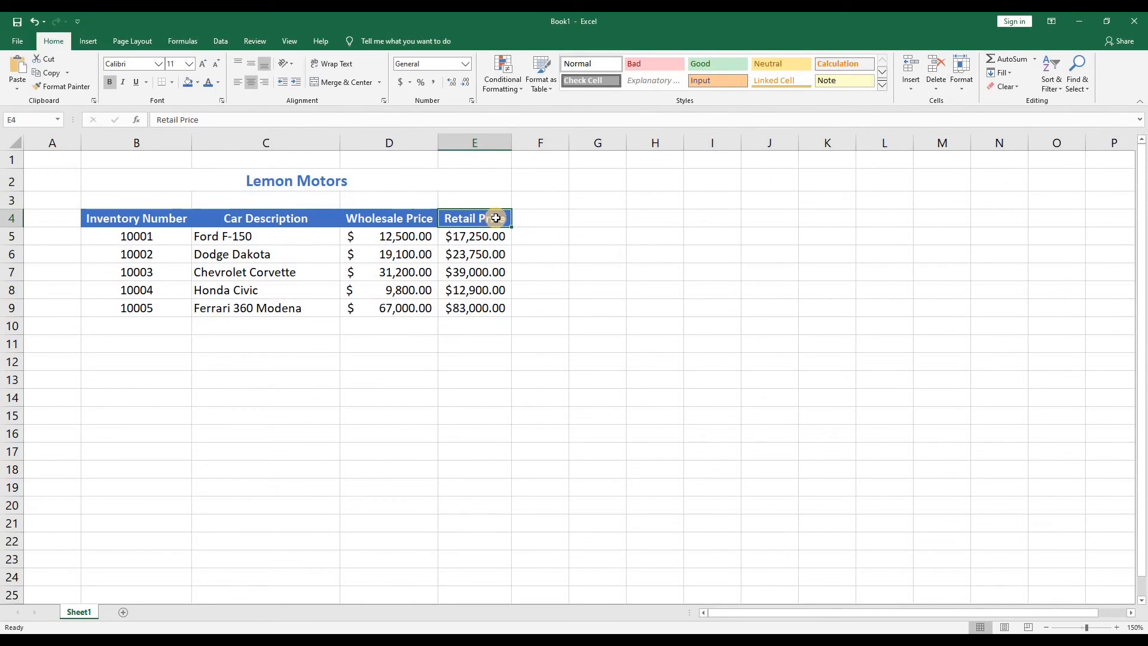
key("ctrl+c")
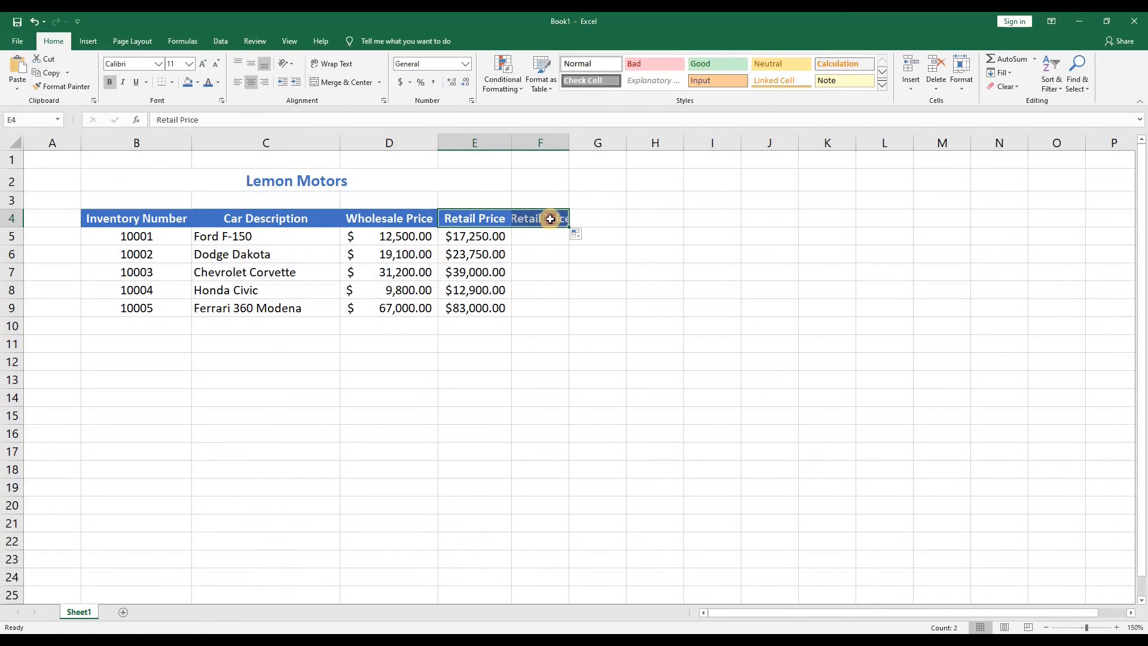
type("Pro")
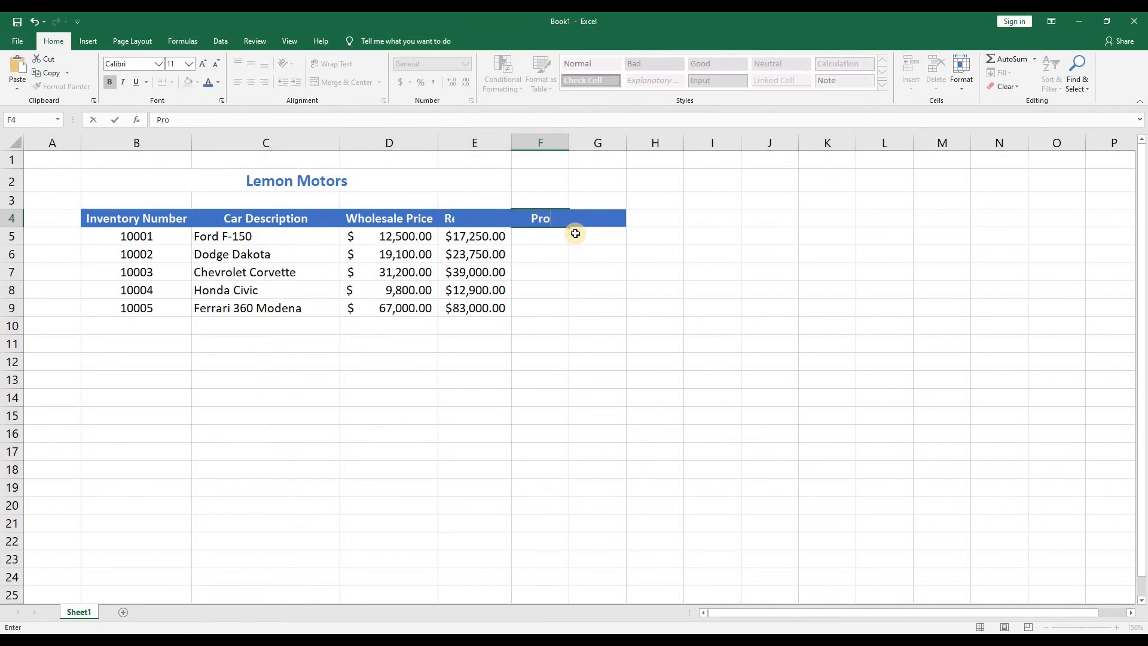
key("Return")
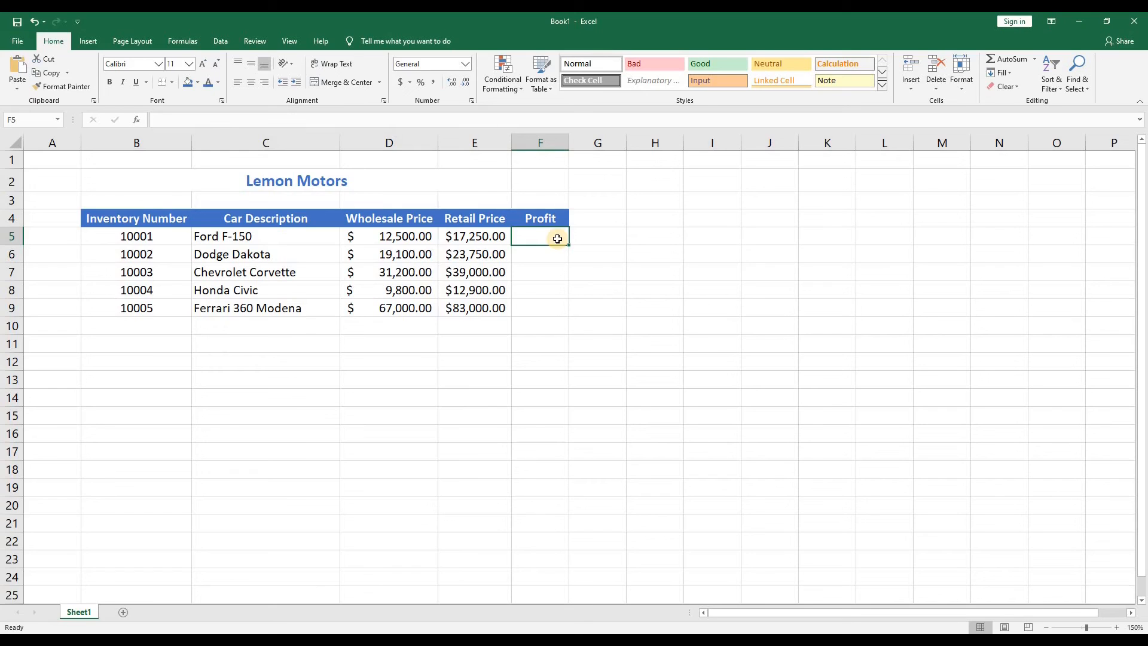
Enter =E5-D5 in F5 and copy it down F5:F9 as currency profit values
type("=e5")
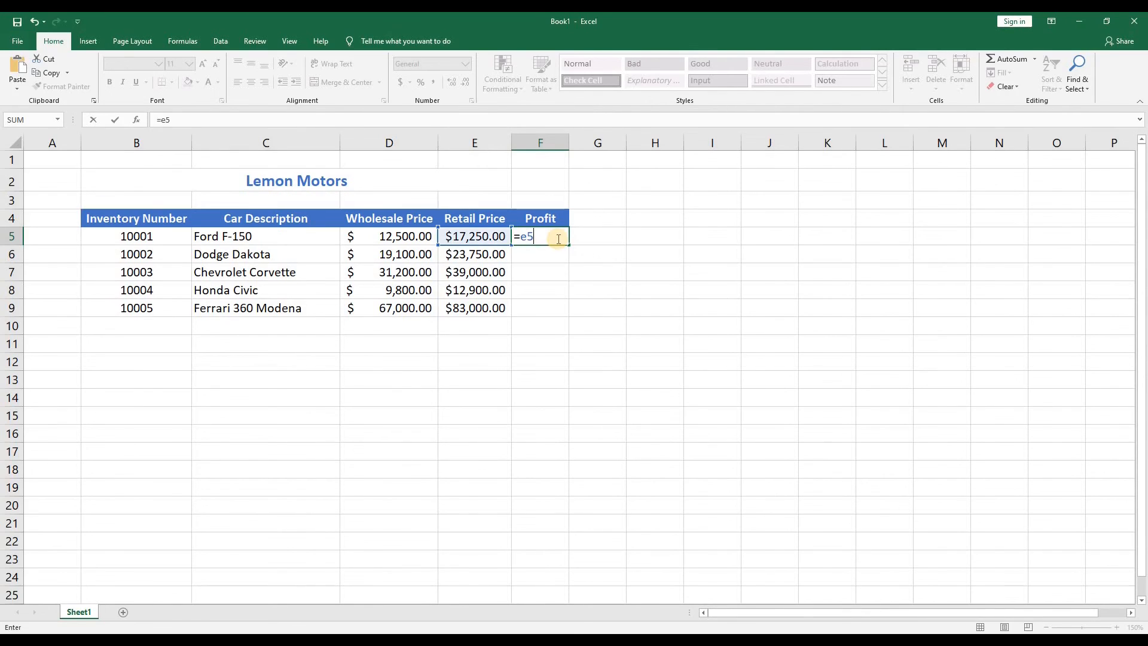
type("-d5")
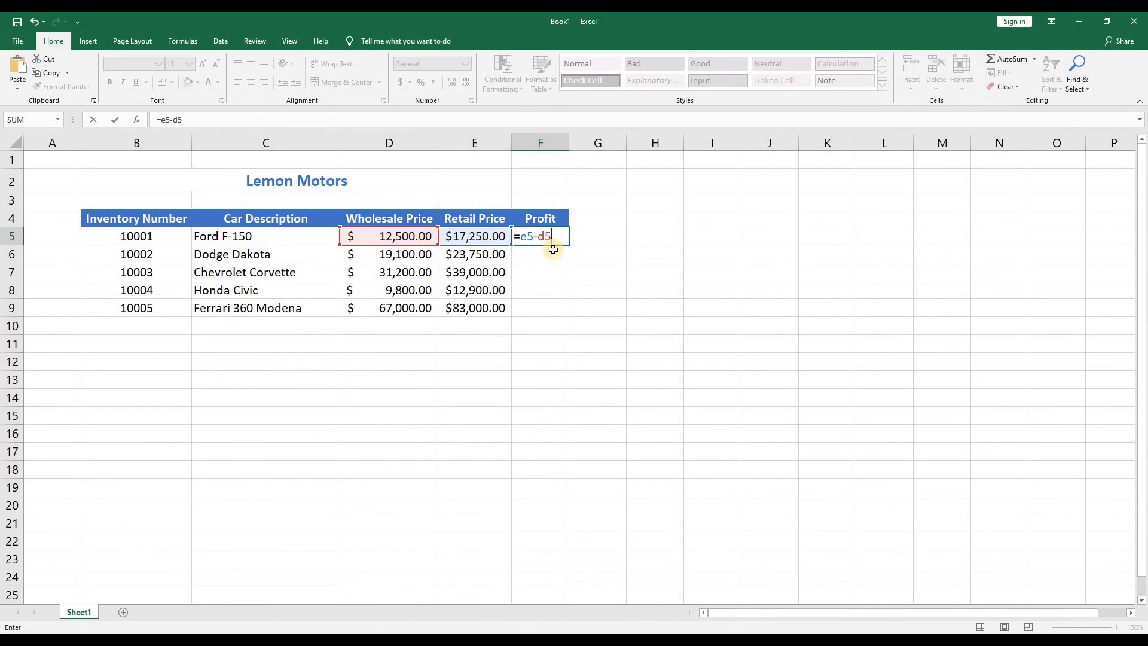
key("Return")
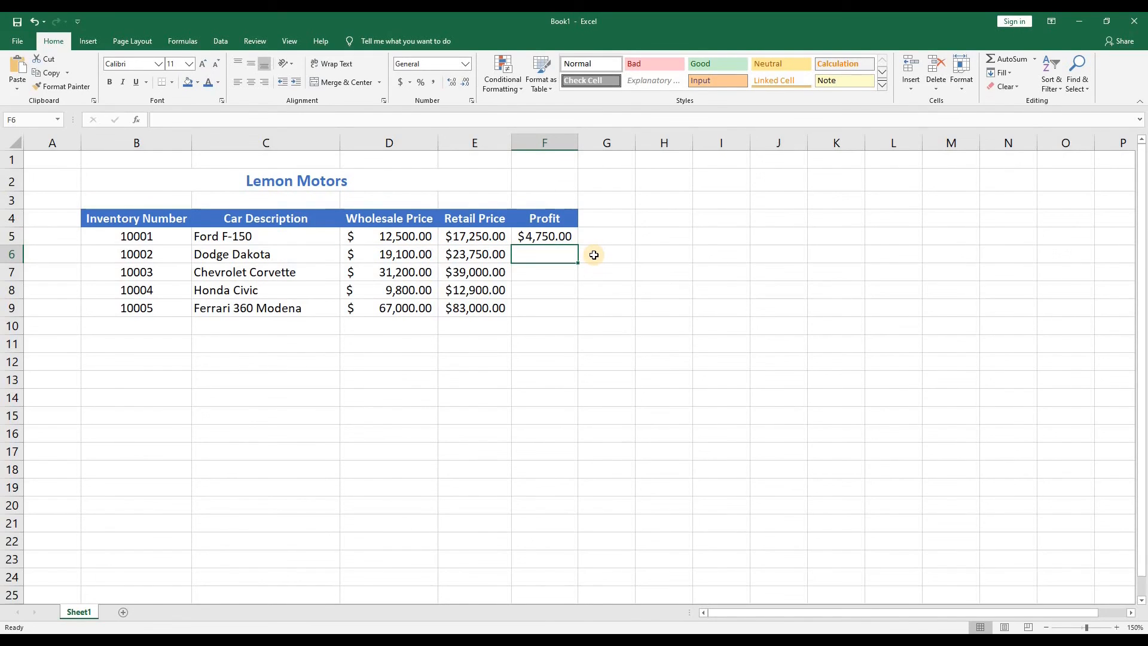
mouse_move(590, 250)
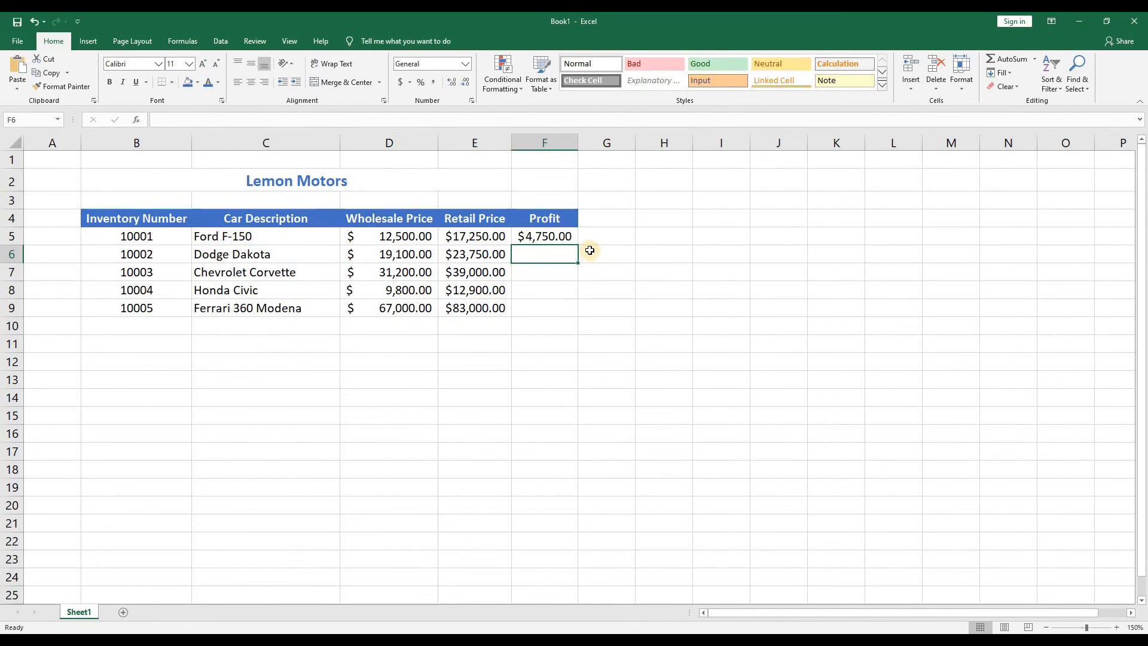
left_click(544, 236)
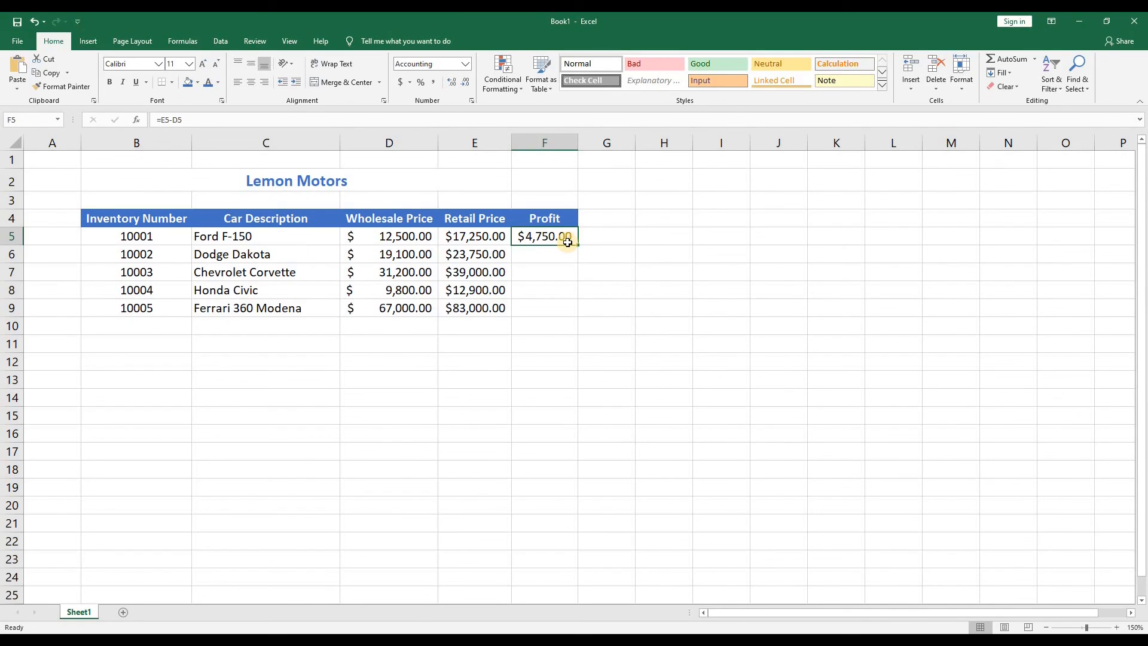
key("ctrl+c")
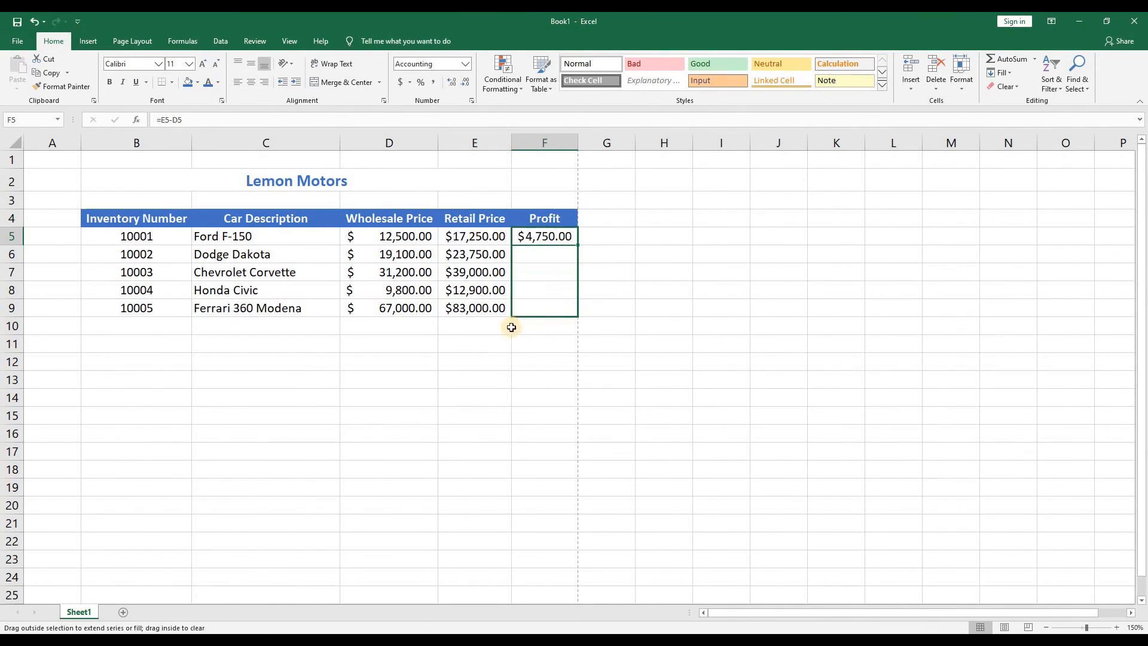
key("ctrl+v")
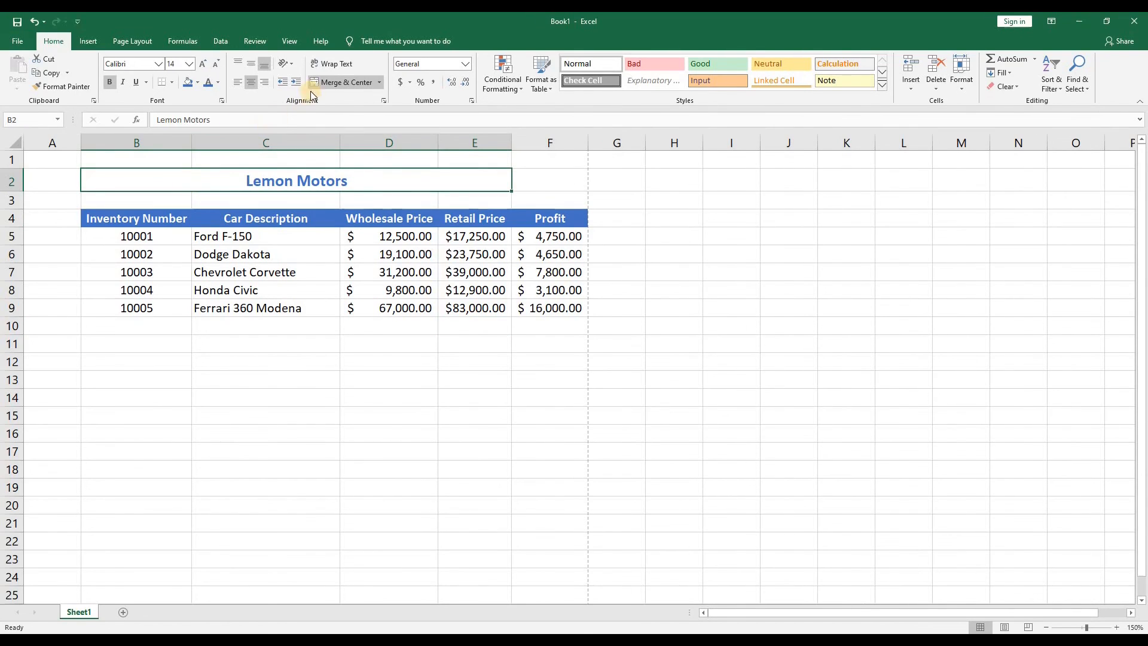
mouse_move(345, 82)
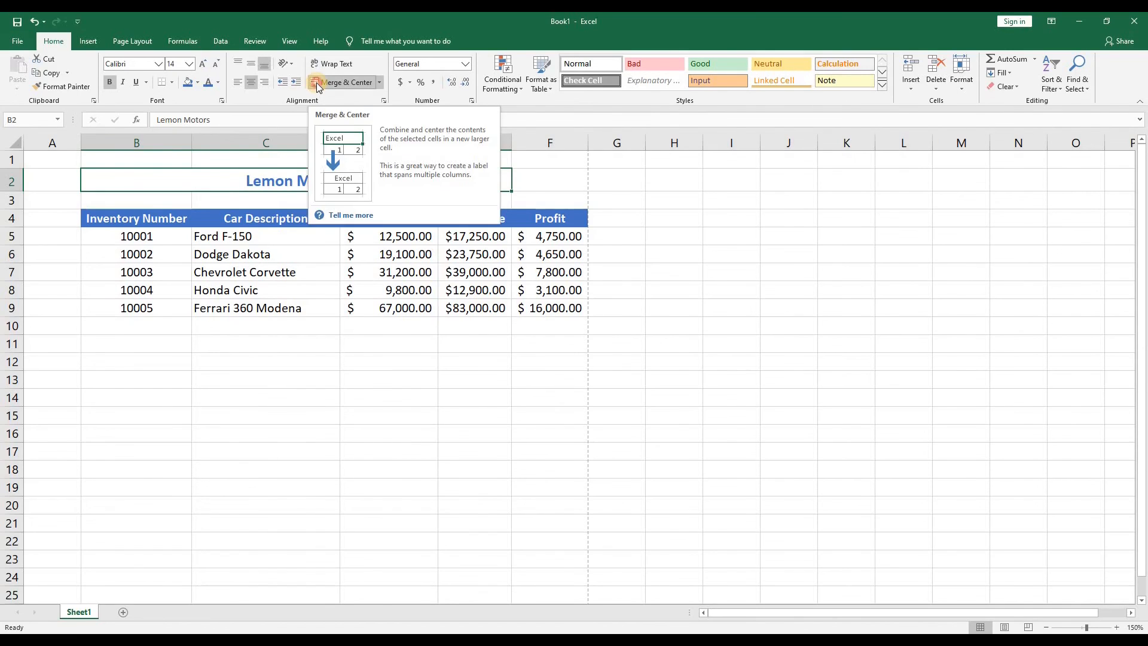
Re-merge and centre the Lemon Motors title across B2:F2 to span the Profit column
left_click(343, 83)
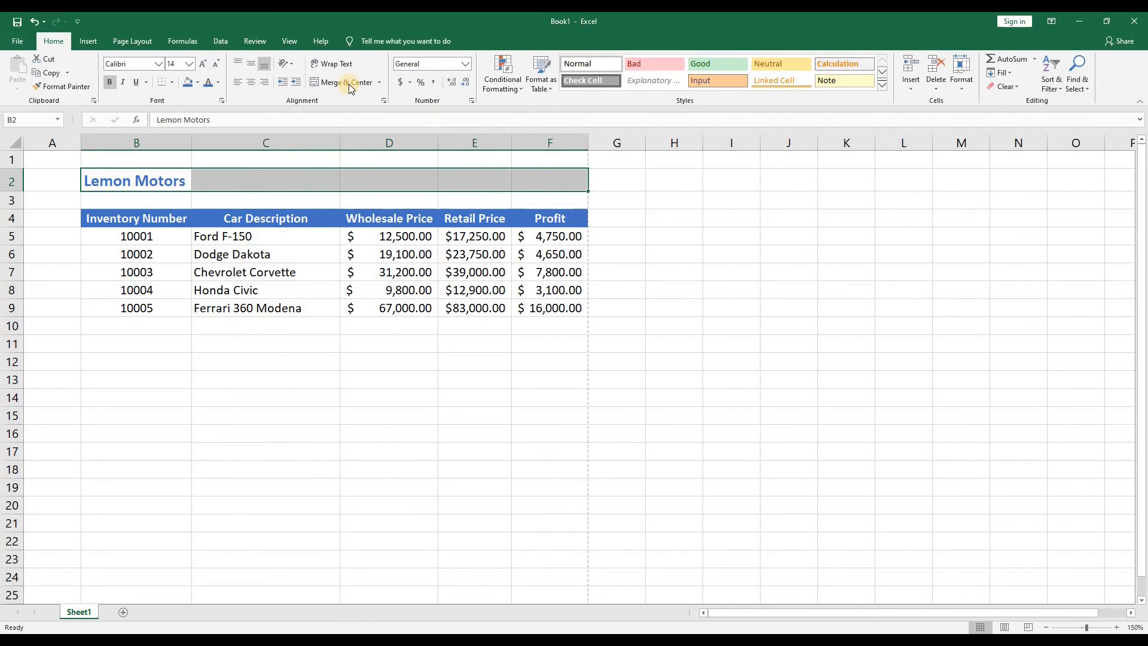
mouse_move(346, 83)
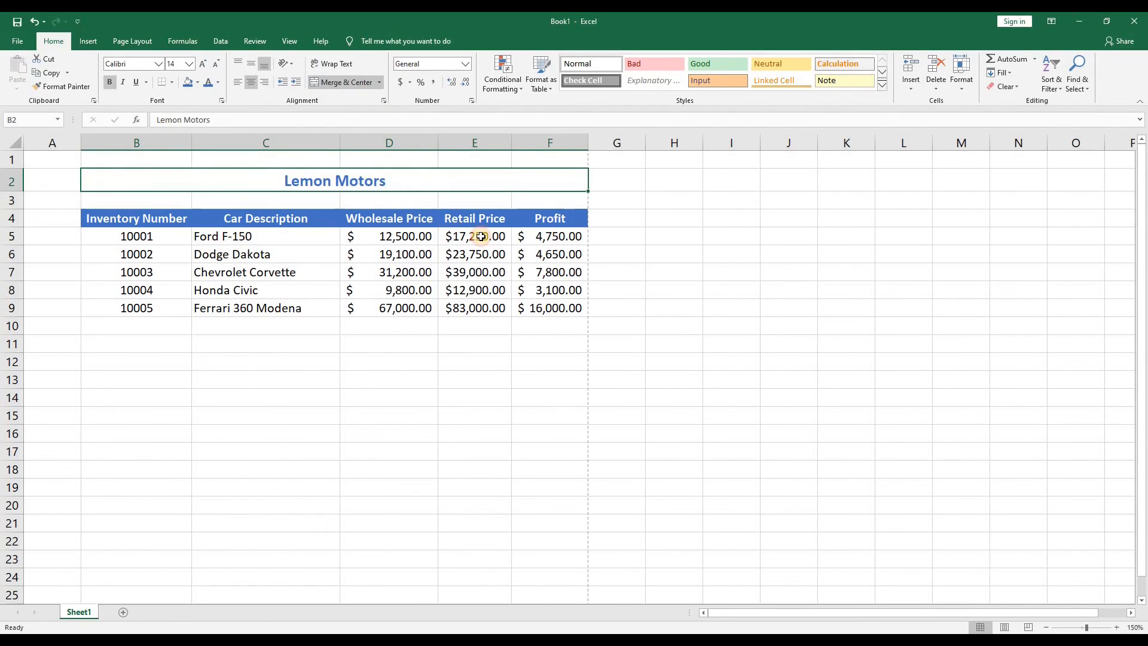
left_click(474, 218)
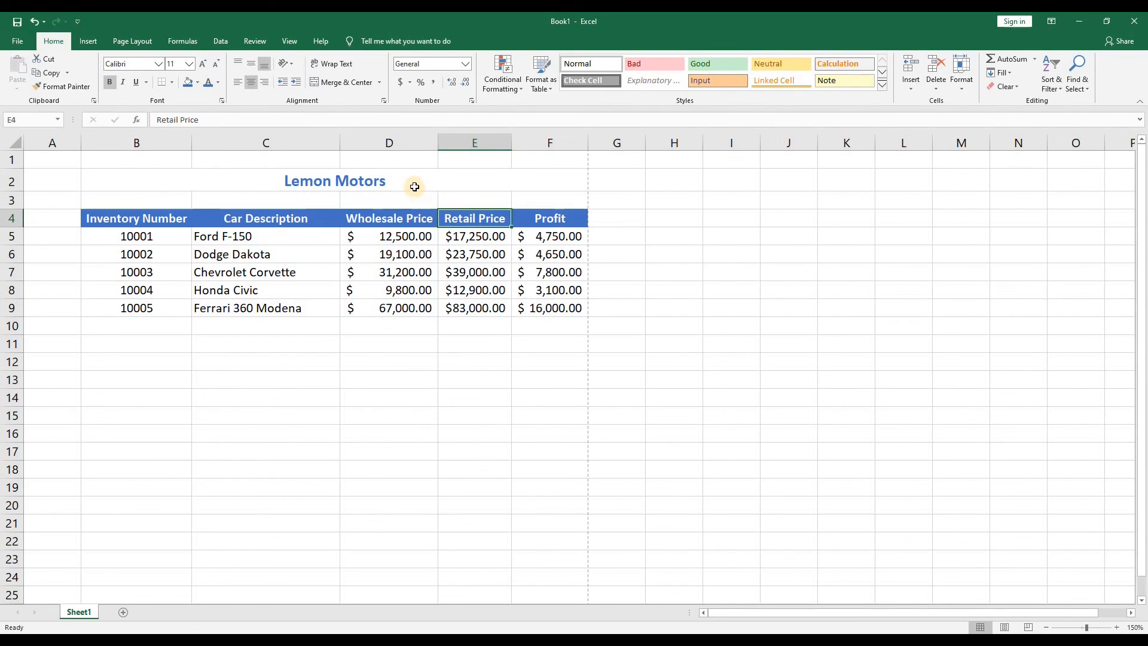
mouse_move(402, 181)
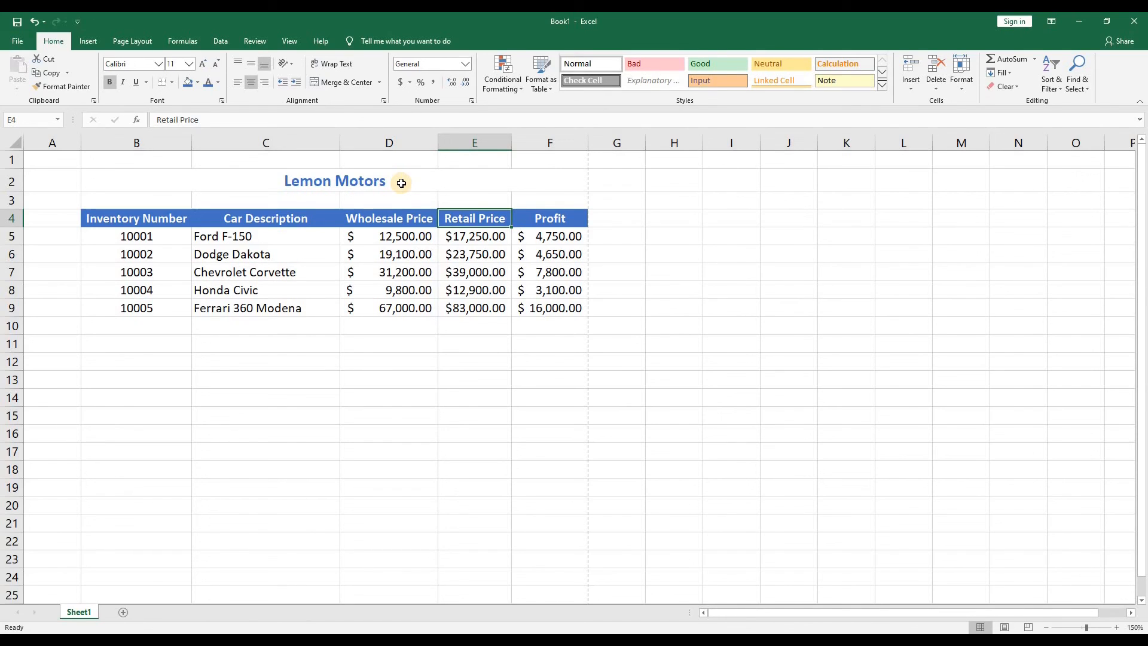
mouse_move(603, 208)
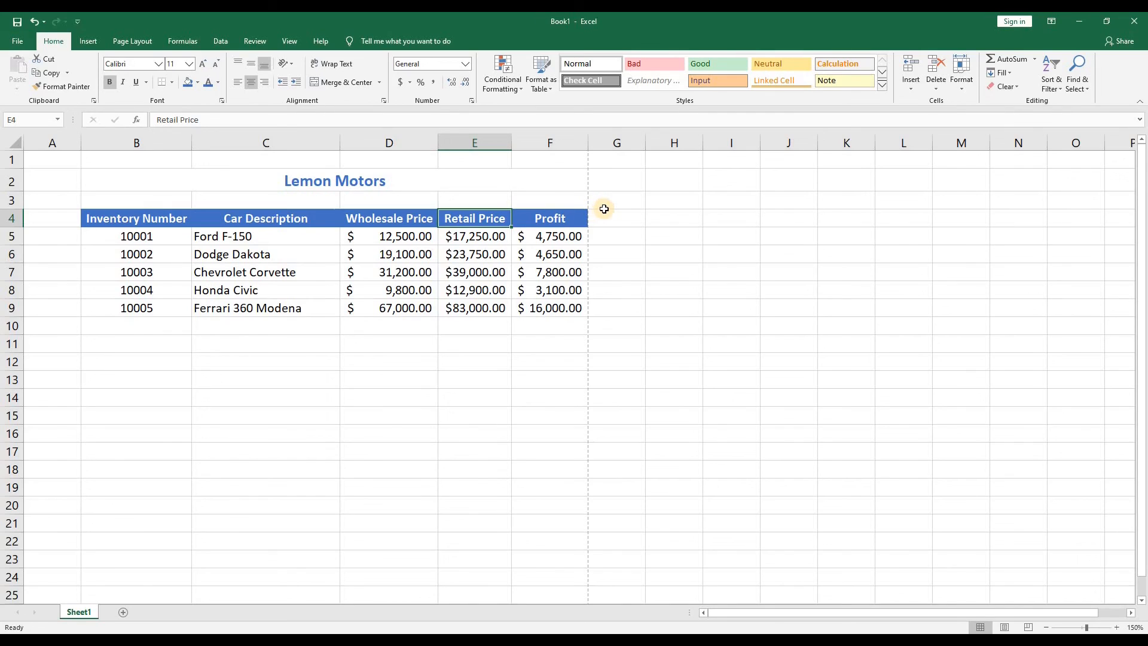
mouse_move(579, 290)
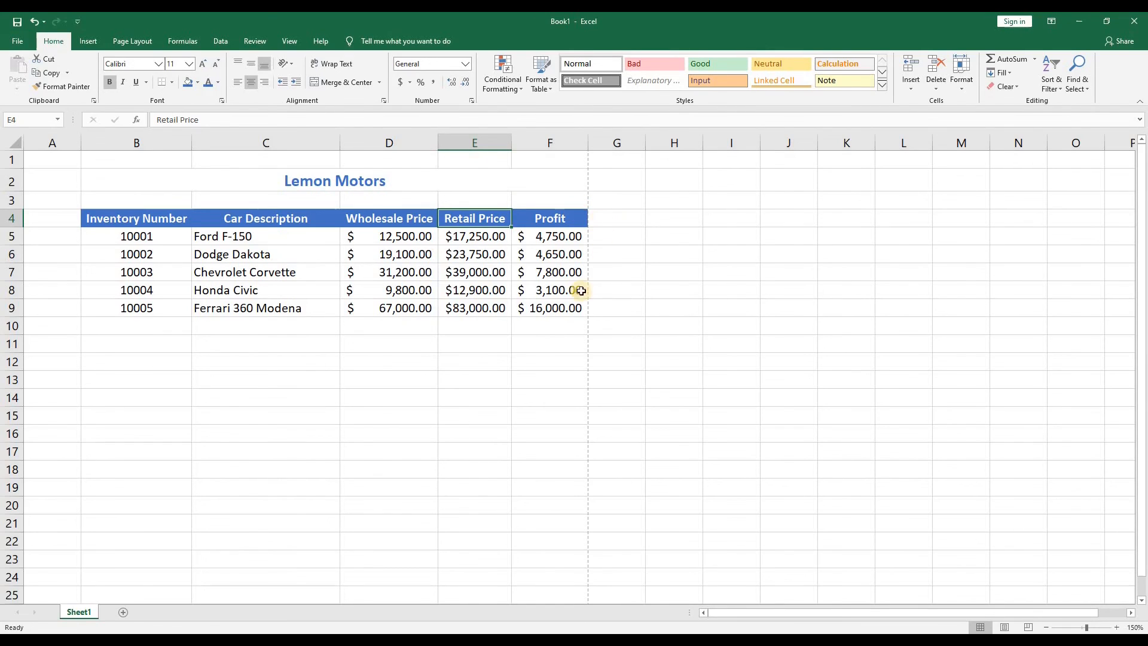
left_click(548, 343)
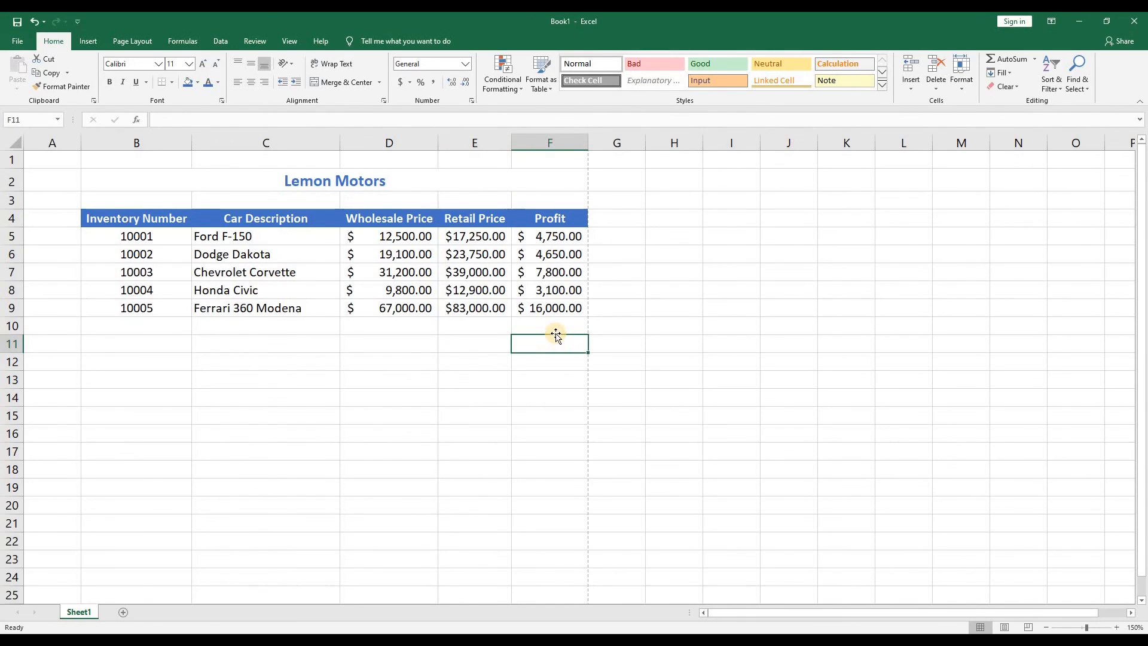